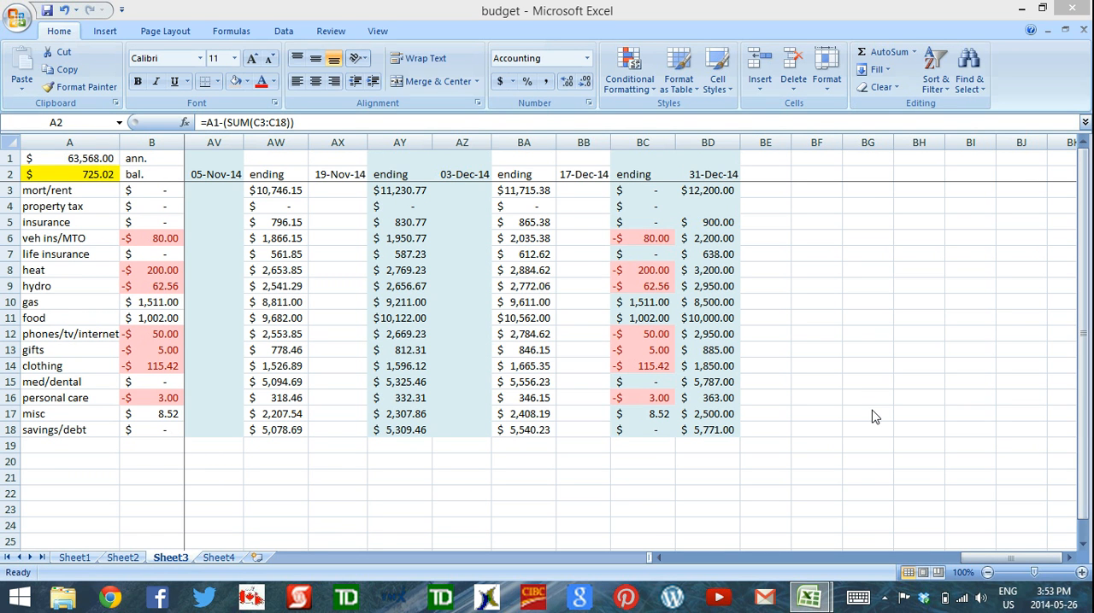
{"action": "mouse_move", "coordinate": [630, 438]}
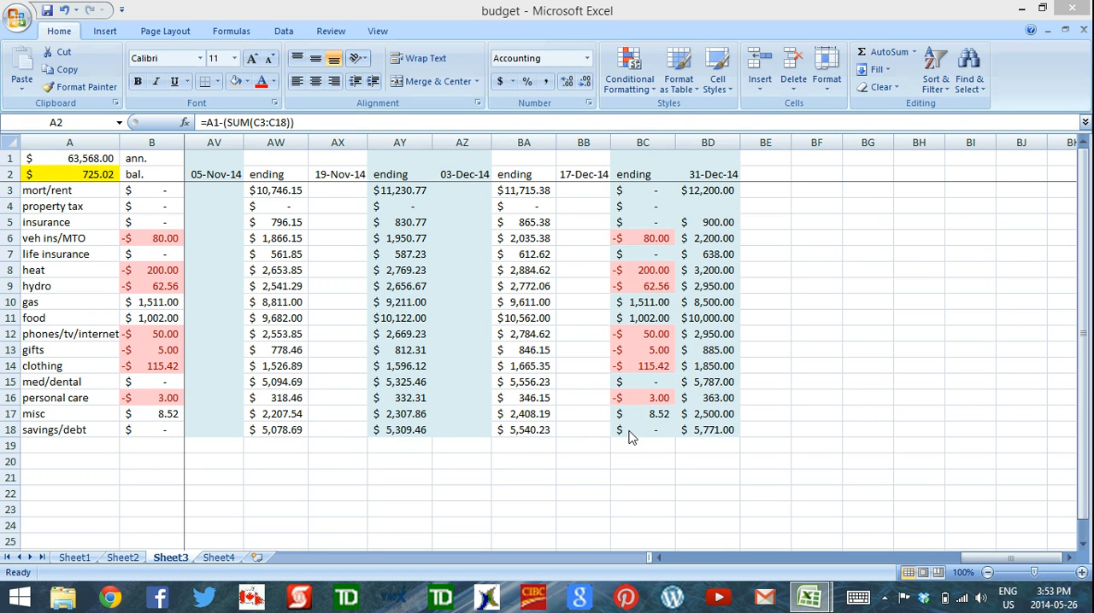
{"action": "mouse_move", "coordinate": [526, 442]}
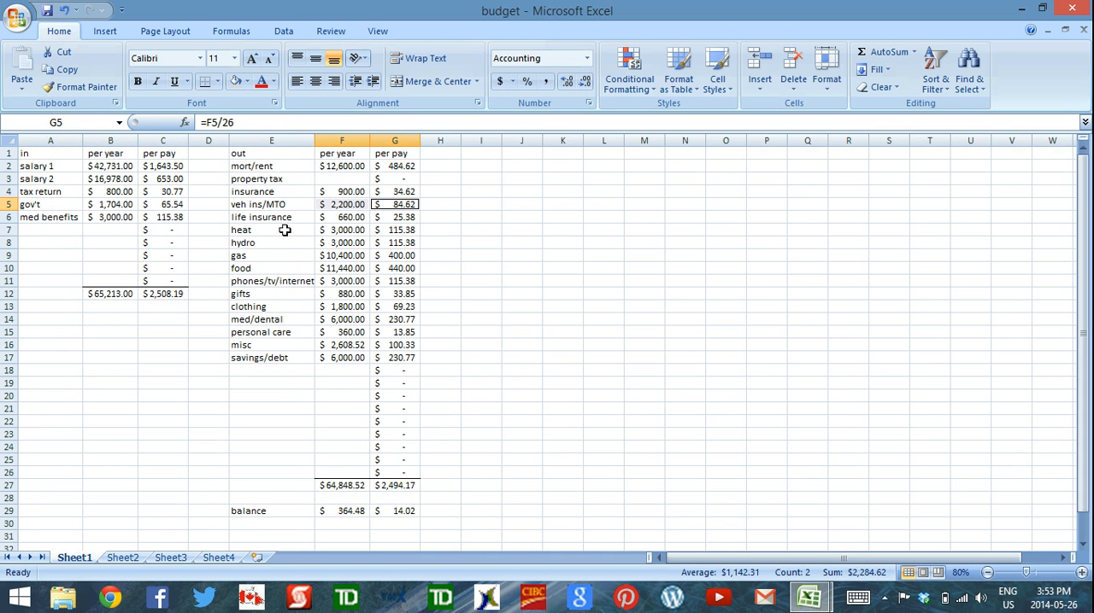
{"action": "mouse_move", "coordinate": [335, 311]}
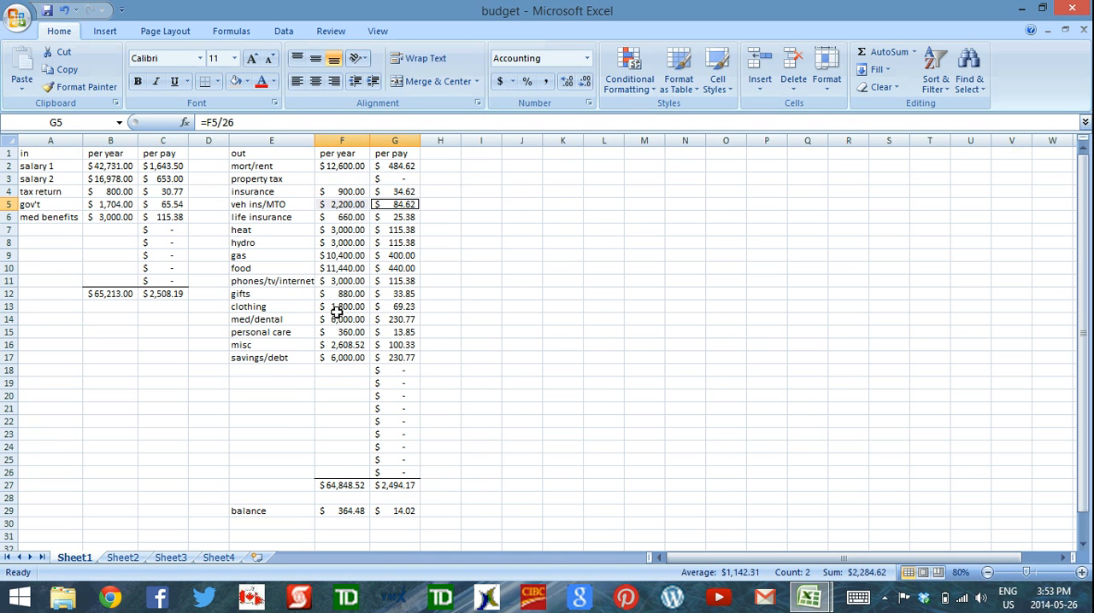
{"action": "mouse_move", "coordinate": [441, 540]}
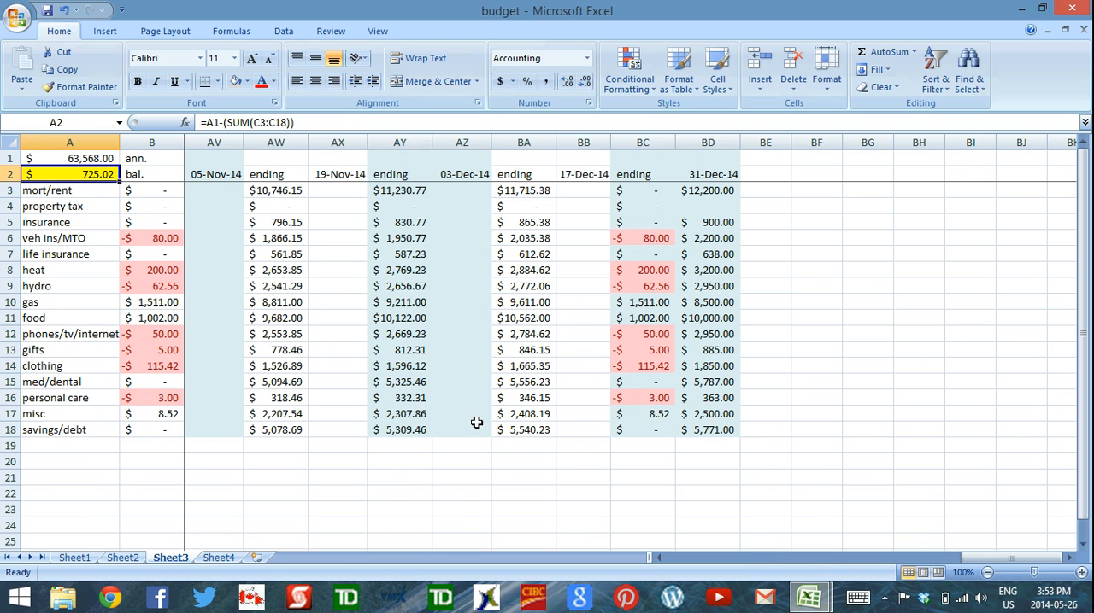
{"action": "mouse_move", "coordinate": [218, 244]}
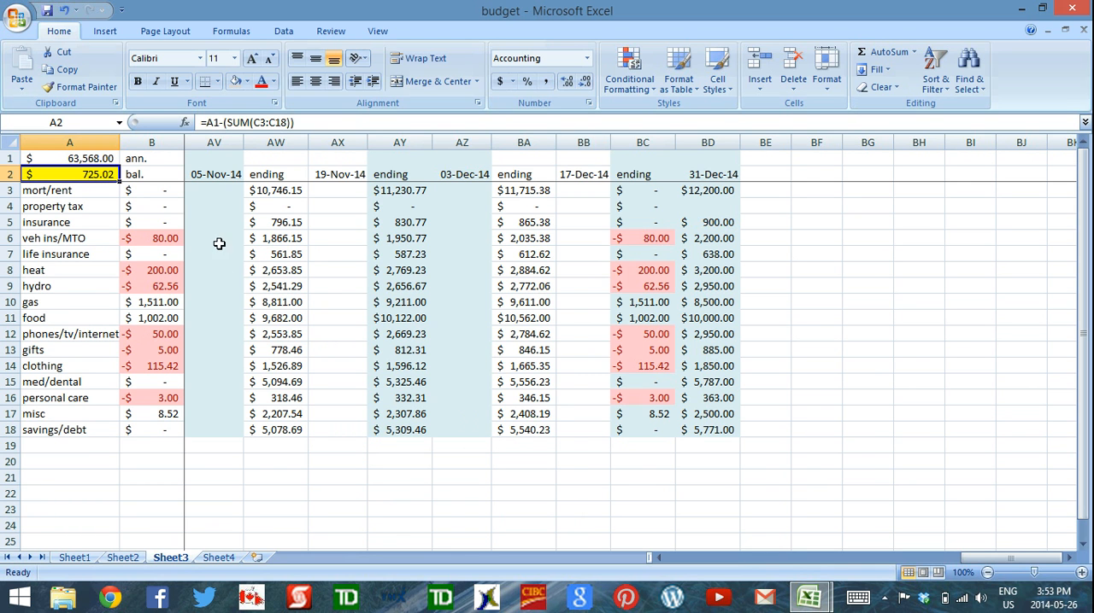
{"action": "mouse_move", "coordinate": [413, 294]}
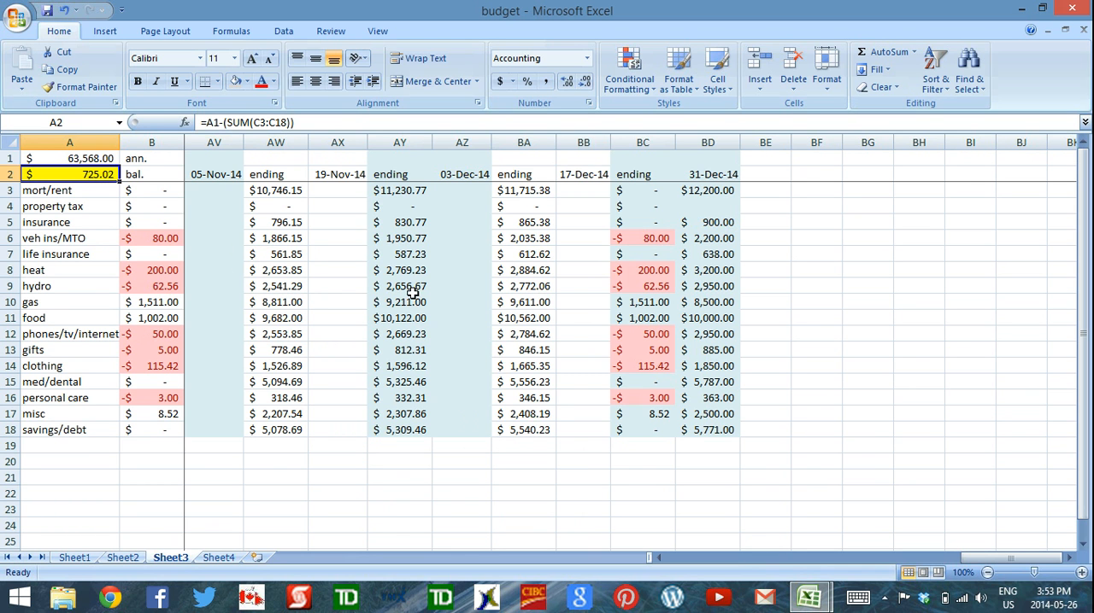
{"action": "mouse_move", "coordinate": [646, 324]}
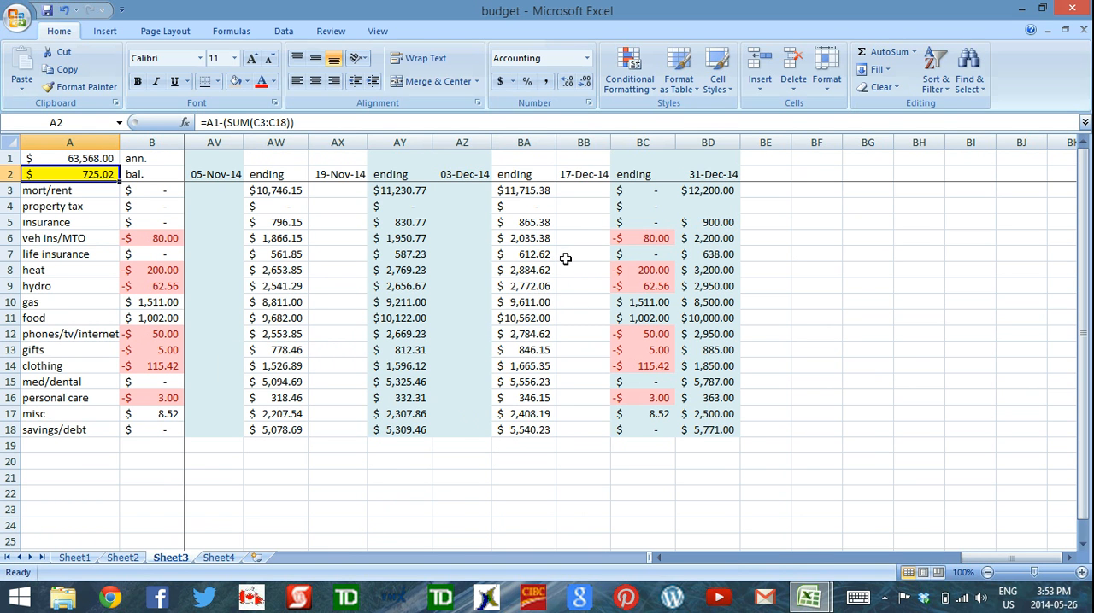
{"action": "mouse_move", "coordinate": [574, 260]}
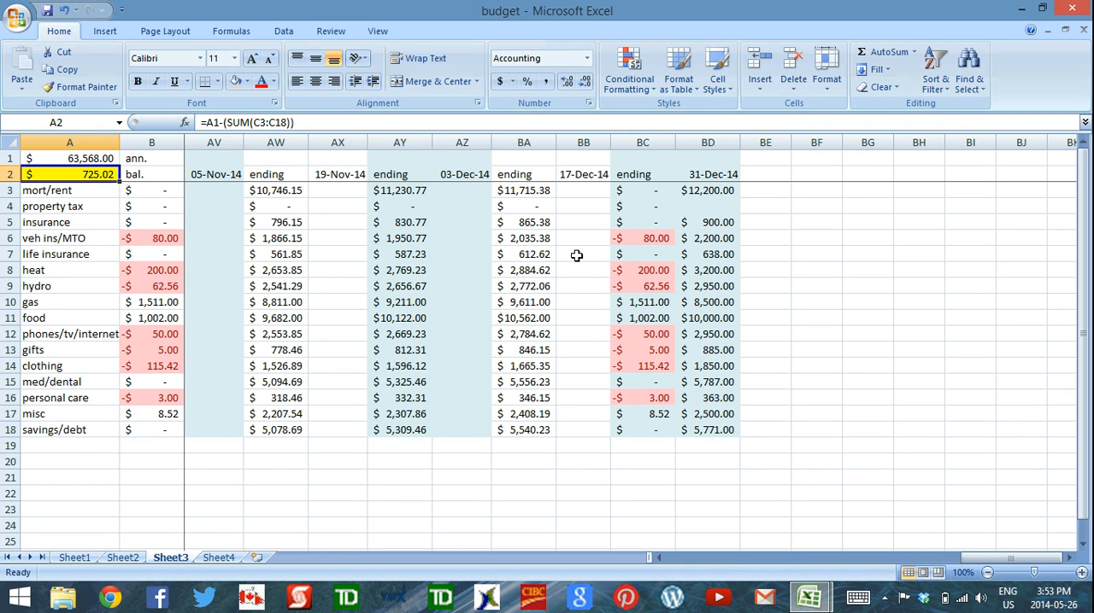
{"action": "mouse_move", "coordinate": [301, 232]}
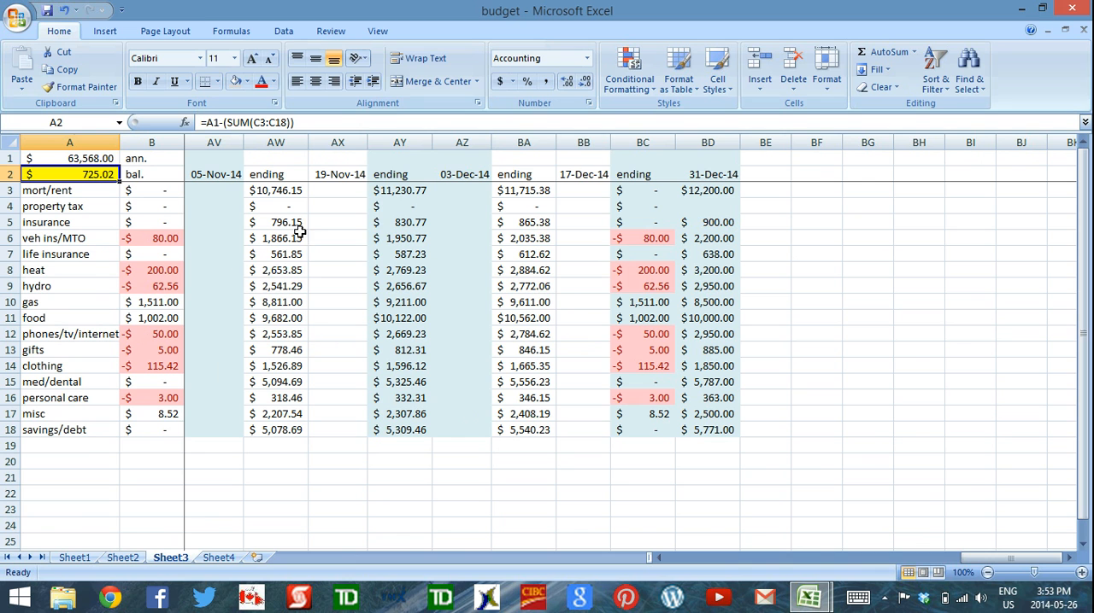
{"action": "mouse_move", "coordinate": [326, 241]}
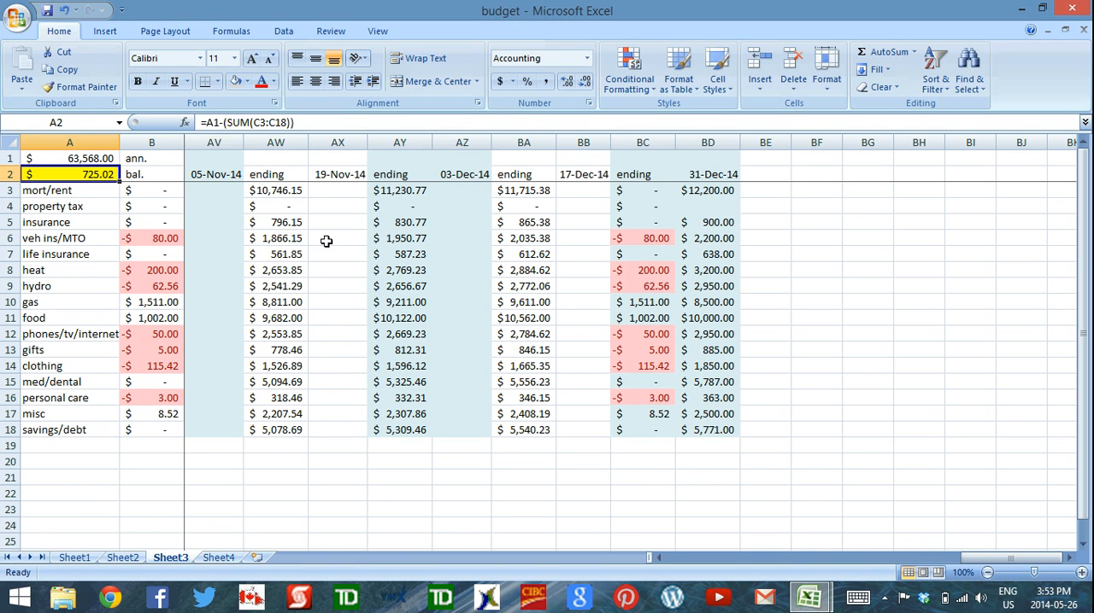
{"action": "mouse_move", "coordinate": [451, 318]}
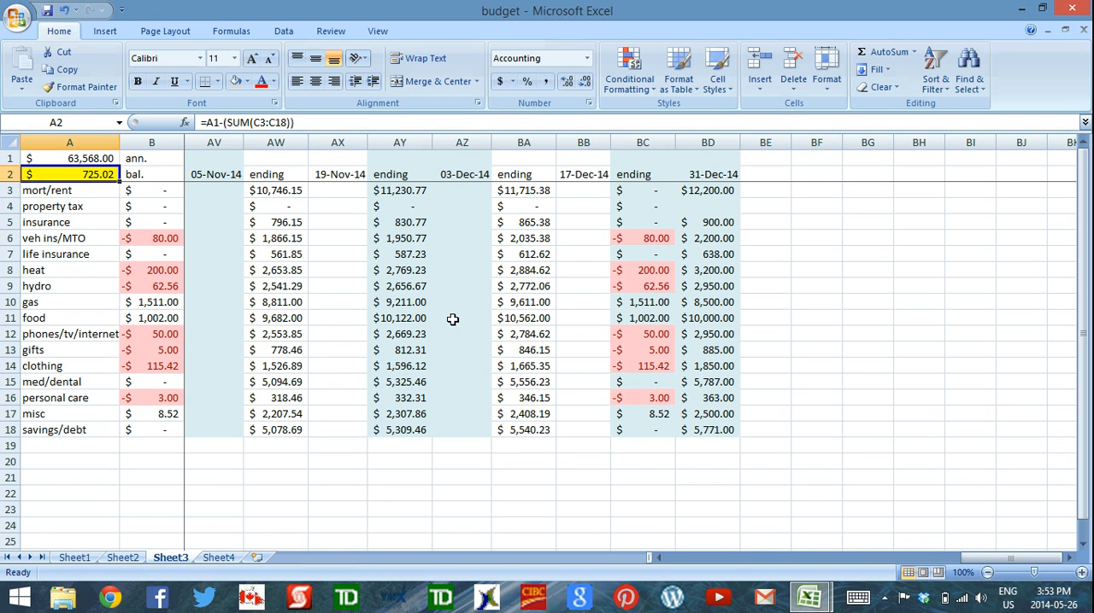
{"action": "mouse_move", "coordinate": [574, 222]}
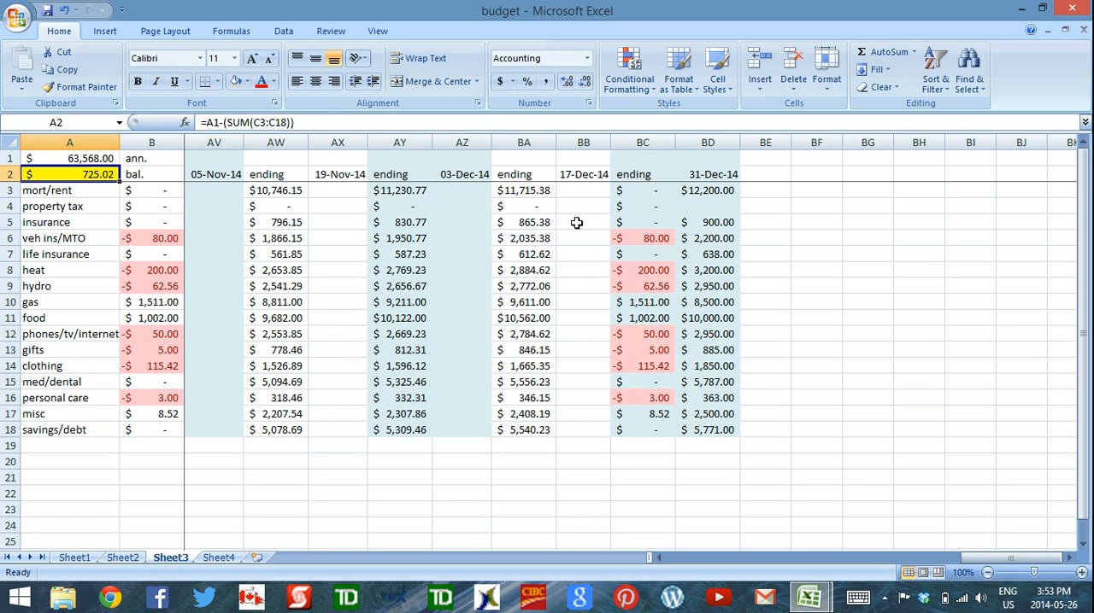
Step: Review the 31-Dec-14, 03-Dec-14 and 05-Nov-14 spending columns on Sheet3
{"action": "left_click", "coordinate": [585, 222]}
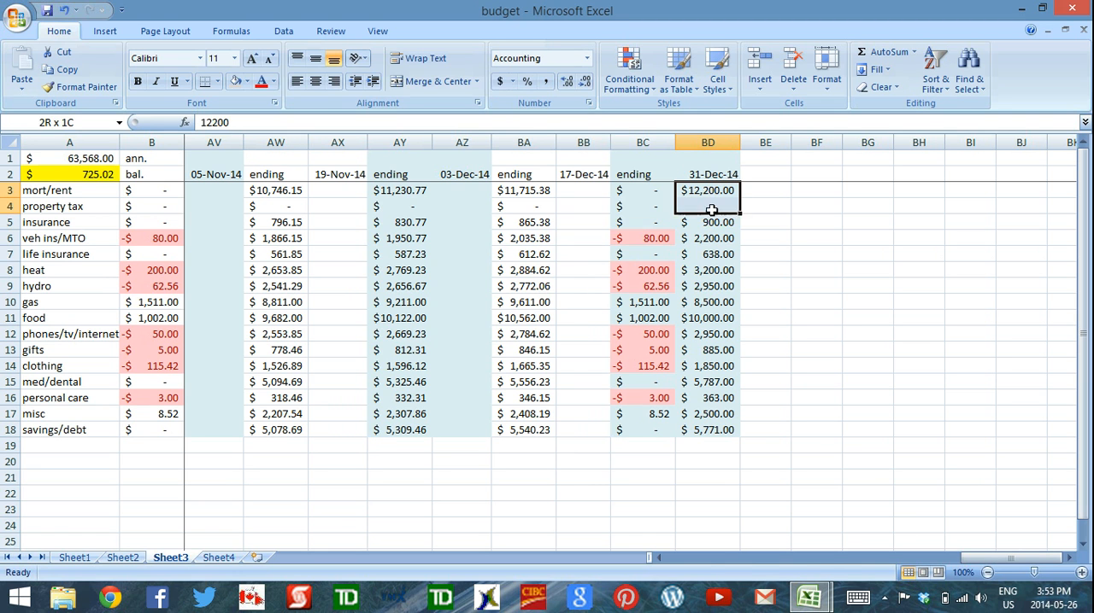
{"action": "left_click_drag", "start_coordinate": [707, 190], "coordinate": [707, 431]}
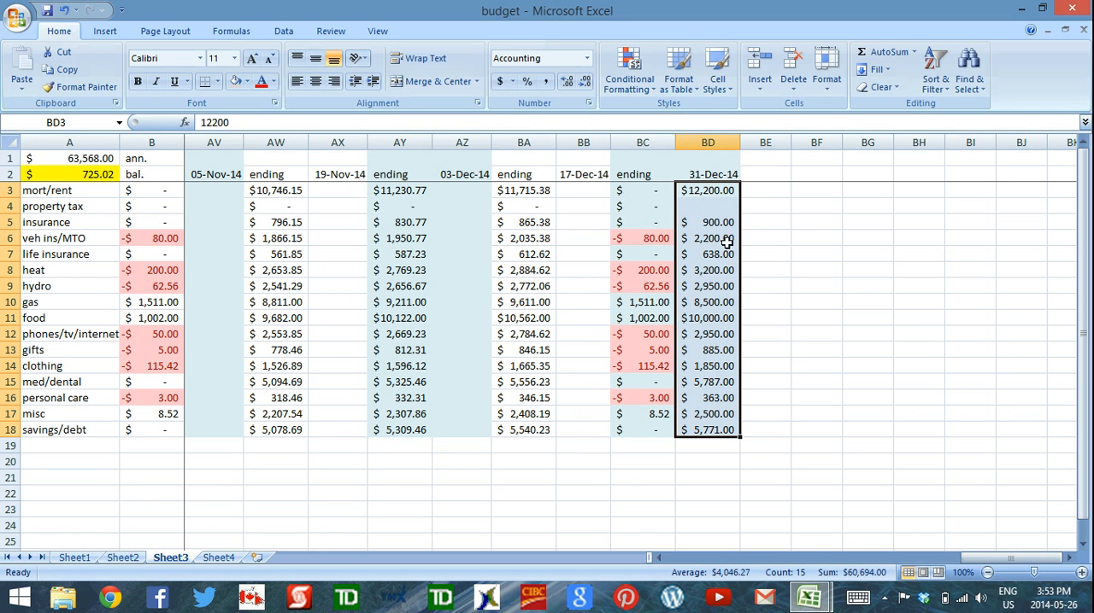
{"action": "mouse_move", "coordinate": [680, 301]}
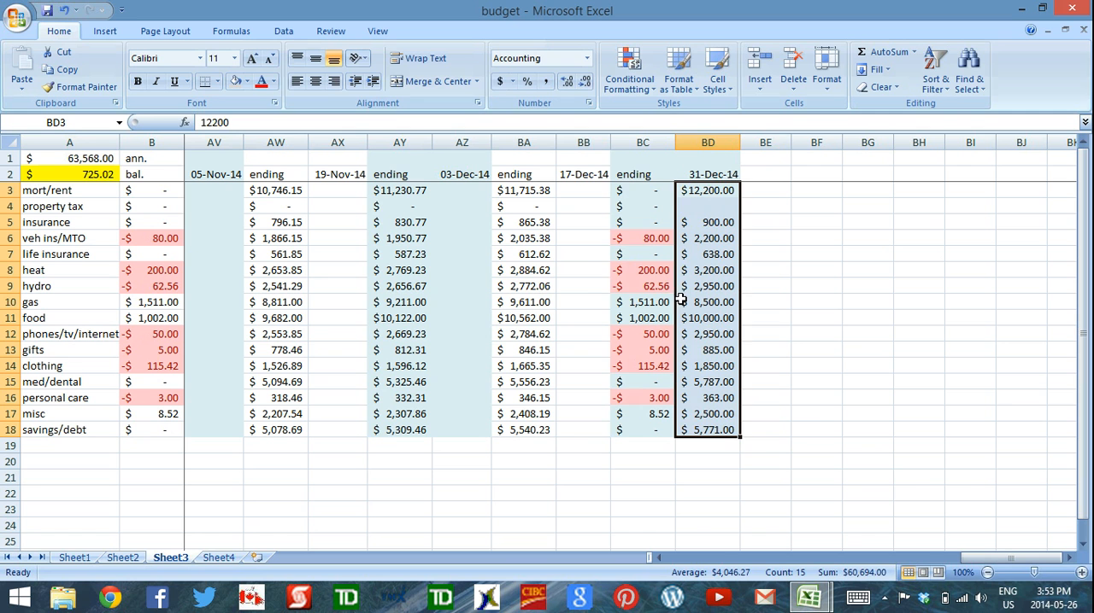
{"action": "left_click_drag", "start_coordinate": [585, 189], "coordinate": [585, 287]}
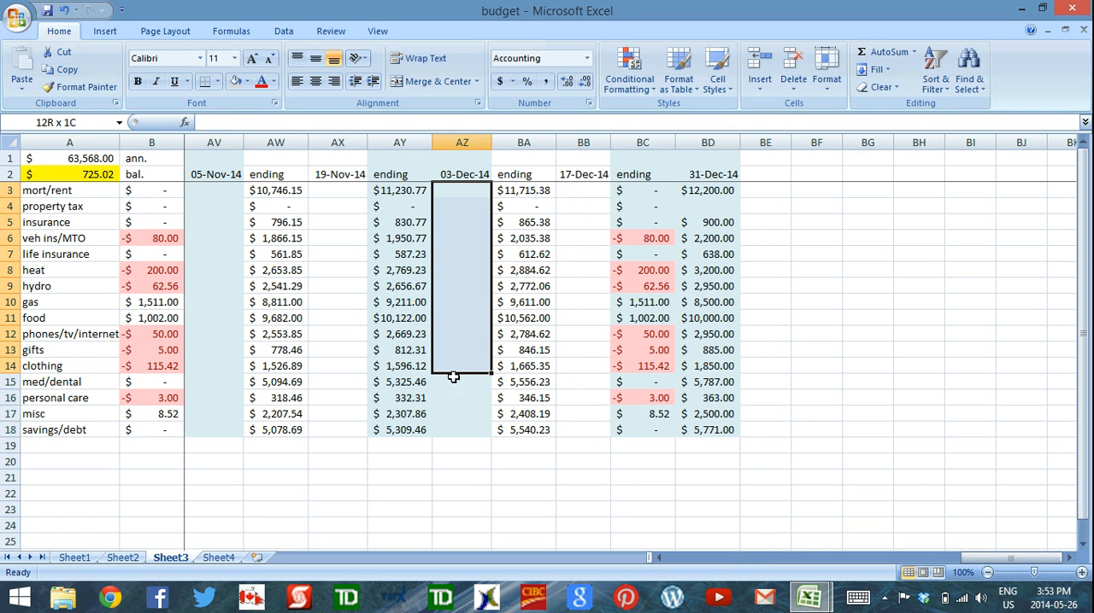
{"action": "left_click", "coordinate": [339, 413]}
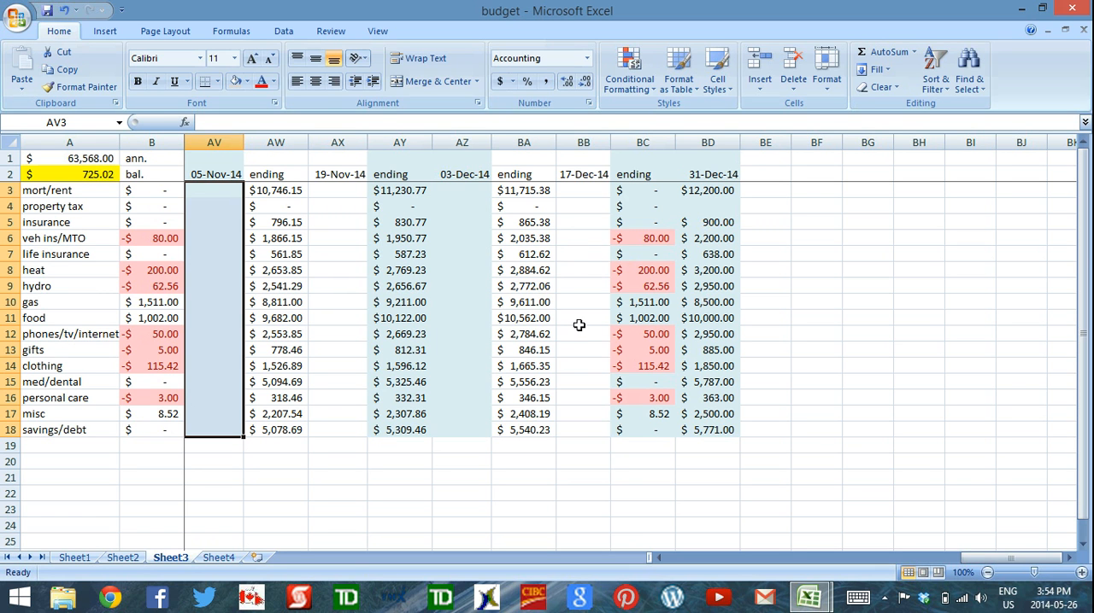
{"action": "left_click", "coordinate": [339, 253]}
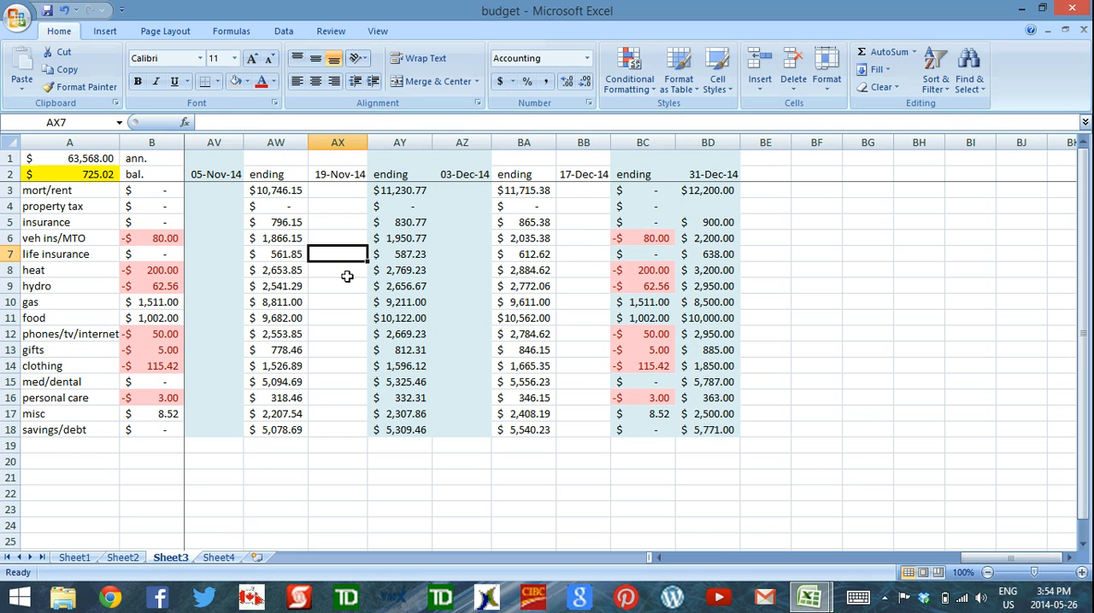
{"action": "mouse_move", "coordinate": [85, 183]}
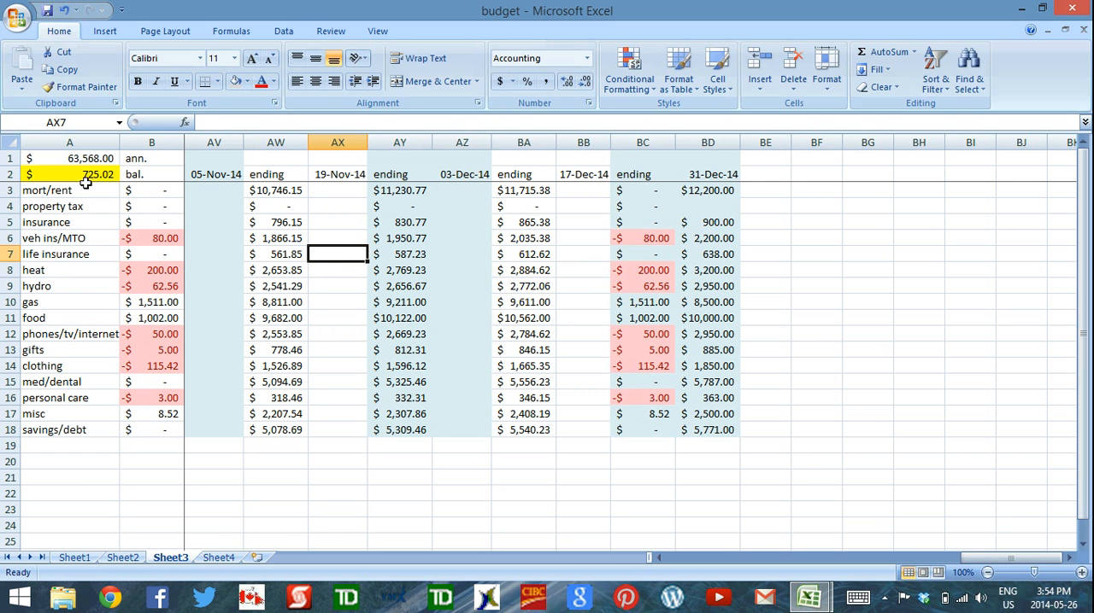
Step: Enter 725.02 in cell A1 so the Sheet3 balance recalculates to -$62,117.96
{"action": "left_click", "coordinate": [69, 174]}
{"action": "type", "text": "=725"}
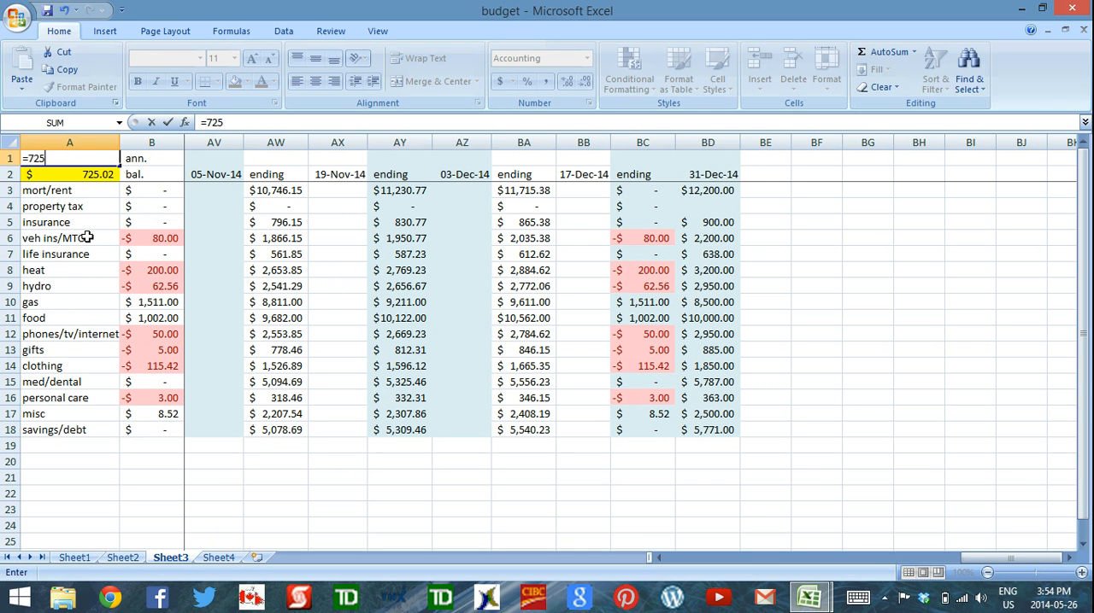
{"action": "type", "text": ".02"}
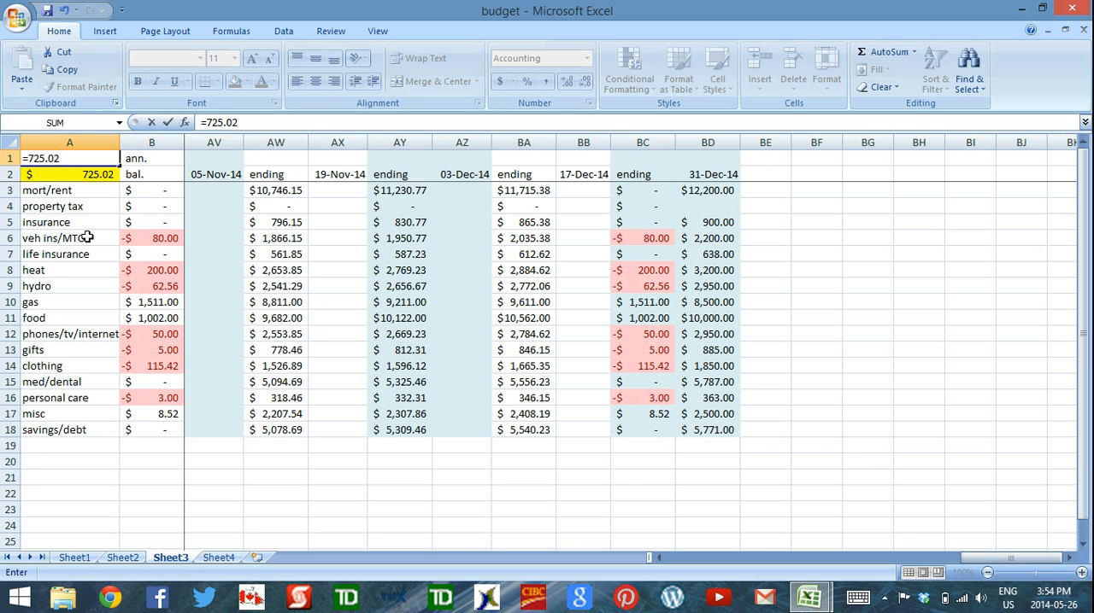
{"action": "key", "text": "Return"}
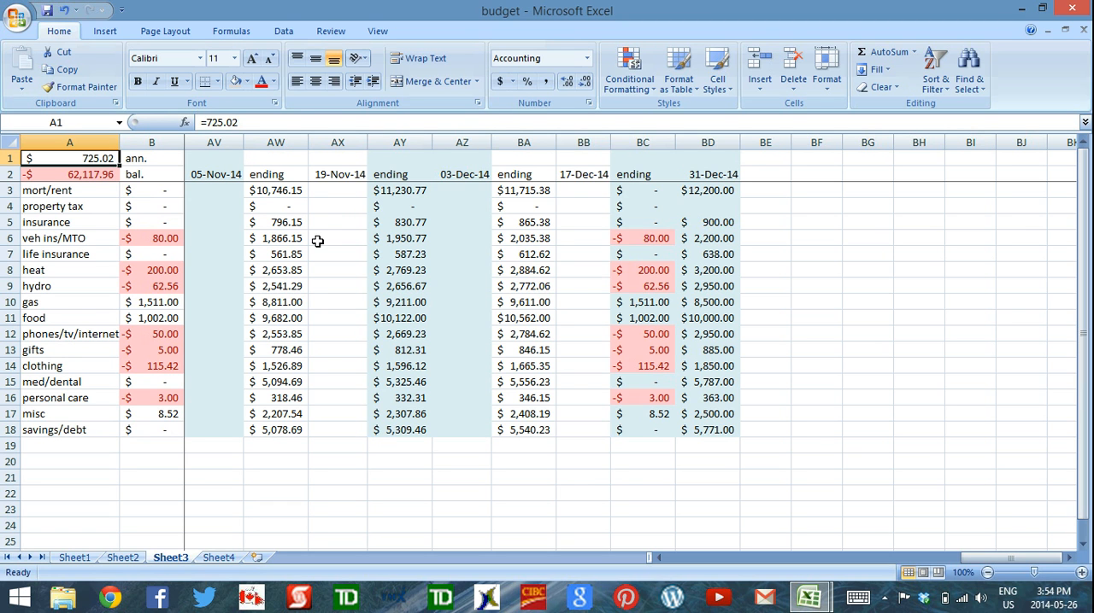
{"action": "left_click", "coordinate": [585, 287]}
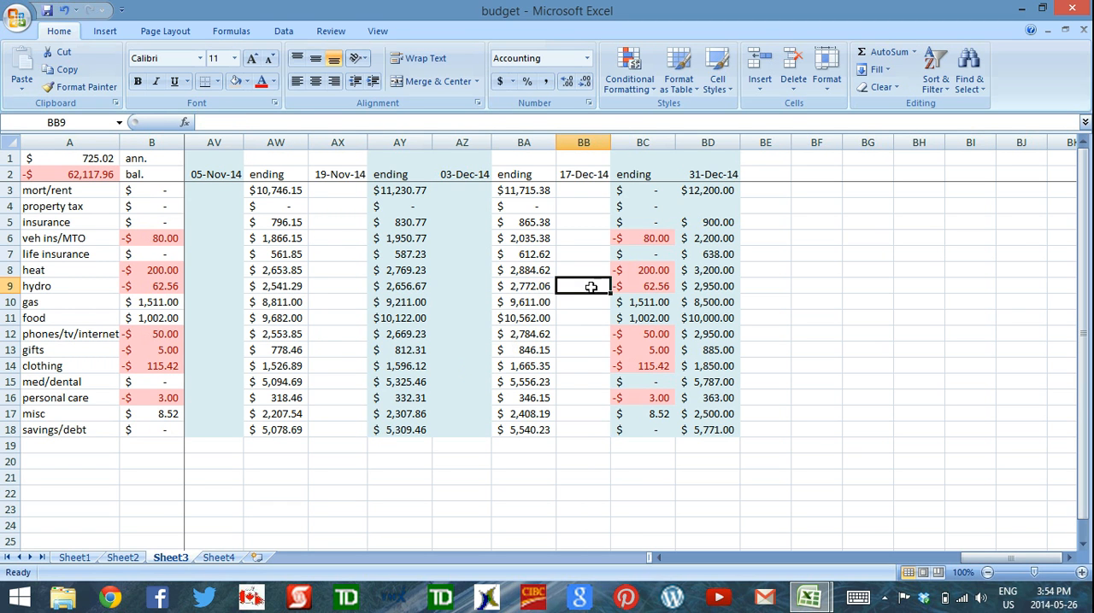
{"action": "mouse_move", "coordinate": [581, 353]}
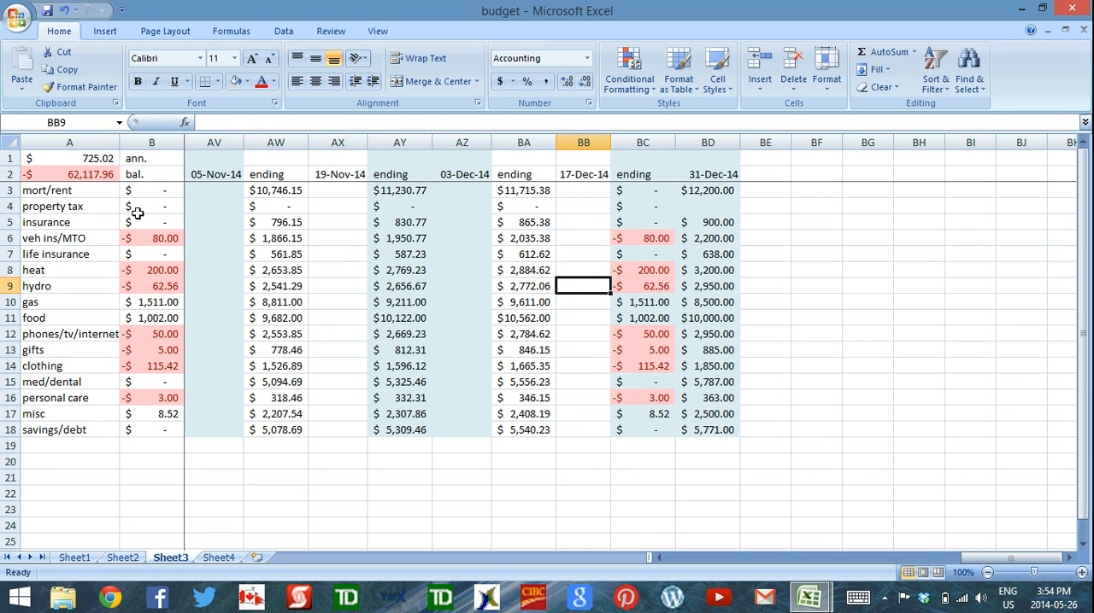
{"action": "left_click_drag", "start_coordinate": [150, 190], "coordinate": [150, 413]}
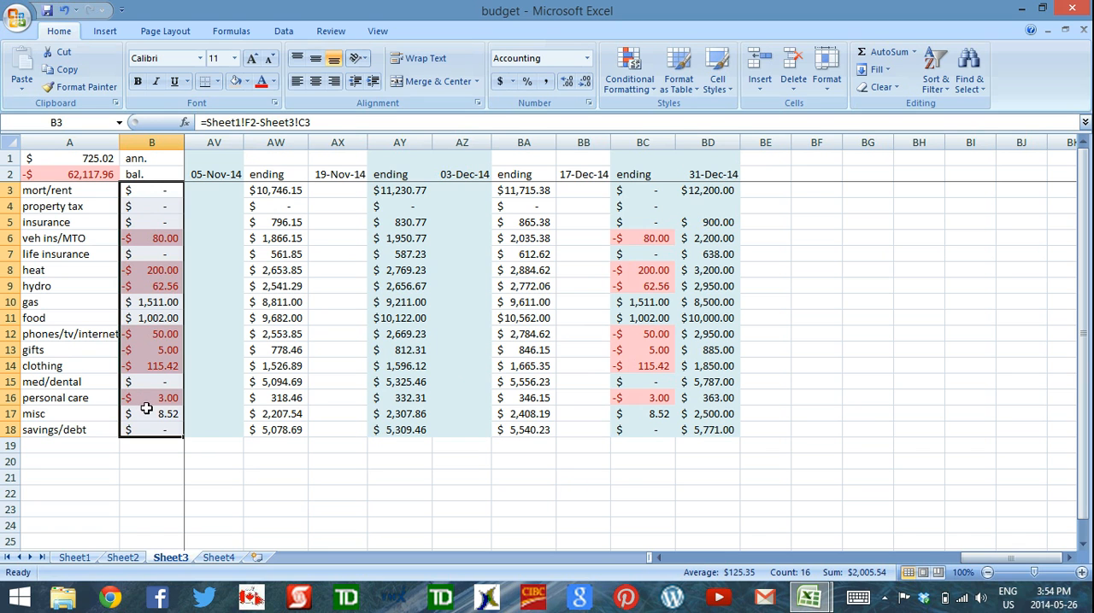
{"action": "mouse_move", "coordinate": [140, 235]}
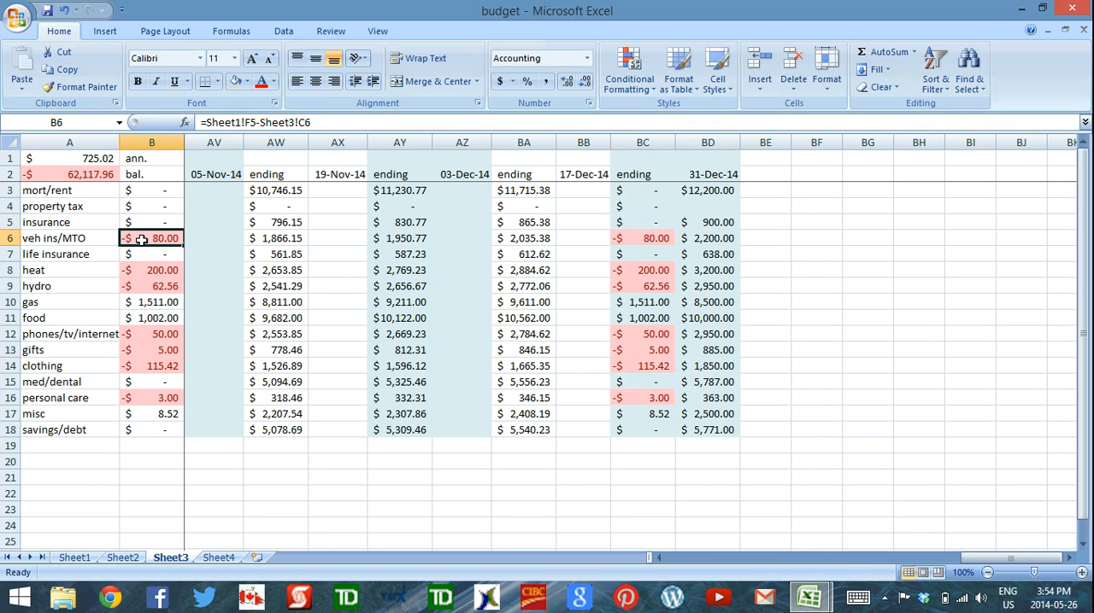
{"action": "left_click", "coordinate": [150, 287]}
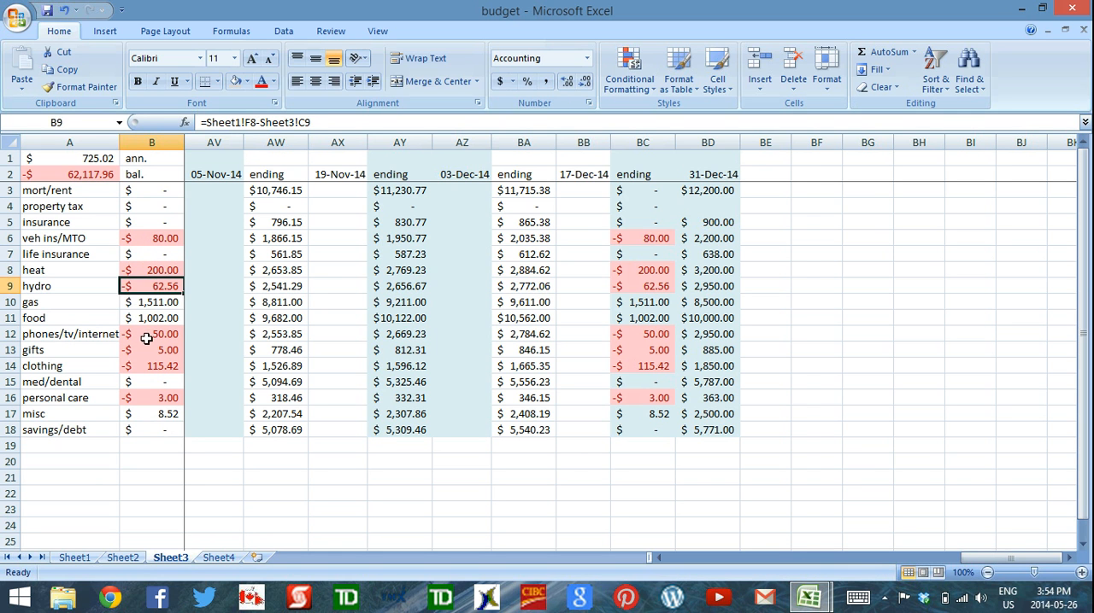
{"action": "left_click", "coordinate": [151, 366]}
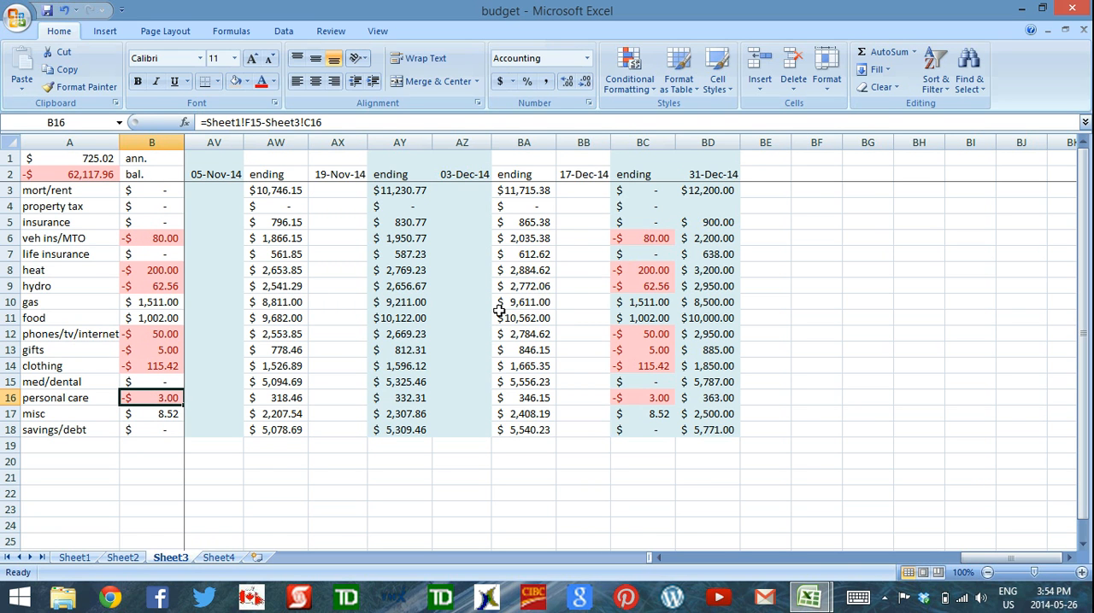
{"action": "mouse_move", "coordinate": [130, 239]}
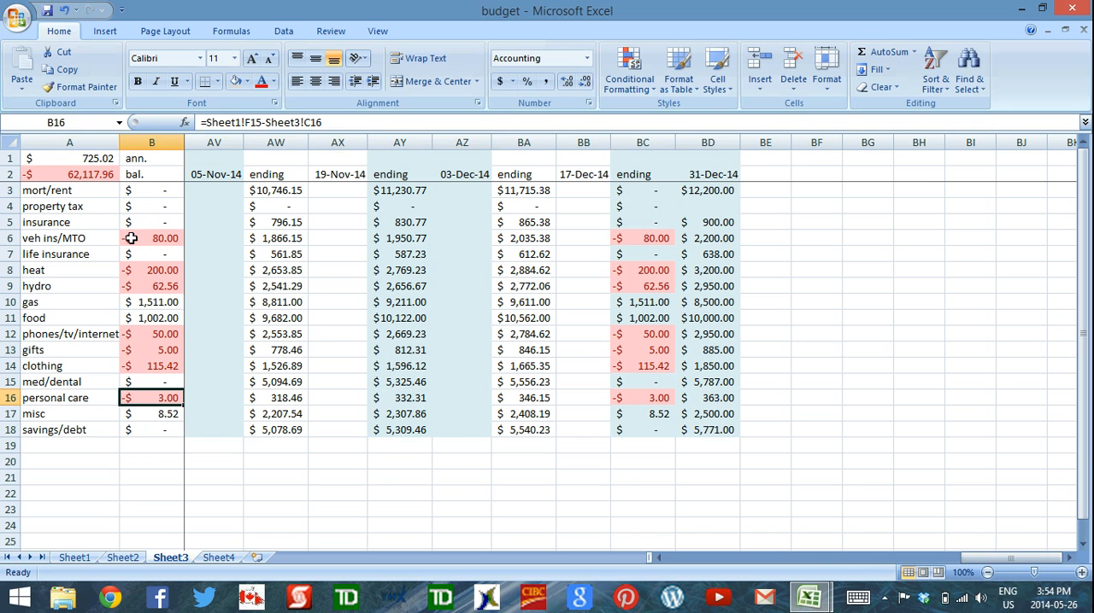
{"action": "mouse_move", "coordinate": [131, 253]}
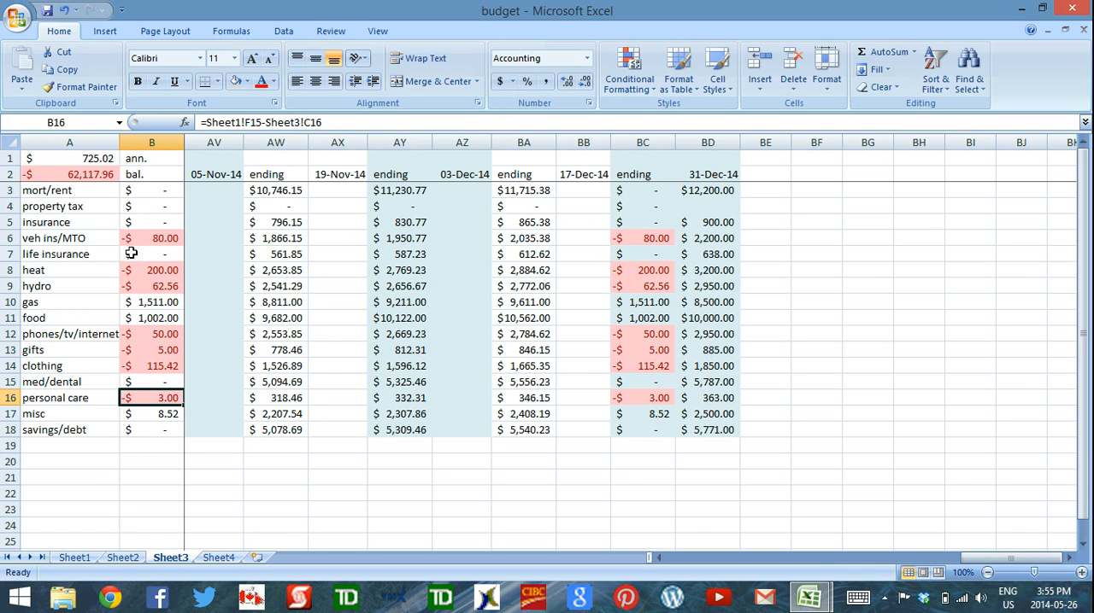
{"action": "mouse_move", "coordinate": [135, 291]}
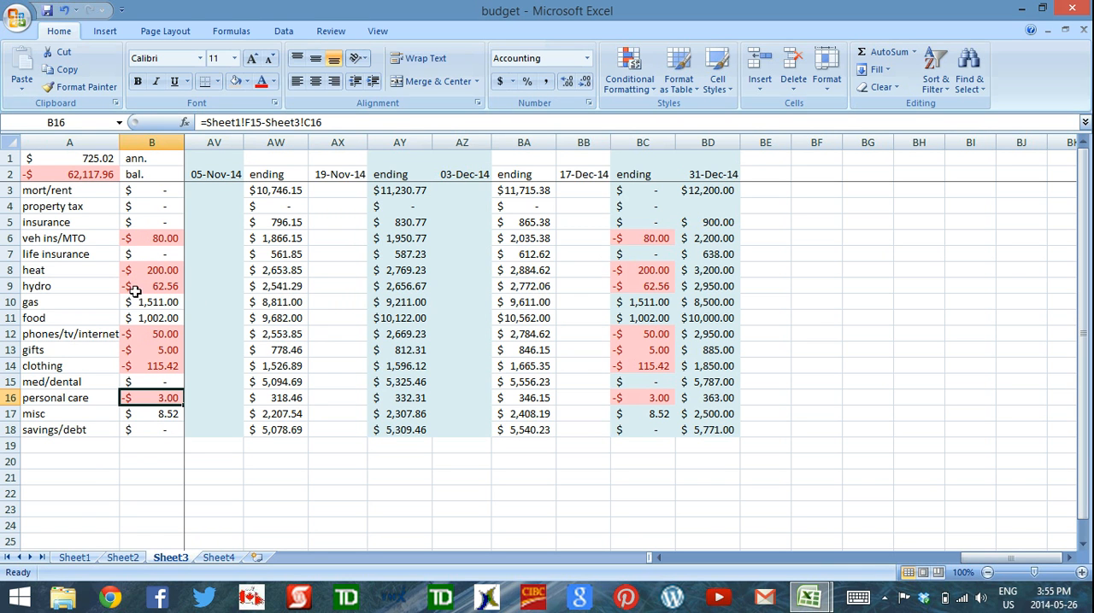
{"action": "mouse_move", "coordinate": [120, 294]}
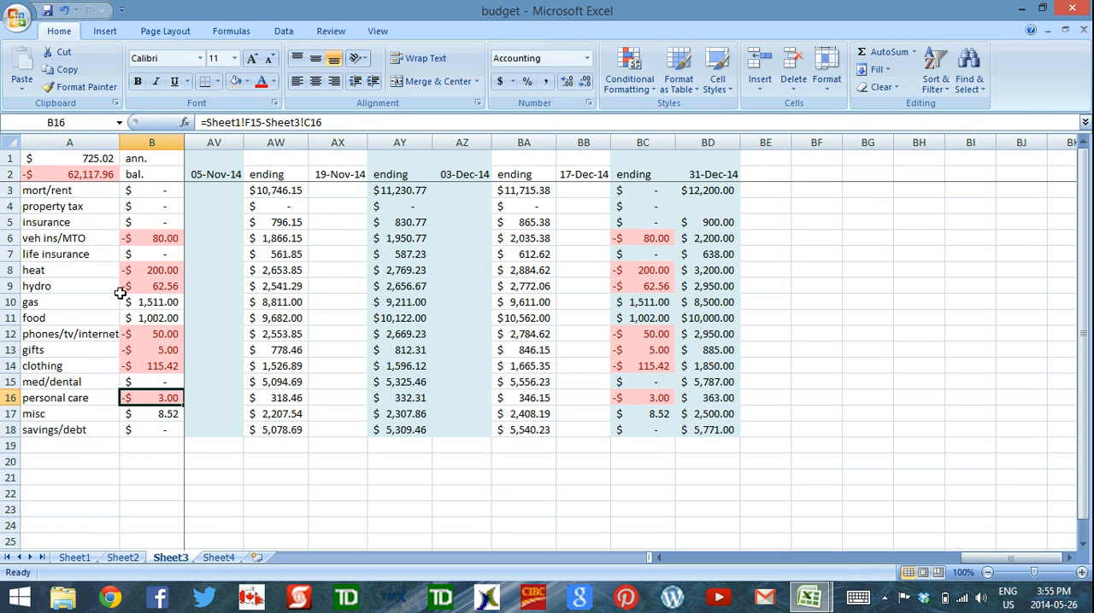
{"action": "mouse_move", "coordinate": [135, 237]}
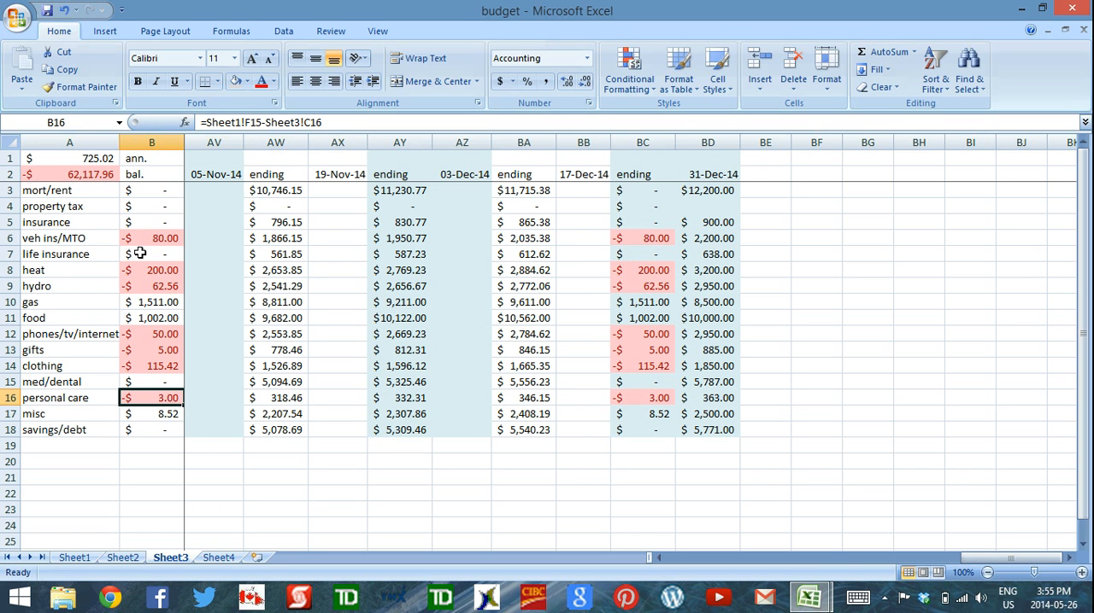
{"action": "mouse_move", "coordinate": [143, 377]}
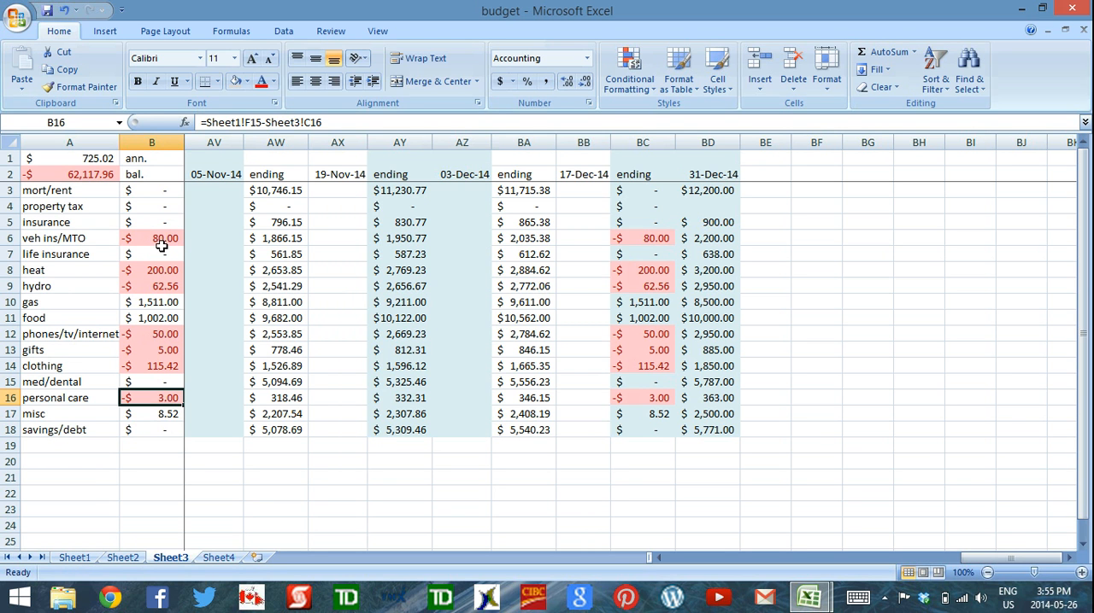
Step: Raise Sheet1's yearly vehicle insurance to 2,300 and hydro to 3,100
{"action": "left_click", "coordinate": [150, 237]}
{"action": "type", "text": "2300"}
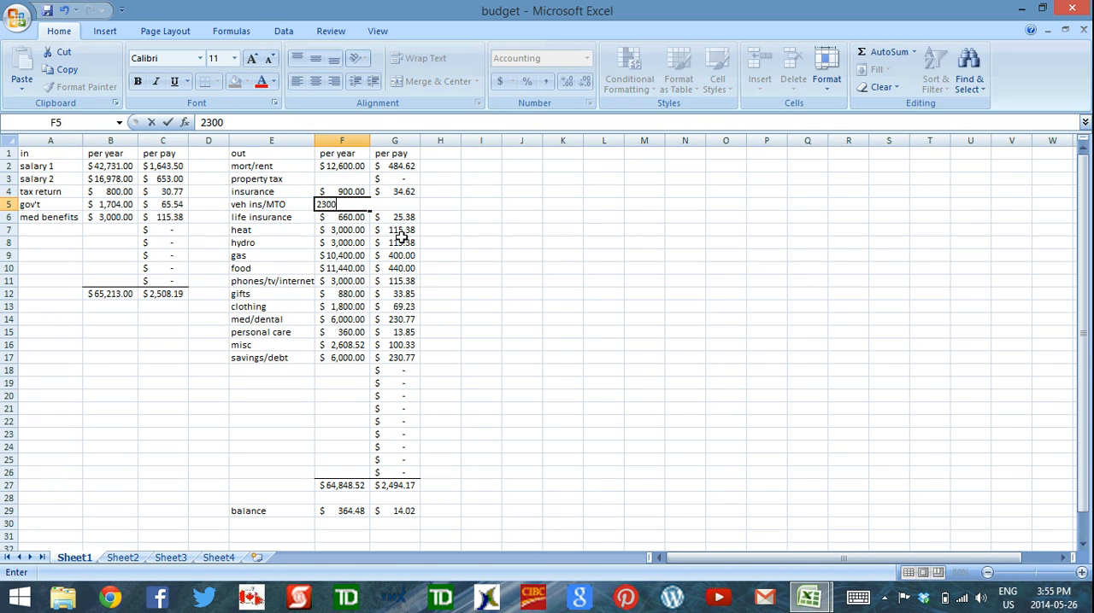
{"action": "key", "text": "Return"}
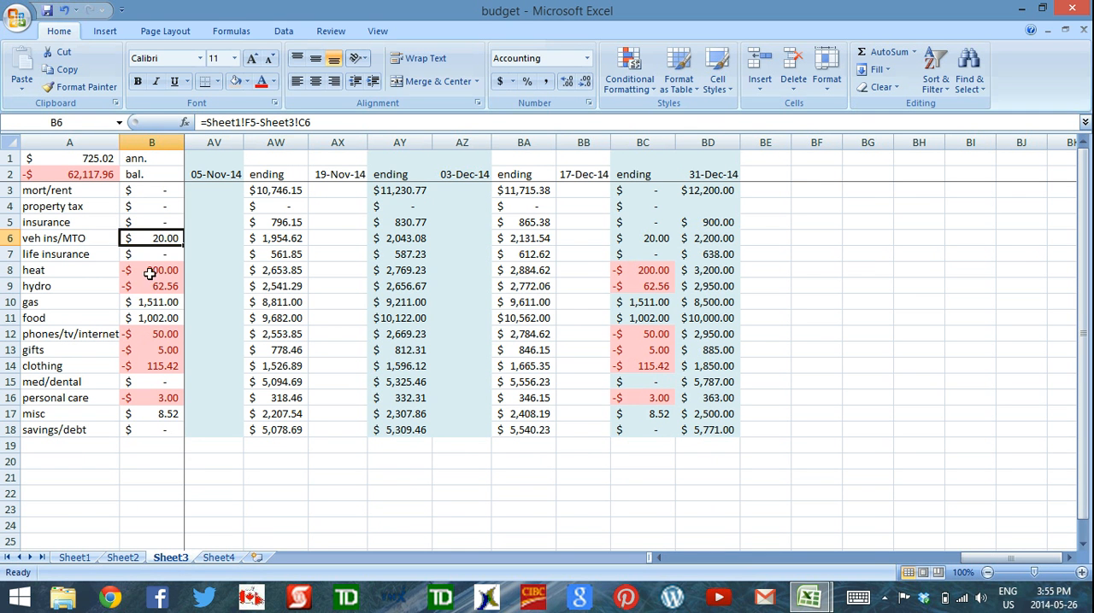
{"action": "left_click", "coordinate": [151, 270]}
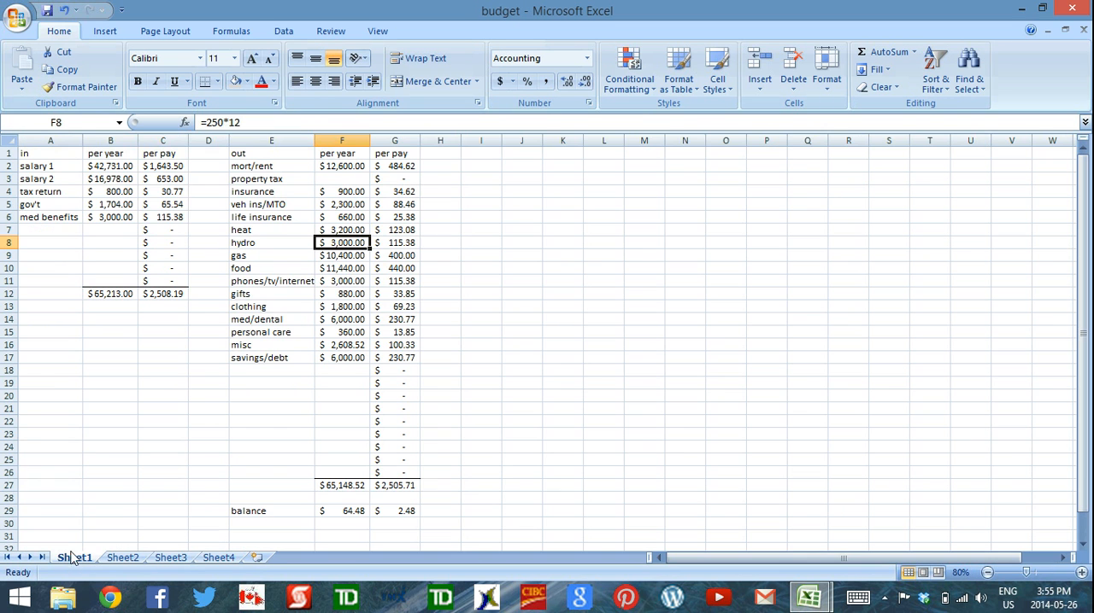
{"action": "type", "text": "31"}
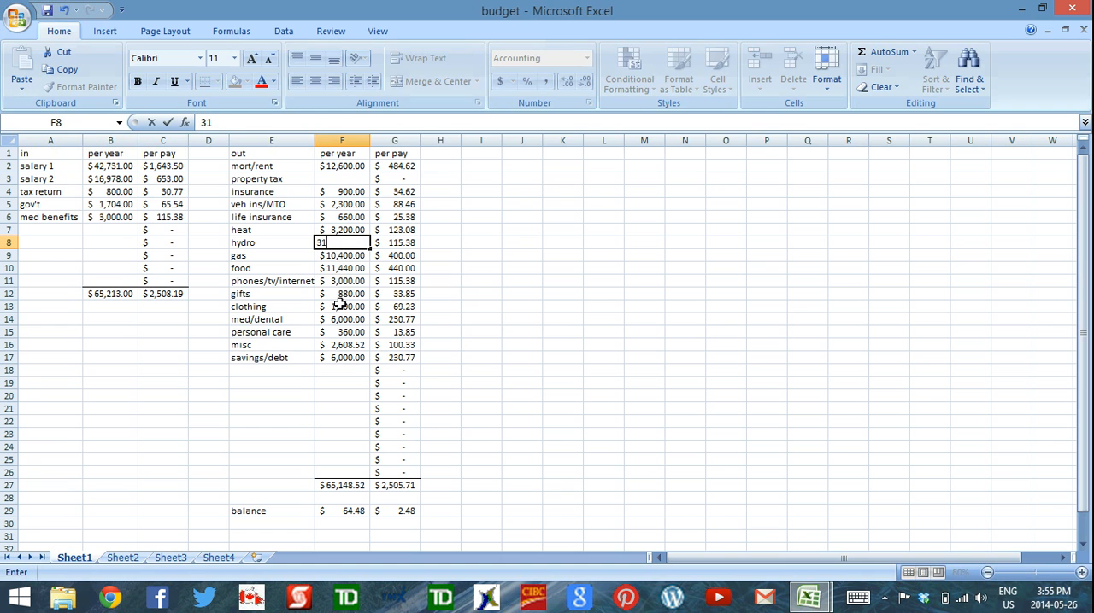
{"action": "key", "text": "Return"}
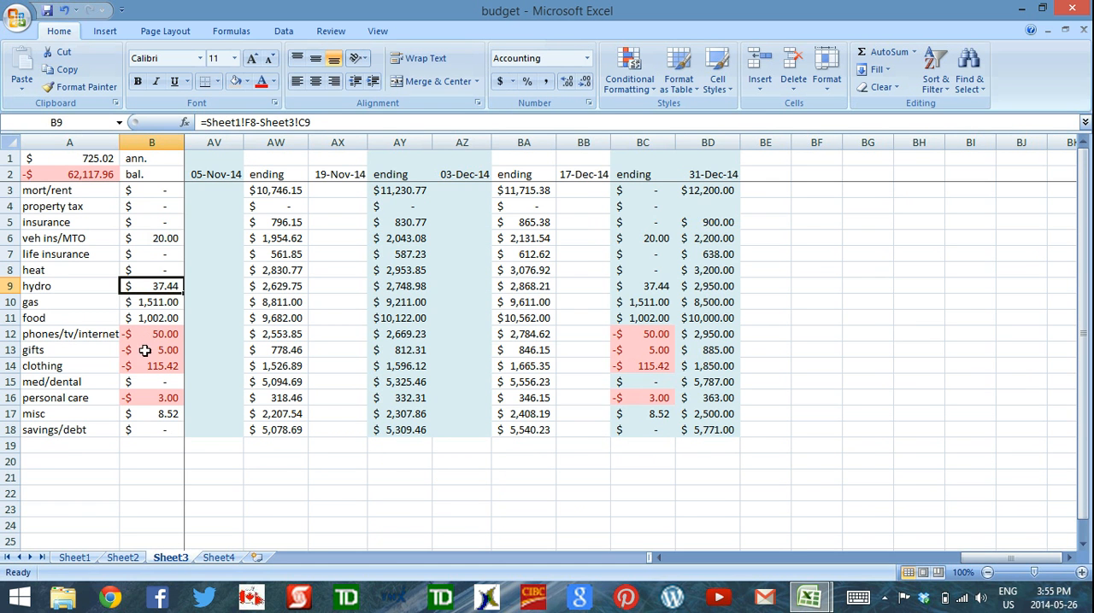
Step: Adjust the remaining yearly amount on Sheet1 and verify the Sheet3 balances turned positive
{"action": "left_click", "coordinate": [150, 335]}
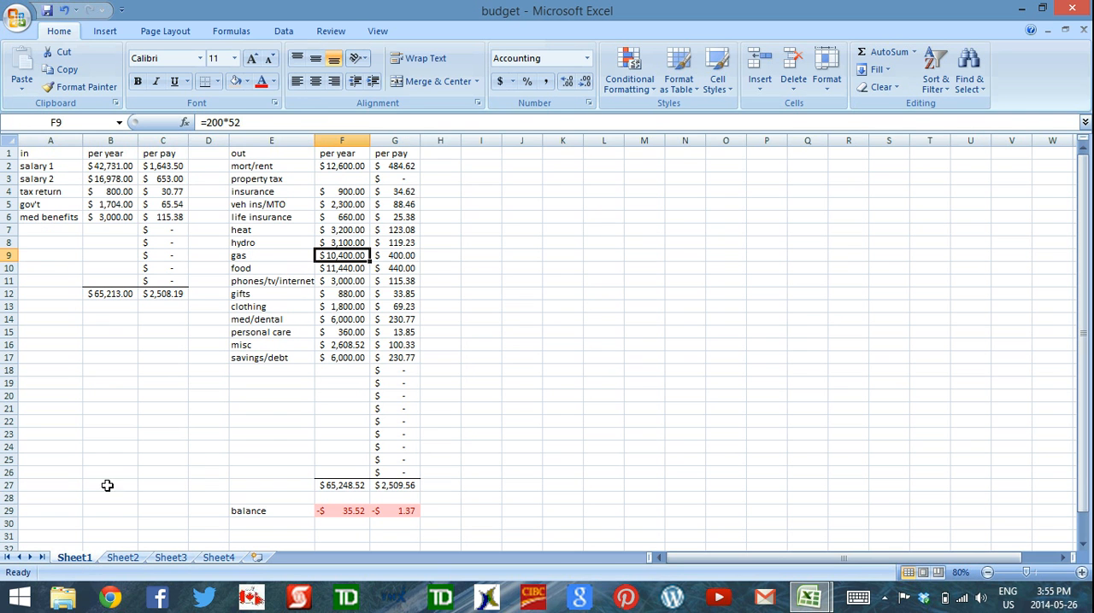
{"action": "left_click", "coordinate": [342, 280]}
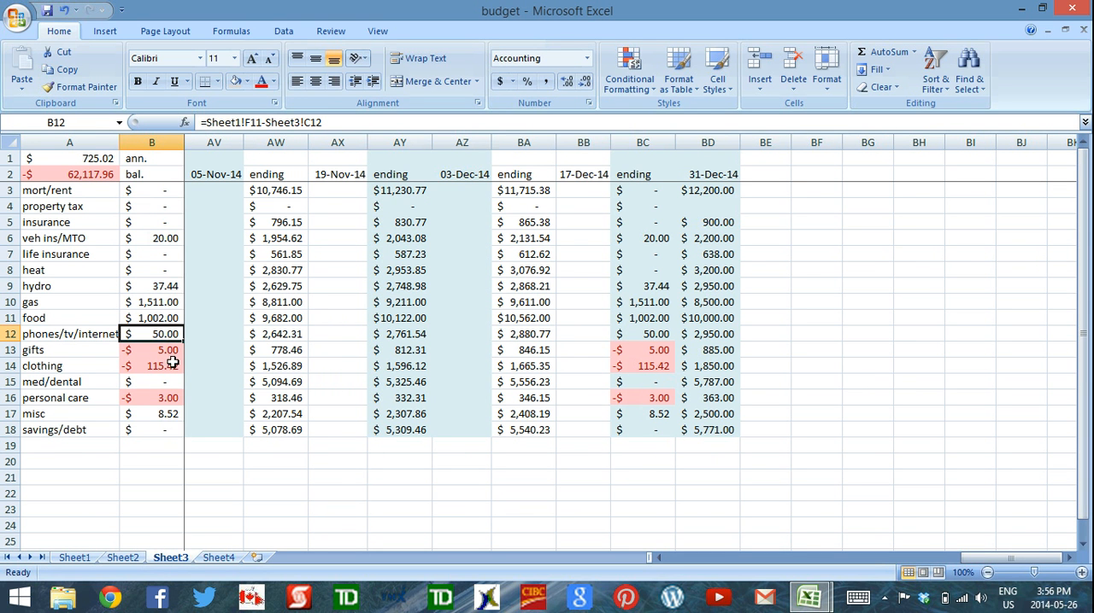
{"action": "mouse_move", "coordinate": [157, 287]}
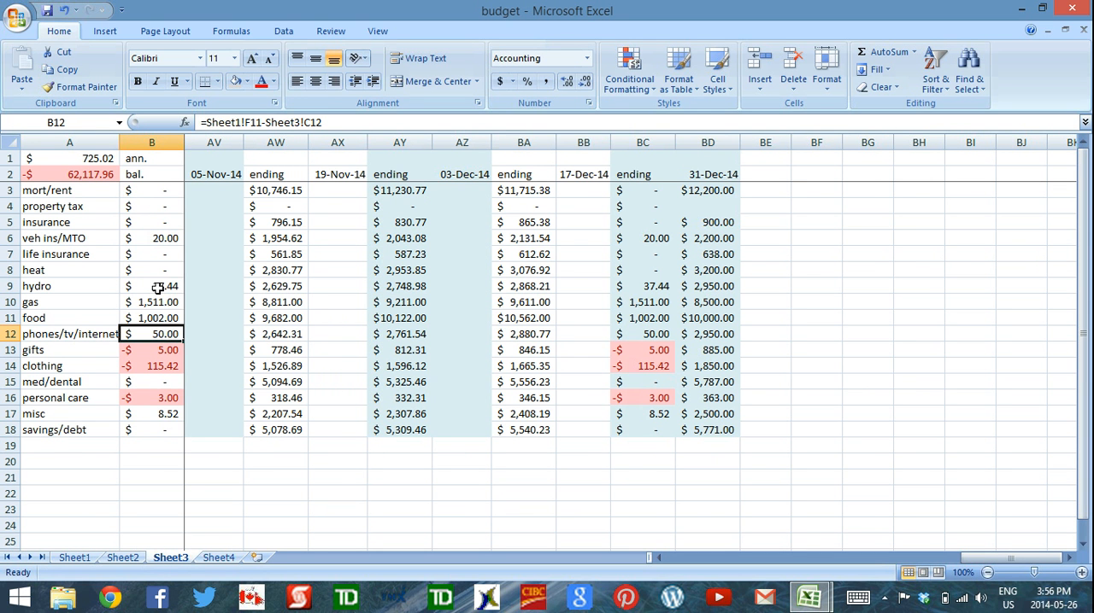
{"action": "mouse_move", "coordinate": [140, 248]}
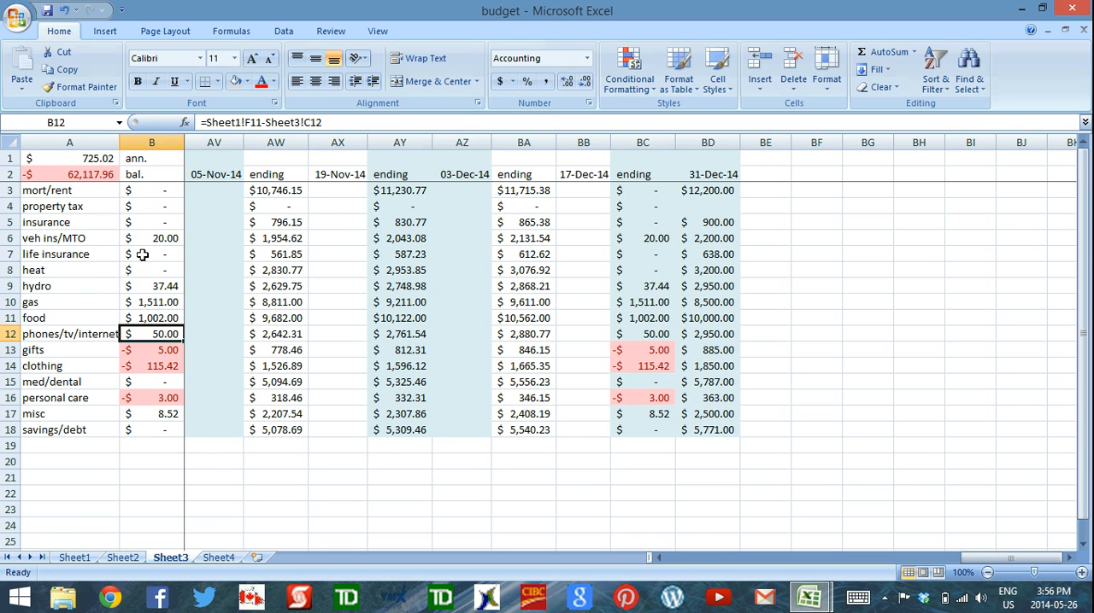
{"action": "mouse_move", "coordinate": [145, 317]}
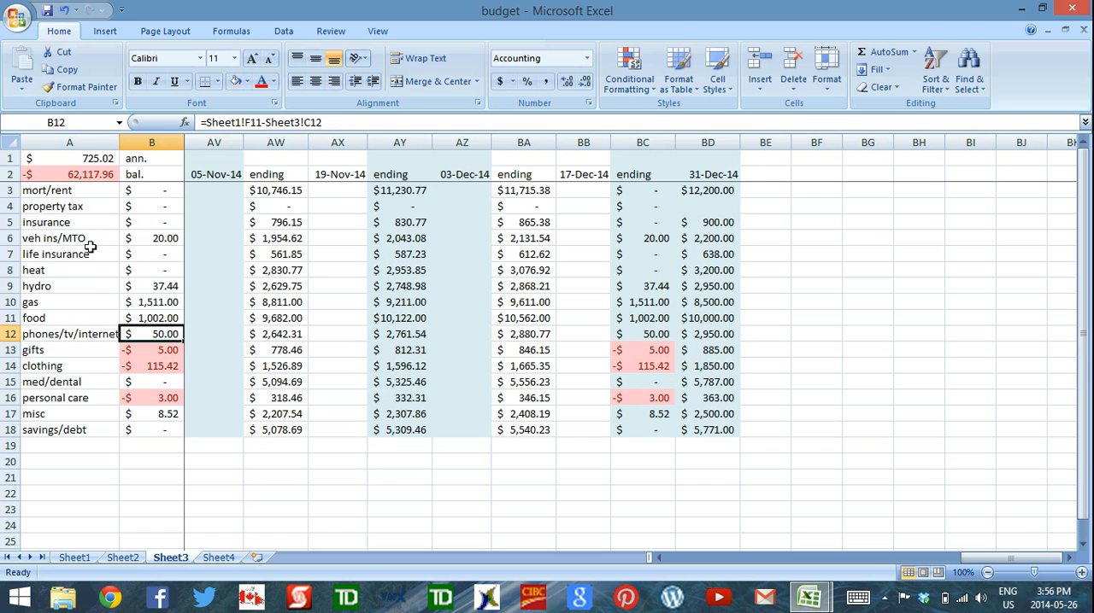
Step: Review the heat row on Sheet3 and select the gifts category row
{"action": "left_click", "coordinate": [68, 270]}
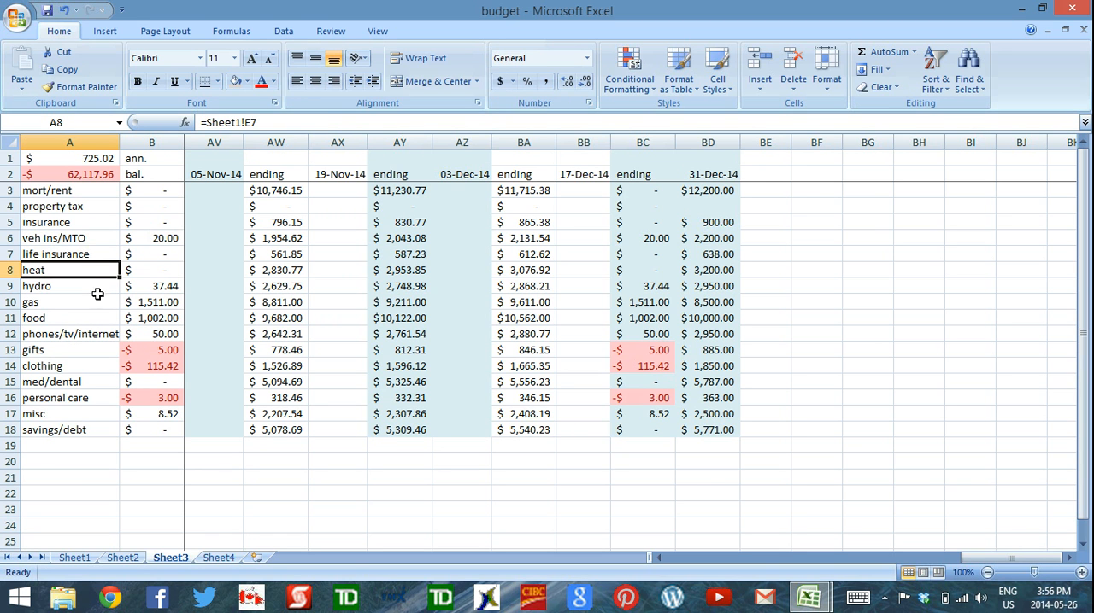
{"action": "mouse_move", "coordinate": [172, 249]}
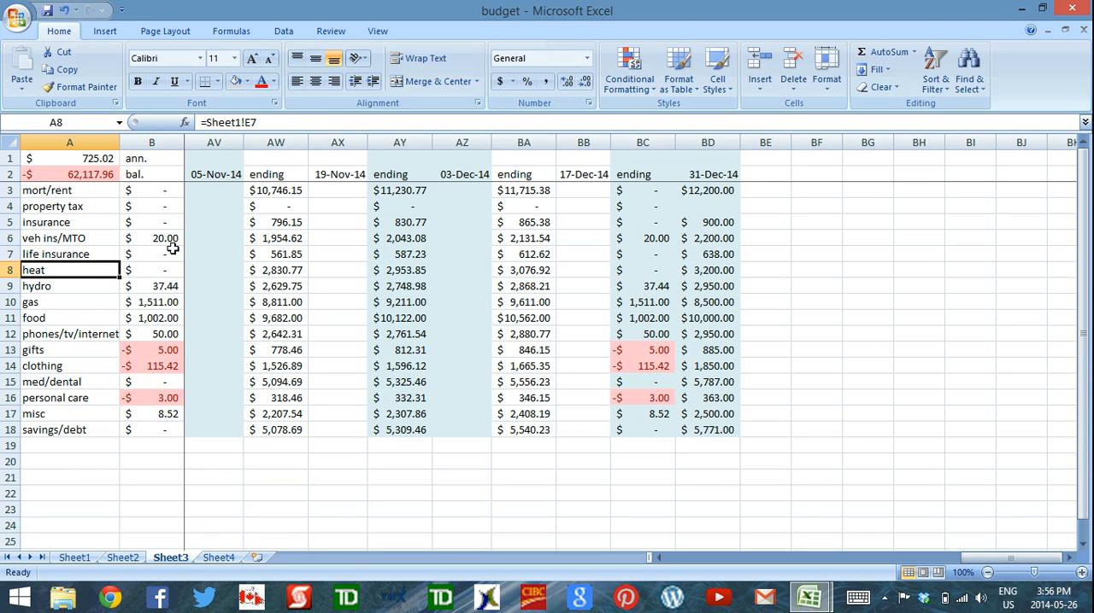
{"action": "mouse_move", "coordinate": [130, 502]}
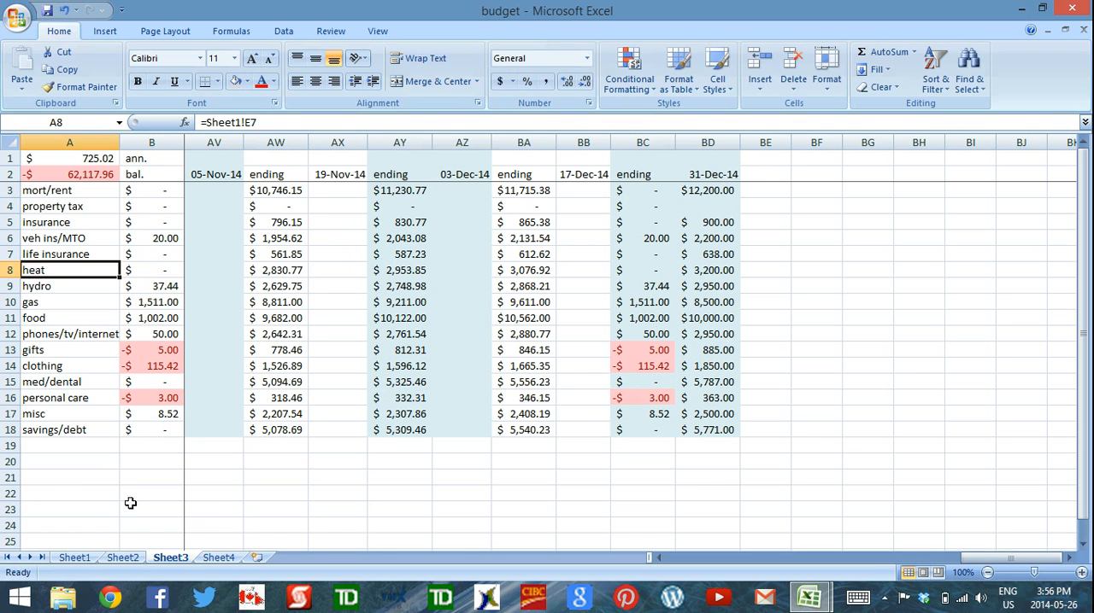
{"action": "mouse_move", "coordinate": [178, 224]}
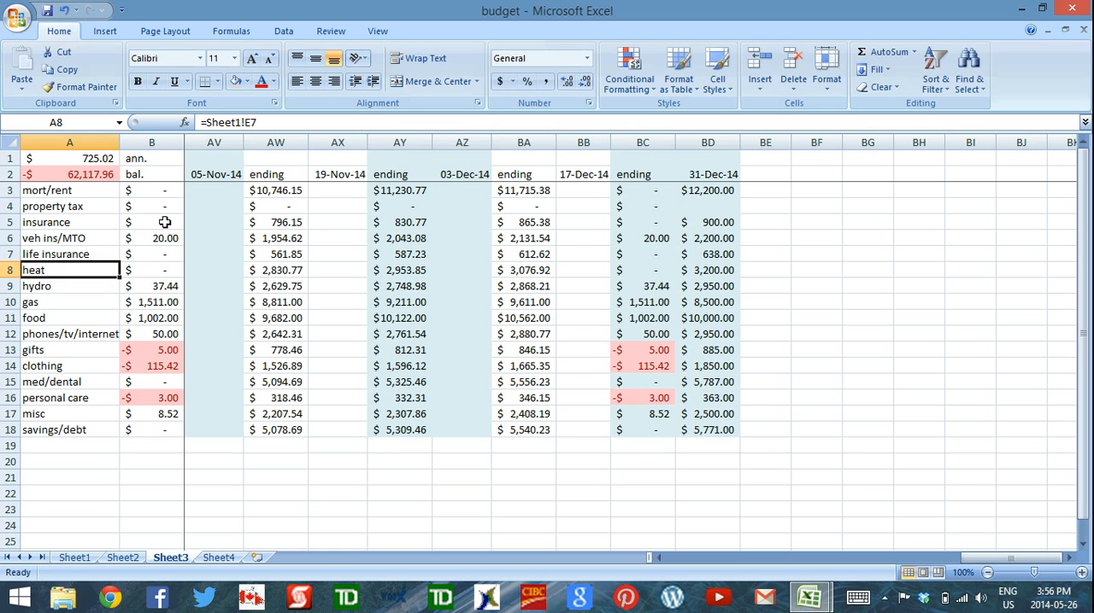
{"action": "mouse_move", "coordinate": [157, 238]}
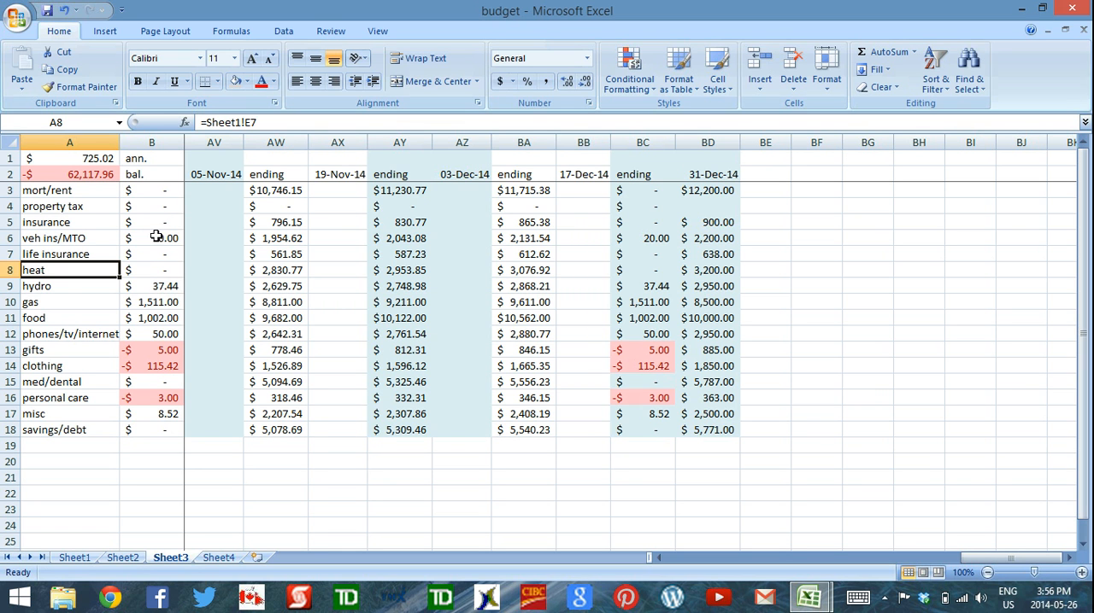
{"action": "mouse_move", "coordinate": [150, 252]}
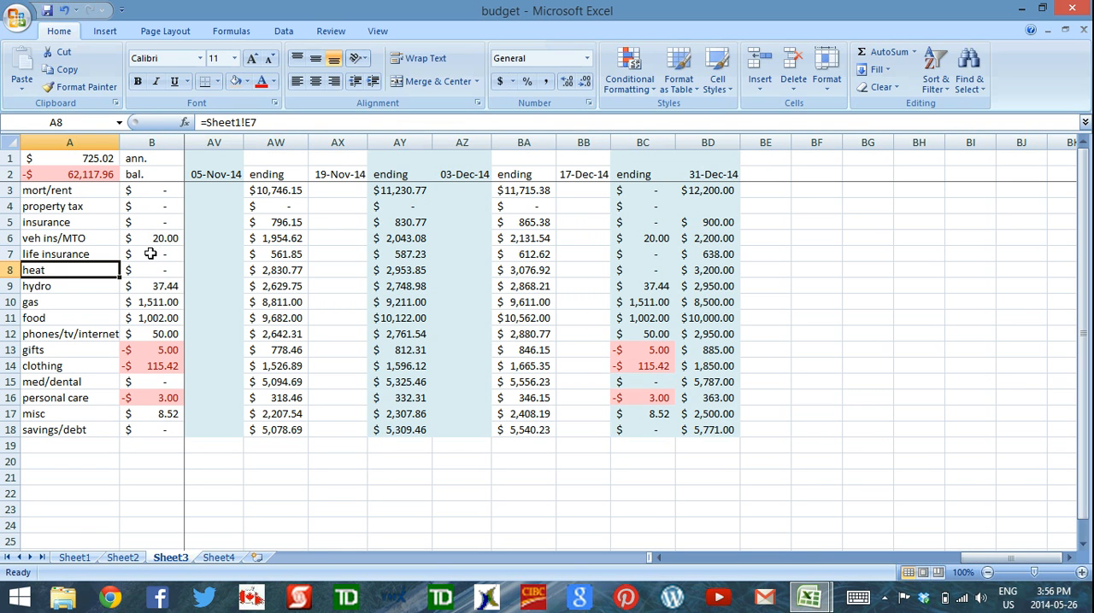
{"action": "mouse_move", "coordinate": [123, 289]}
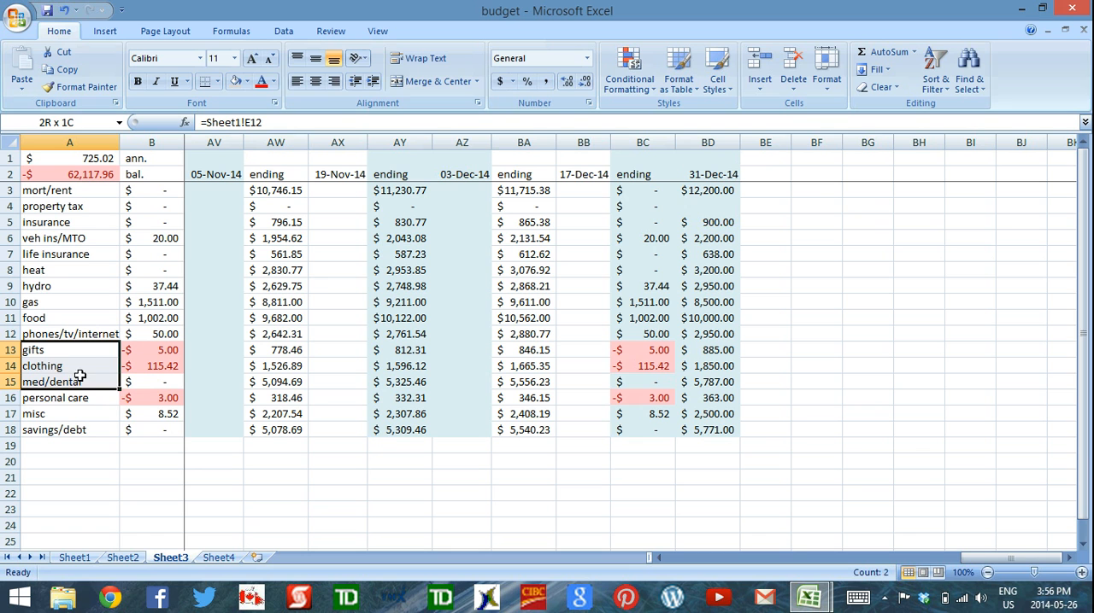
{"action": "left_click", "coordinate": [68, 348]}
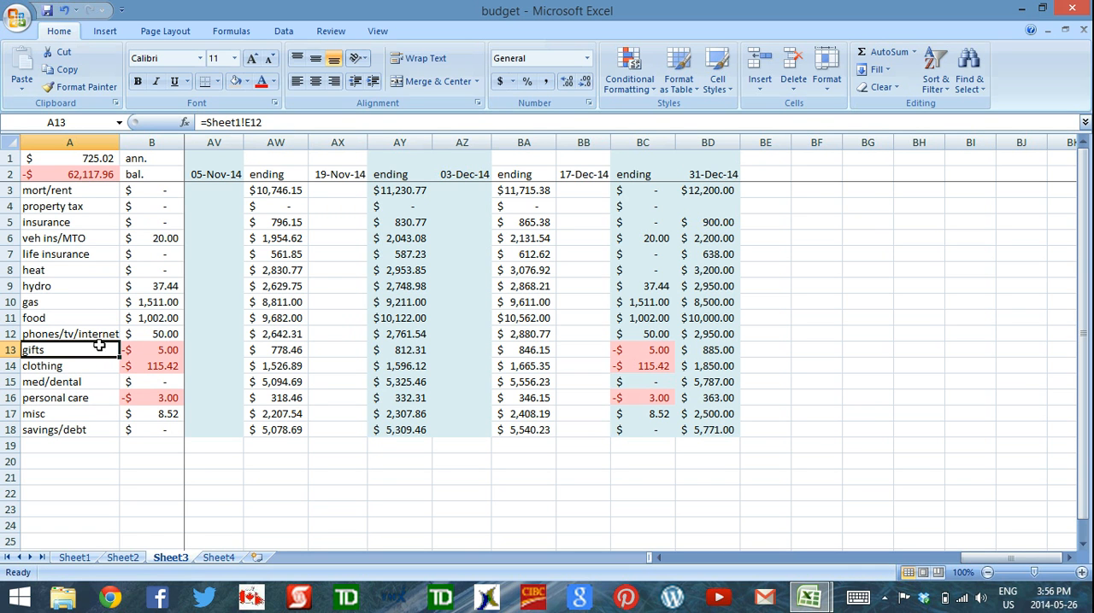
{"action": "mouse_move", "coordinate": [82, 354]}
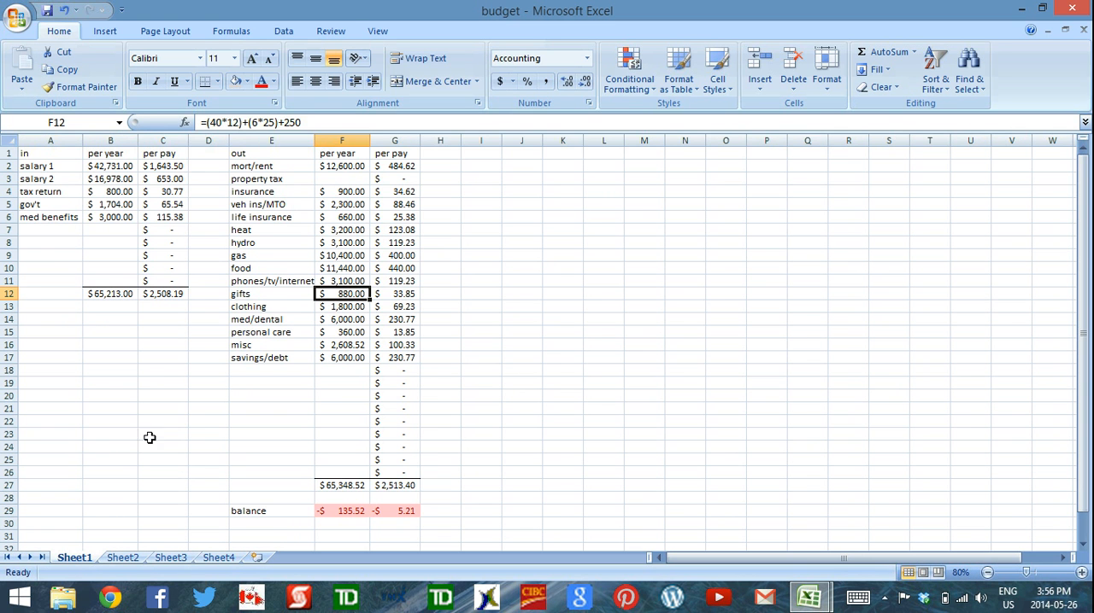
{"action": "mouse_move", "coordinate": [92, 166]}
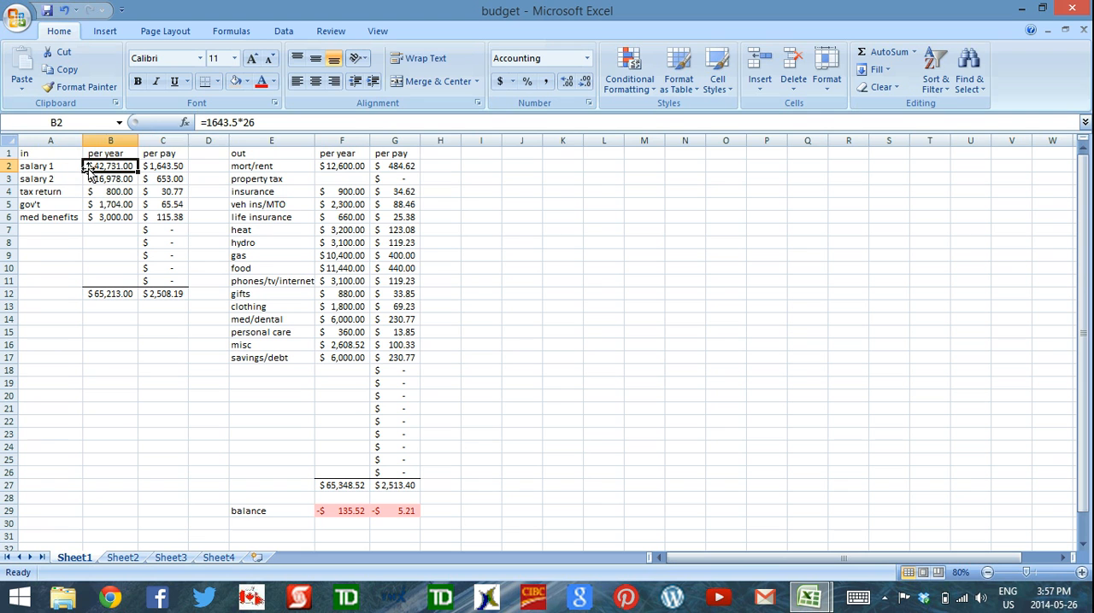
Step: Change salary 2's yearly formula in B3 to =702*26, giving $18,252.00 per year
{"action": "double_click", "coordinate": [109, 165]}
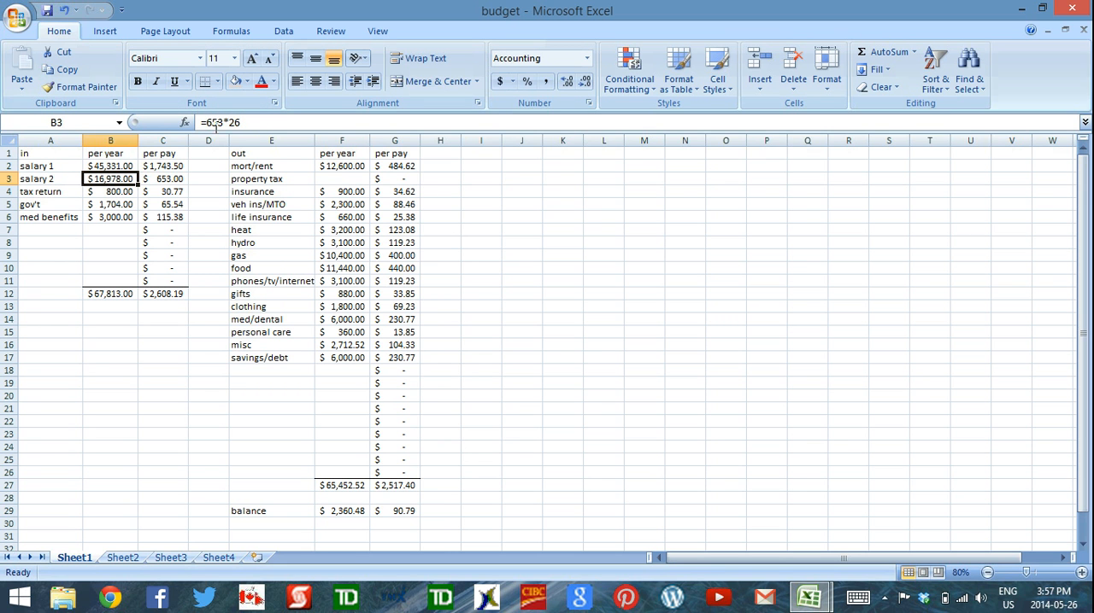
{"action": "double_click", "coordinate": [110, 177]}
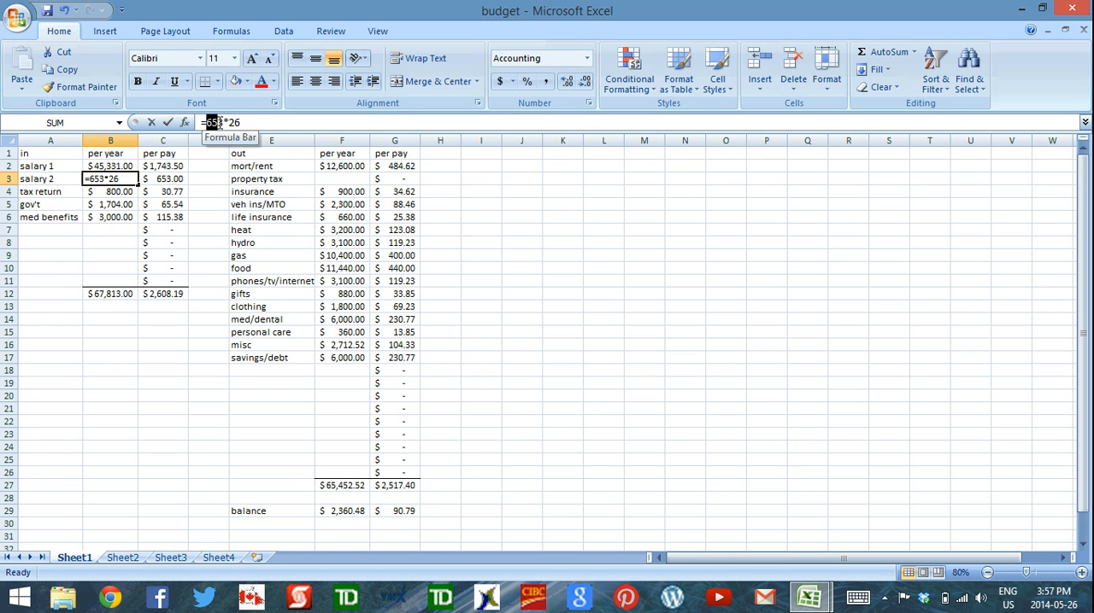
{"action": "type", "text": "70"}
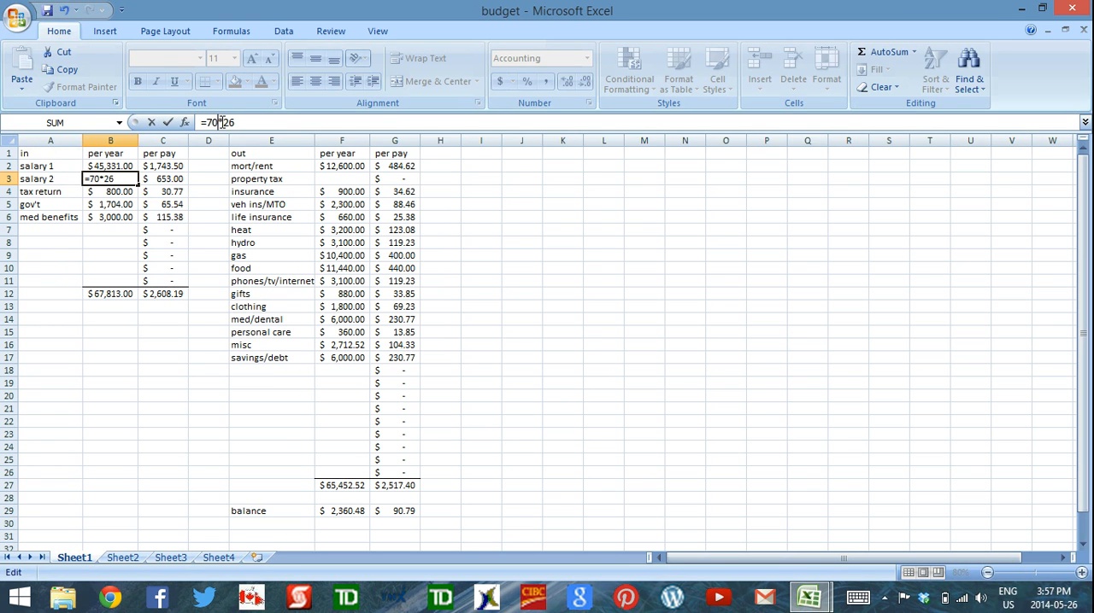
{"action": "key", "text": "Return"}
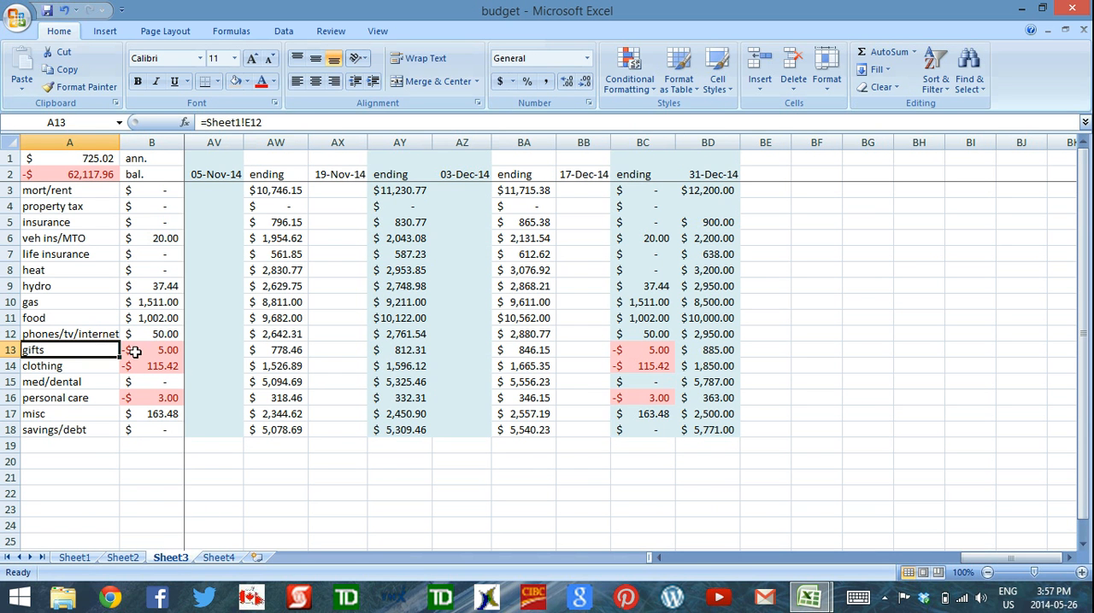
Step: Compare gifts with Sheet3, then set clothing in F13 to total $1,900.00 per year
{"action": "left_click", "coordinate": [150, 349]}
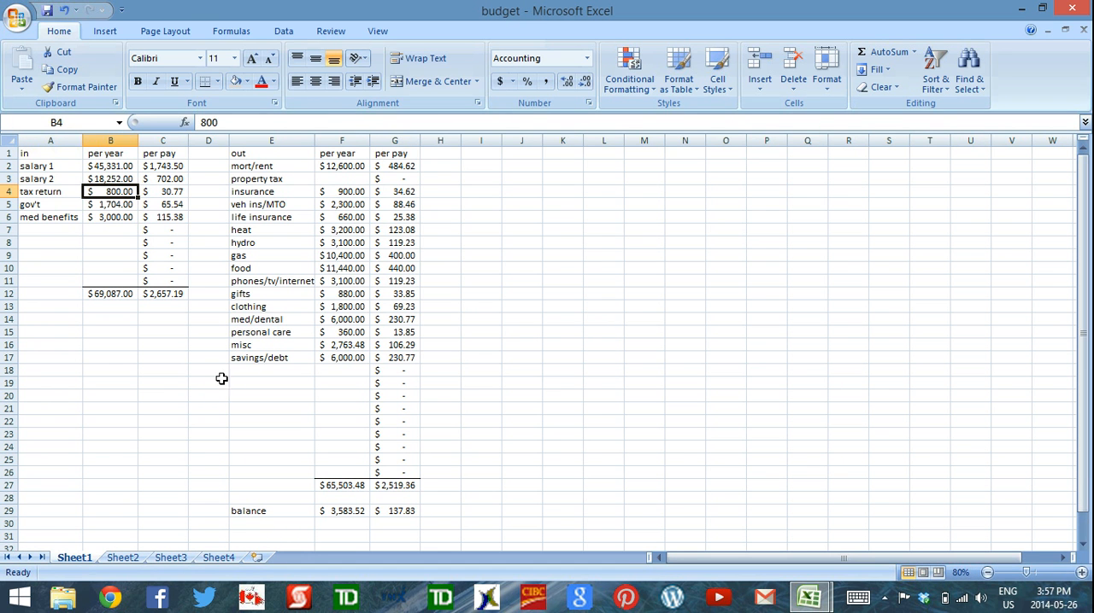
{"action": "left_click", "coordinate": [342, 293]}
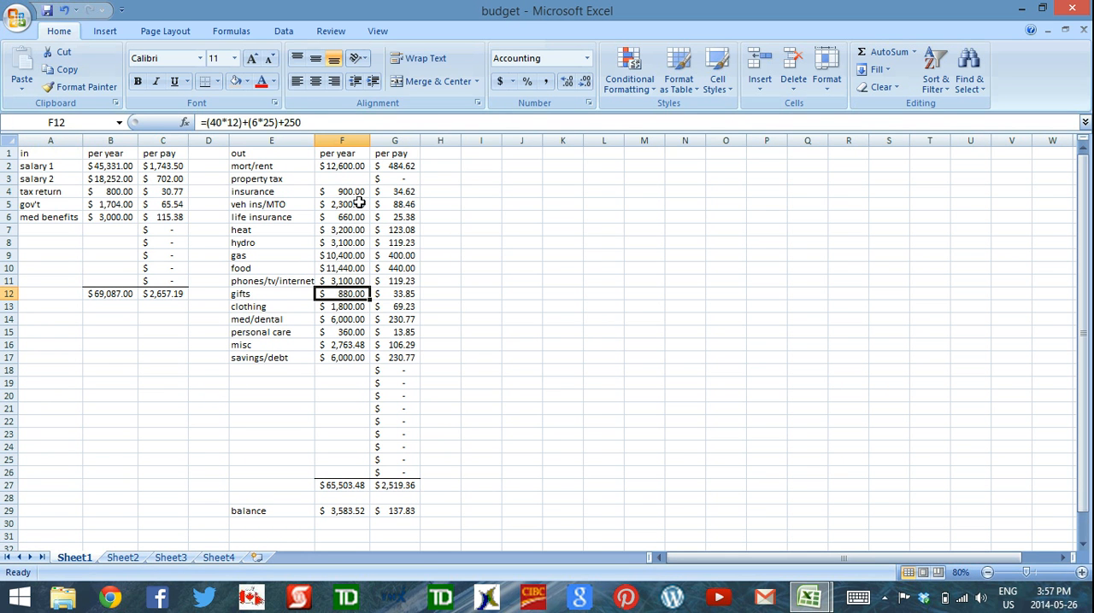
{"action": "left_click", "coordinate": [342, 306]}
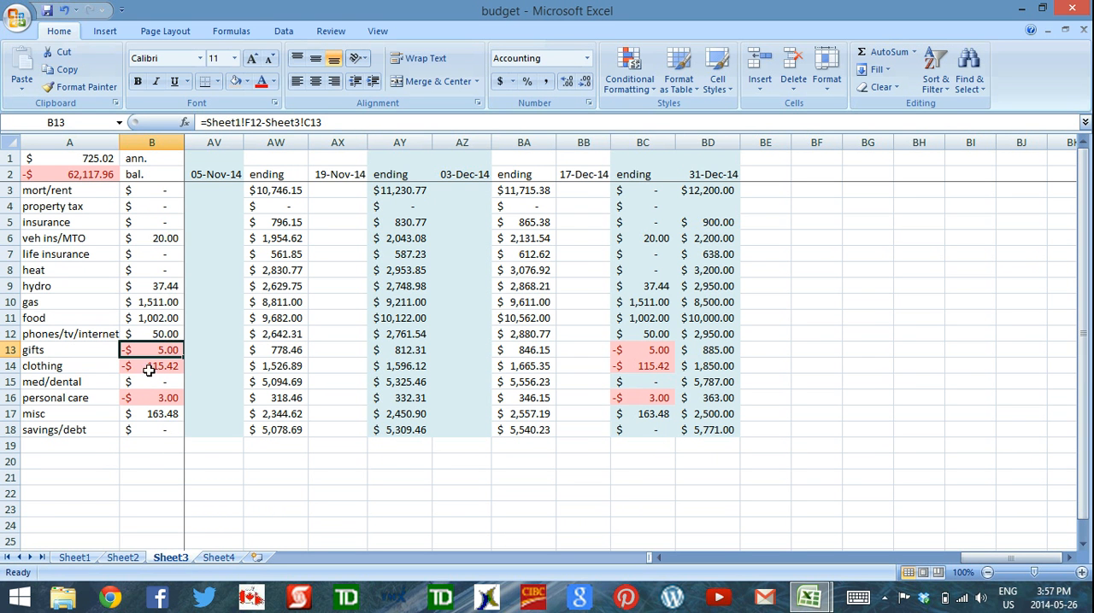
{"action": "mouse_move", "coordinate": [130, 492]}
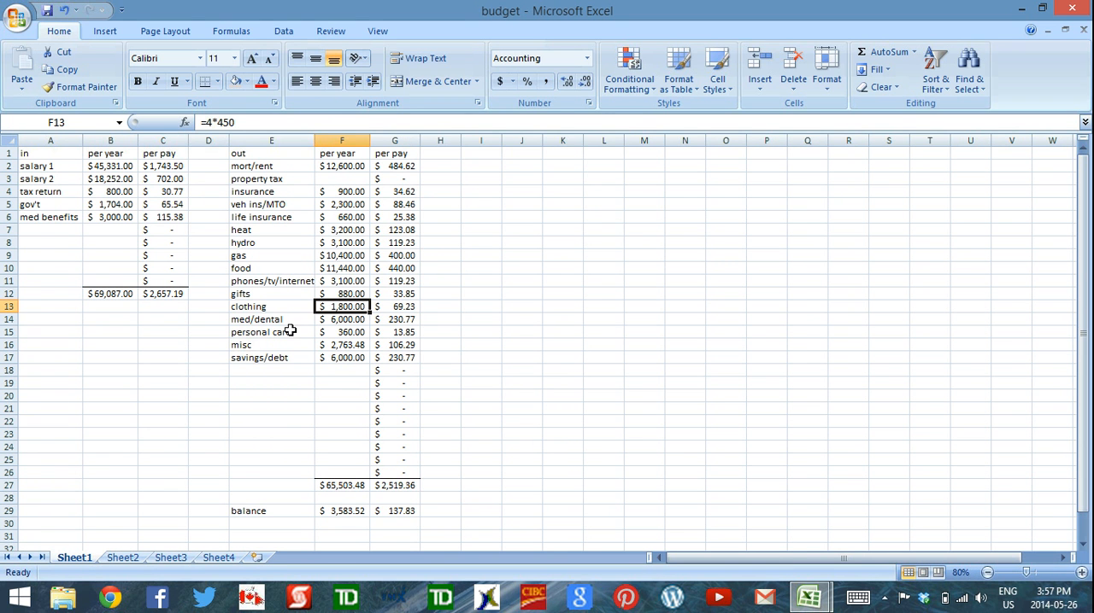
{"action": "mouse_move", "coordinate": [275, 391]}
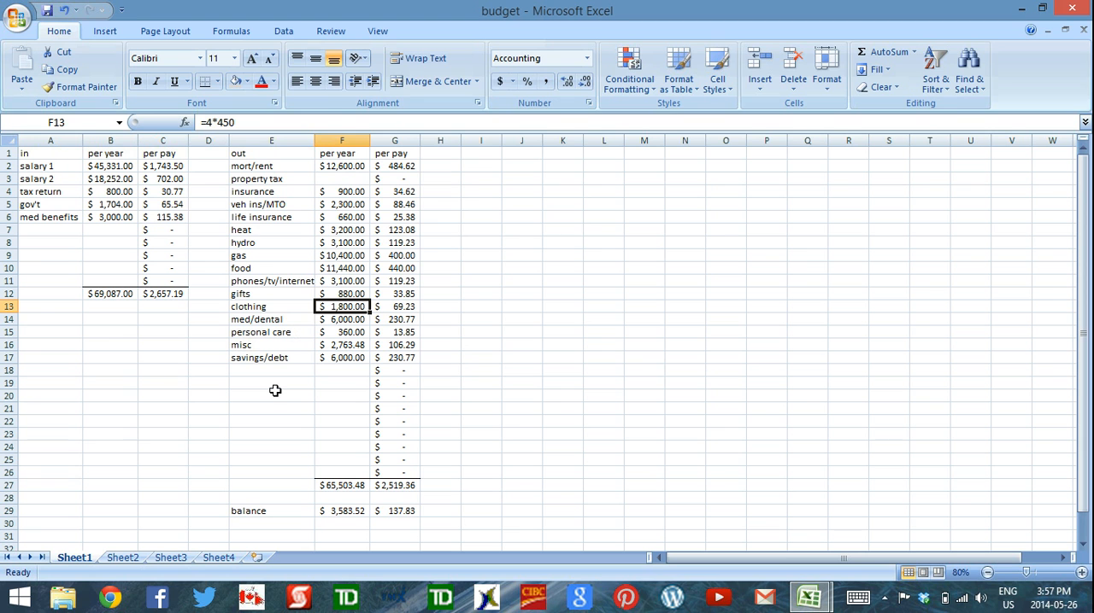
{"action": "type", "text": "1"}
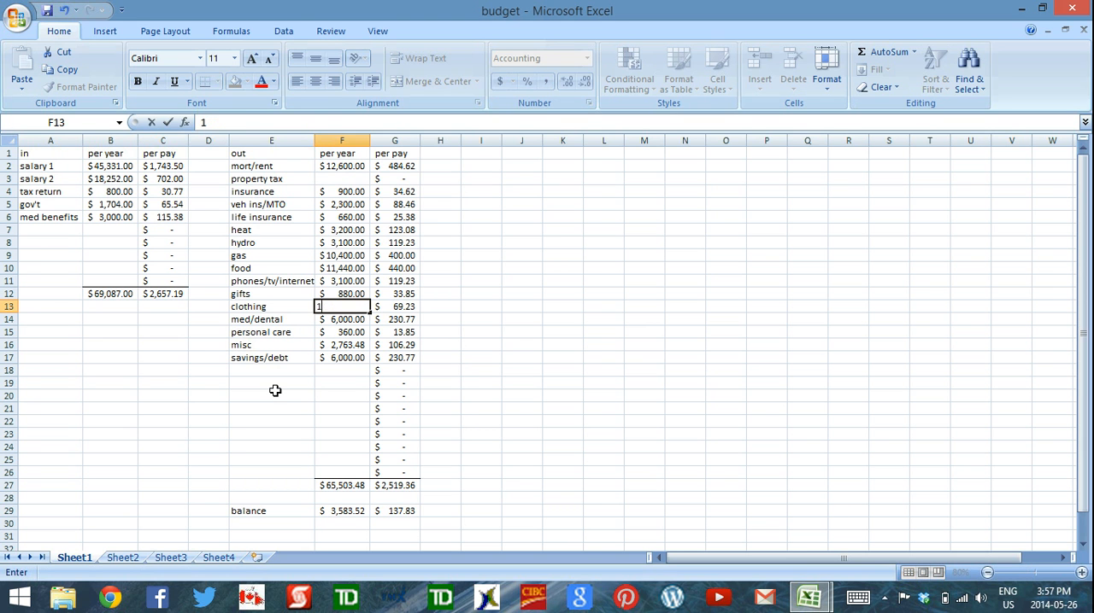
{"action": "key", "text": "Return"}
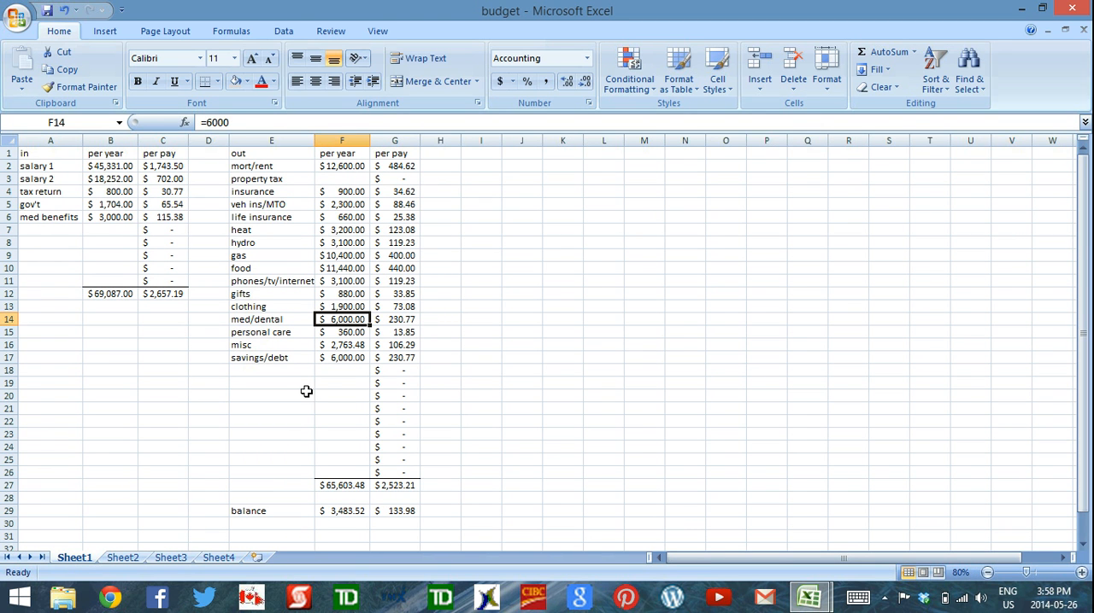
Step: Set personal care in F15 to =4*(4*30), $480.00 per year
{"action": "left_click", "coordinate": [342, 332]}
{"action": "type", "text": "=4*(4*30)"}
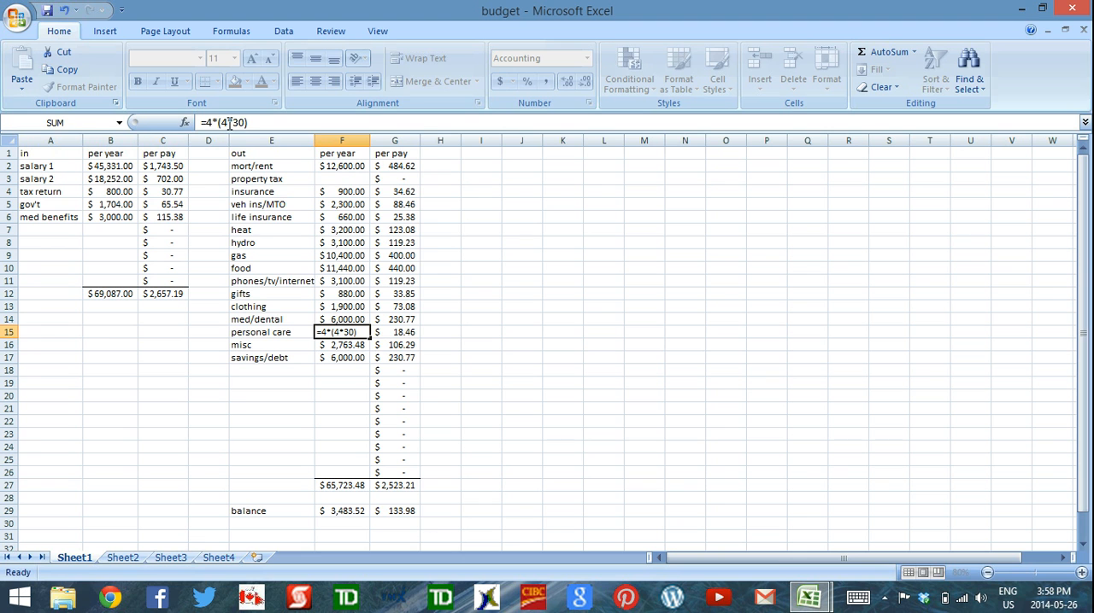
{"action": "key", "text": "Return"}
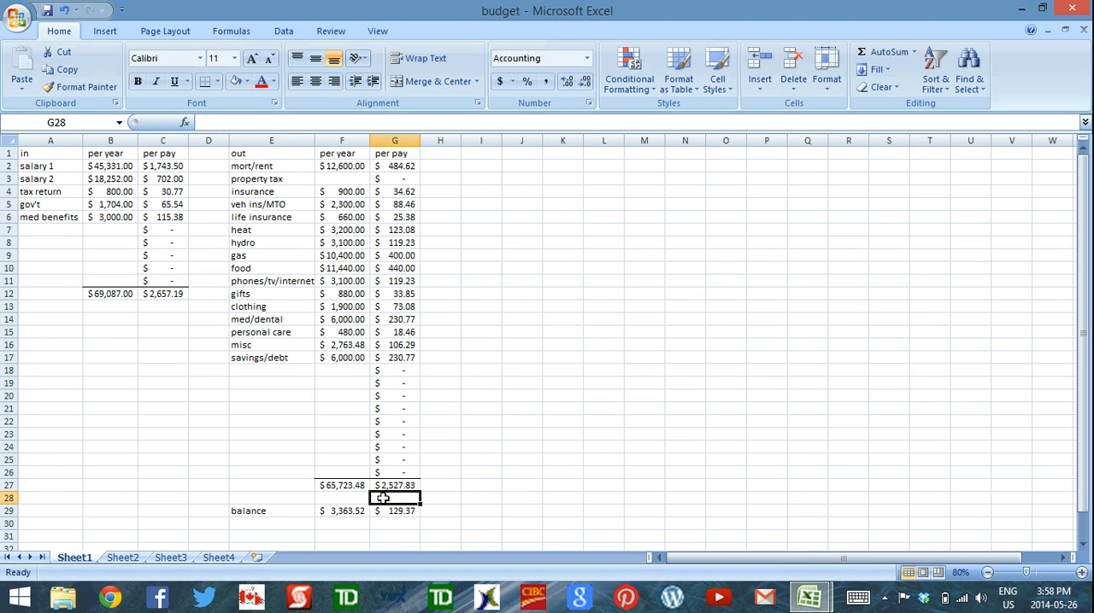
Step: Enter a trial 5000 in F21, remove it again, and check the per-pay balance formula in G29
{"action": "left_click", "coordinate": [342, 409]}
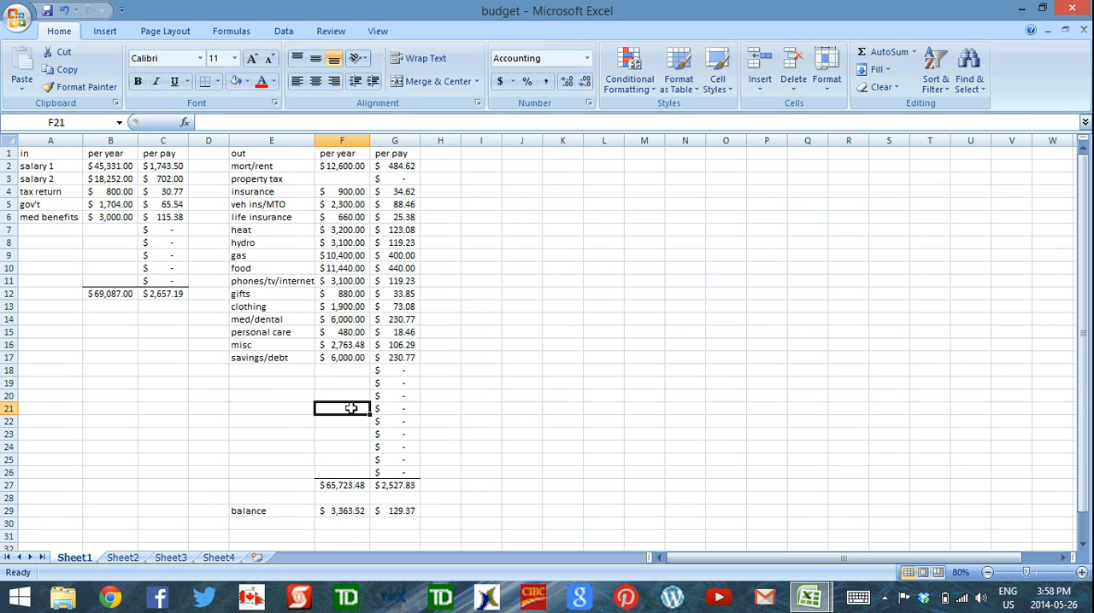
{"action": "mouse_move", "coordinate": [383, 410]}
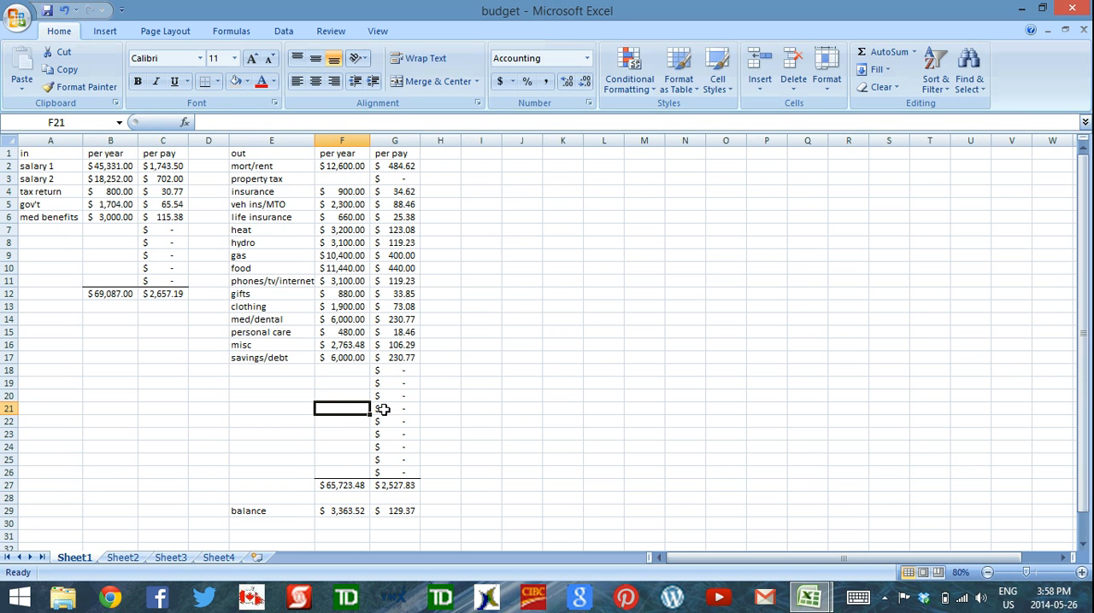
{"action": "type", "text": "5000"}
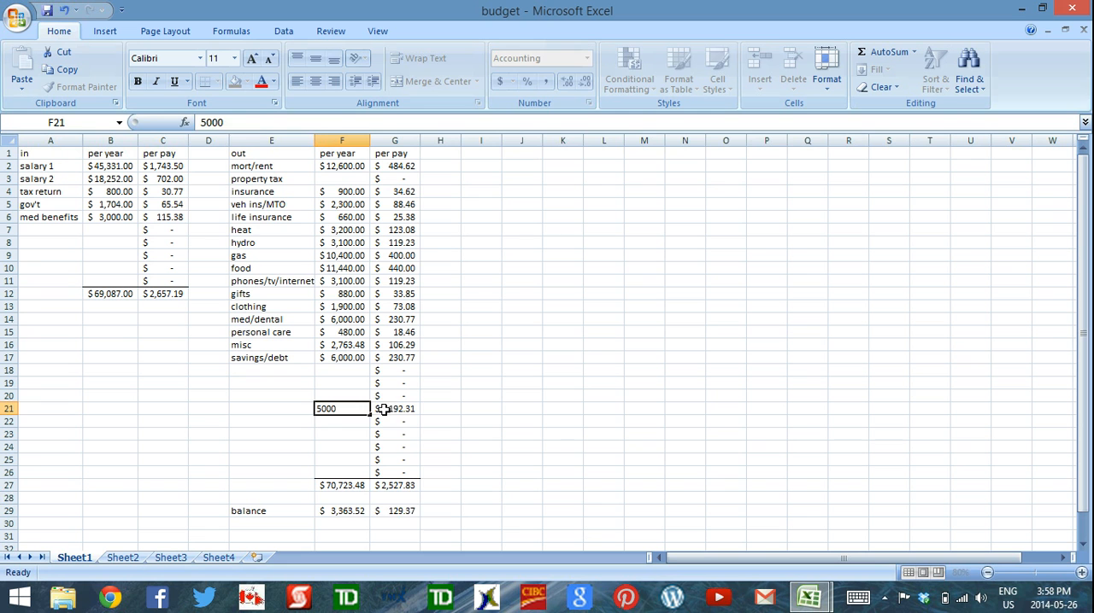
{"action": "key", "text": "Return"}
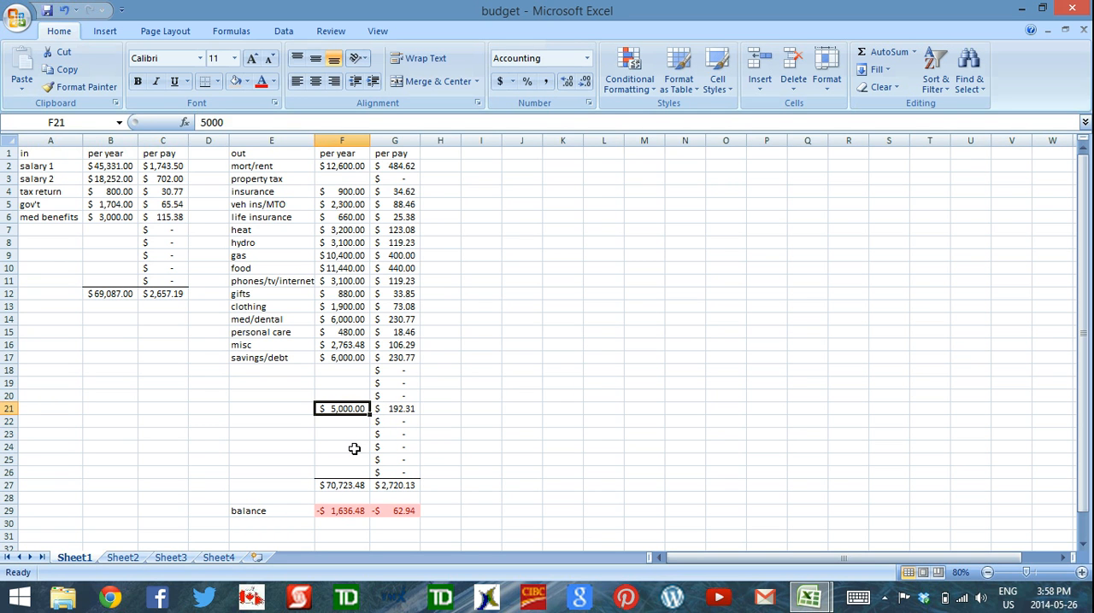
{"action": "key", "text": "Delete"}
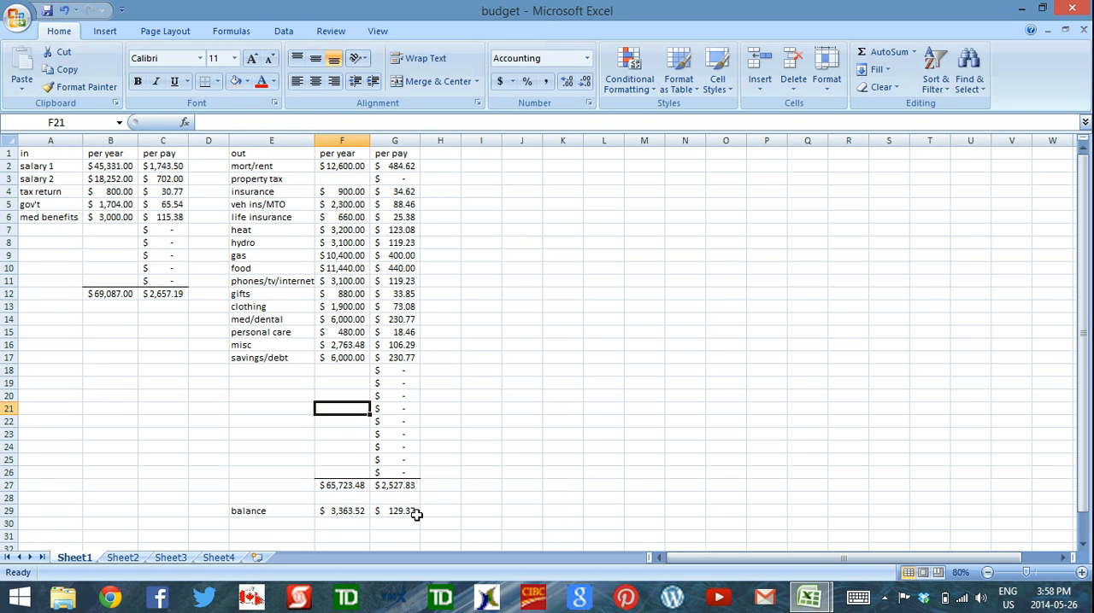
{"action": "left_click", "coordinate": [393, 511]}
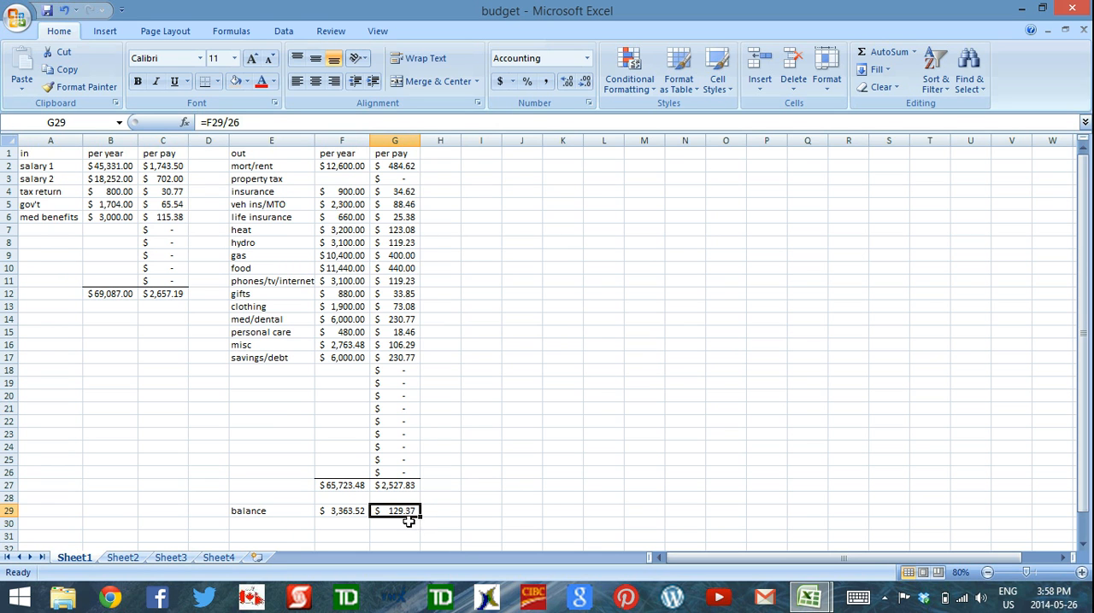
{"action": "mouse_move", "coordinate": [431, 499]}
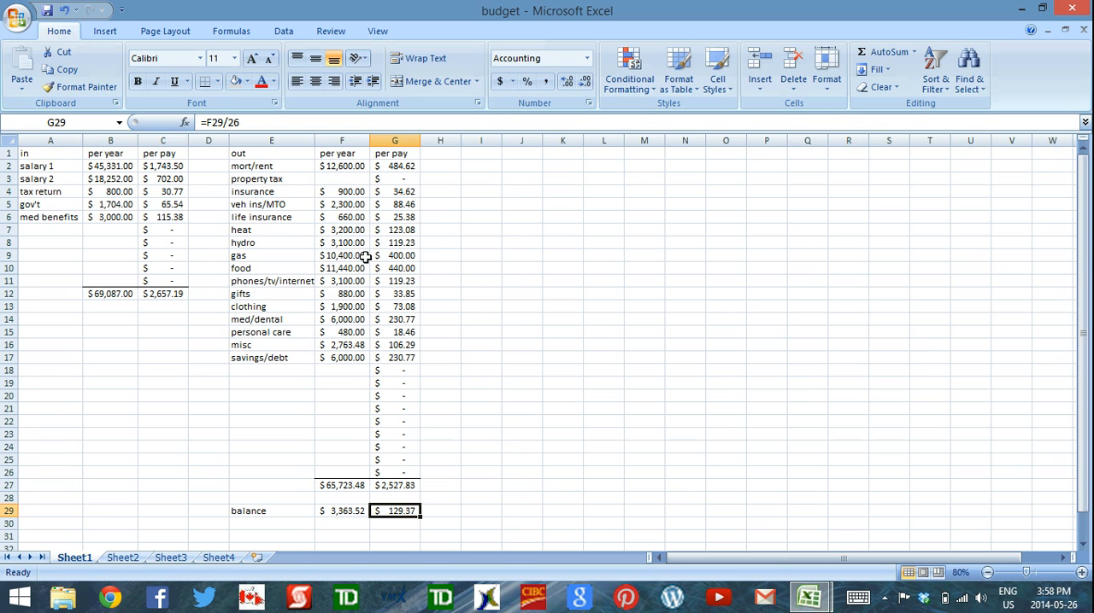
{"action": "mouse_move", "coordinate": [349, 382]}
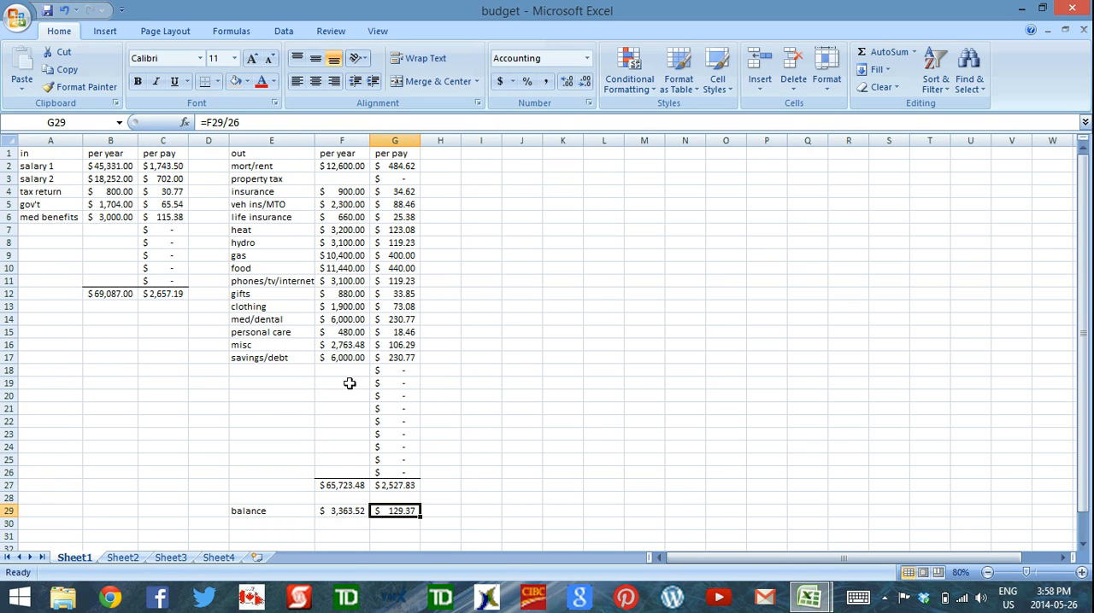
{"action": "mouse_move", "coordinate": [294, 374]}
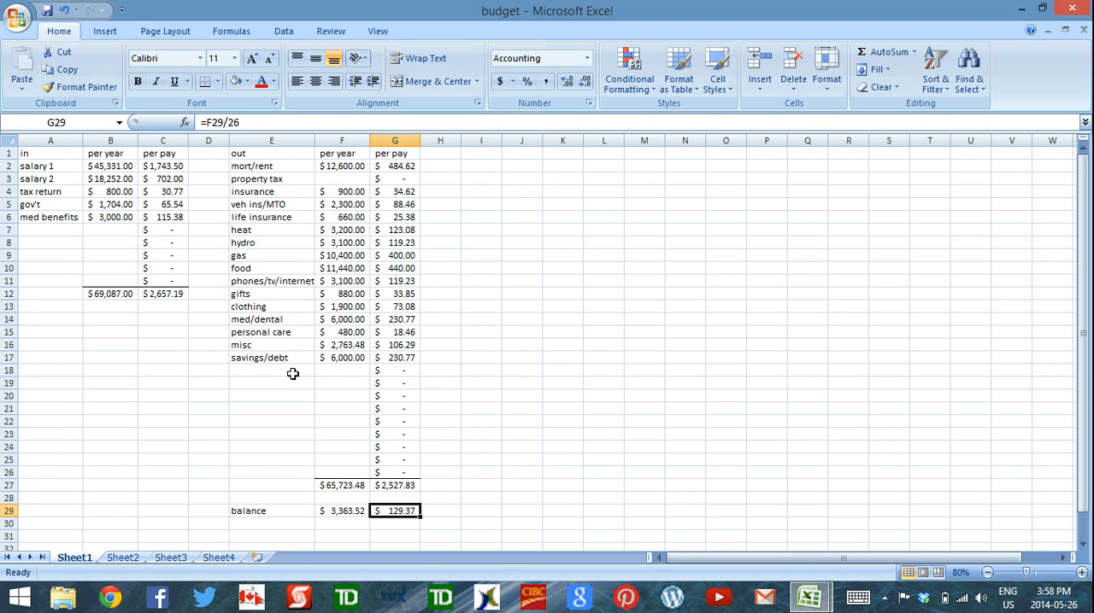
{"action": "mouse_move", "coordinate": [335, 391]}
{"action": "type", "text": "savings"}
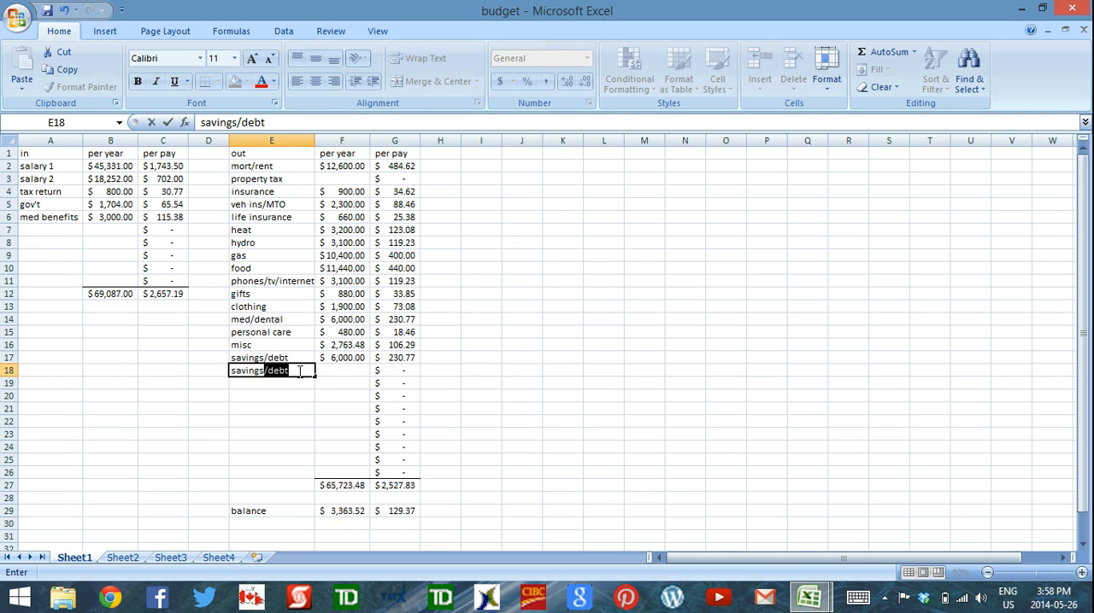
Step: Rename the savings/debt label in E17 to debt
{"action": "key", "text": "Return"}
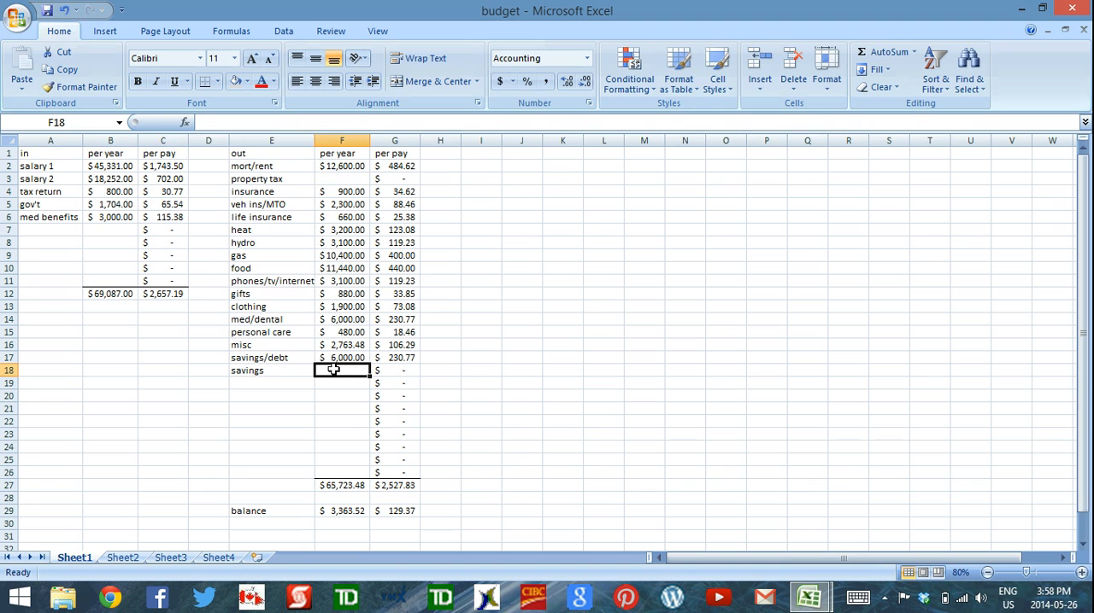
{"action": "left_click", "coordinate": [270, 357]}
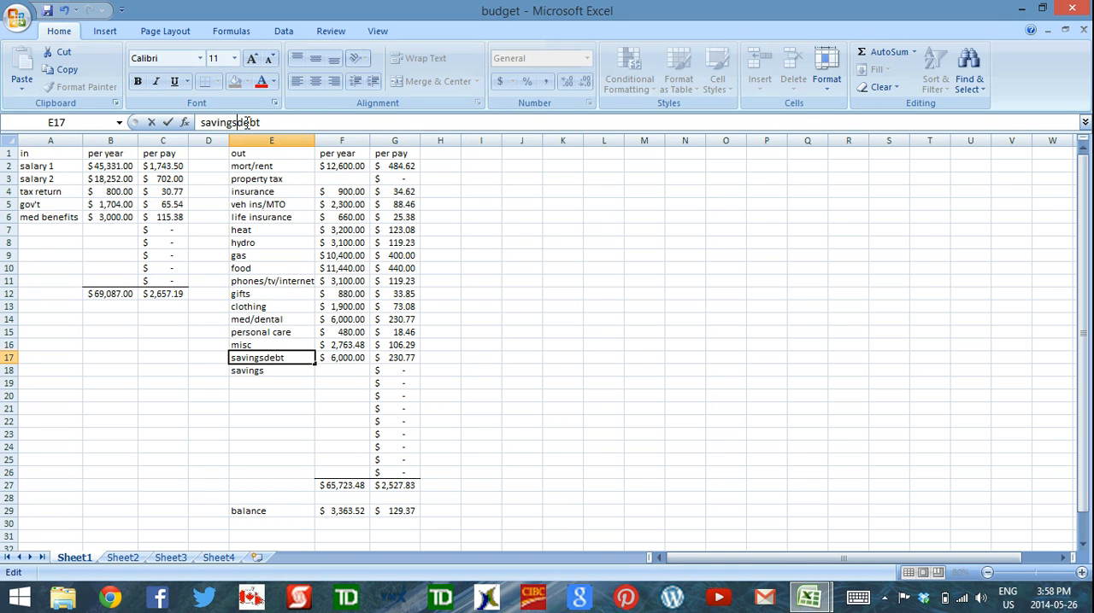
{"action": "key", "text": "Backspace"}
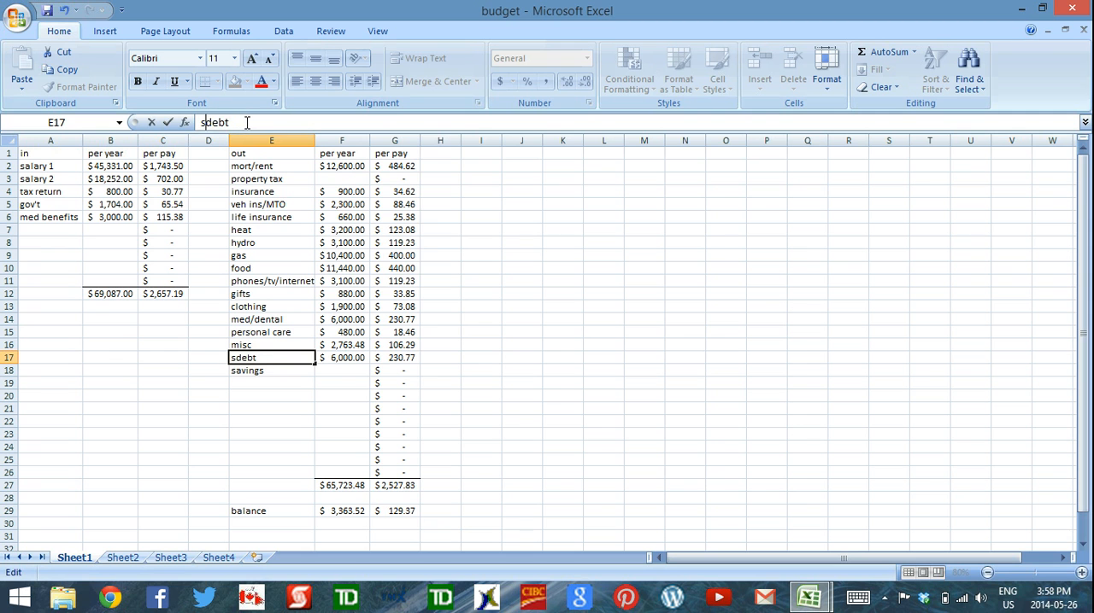
{"action": "key", "text": "Return"}
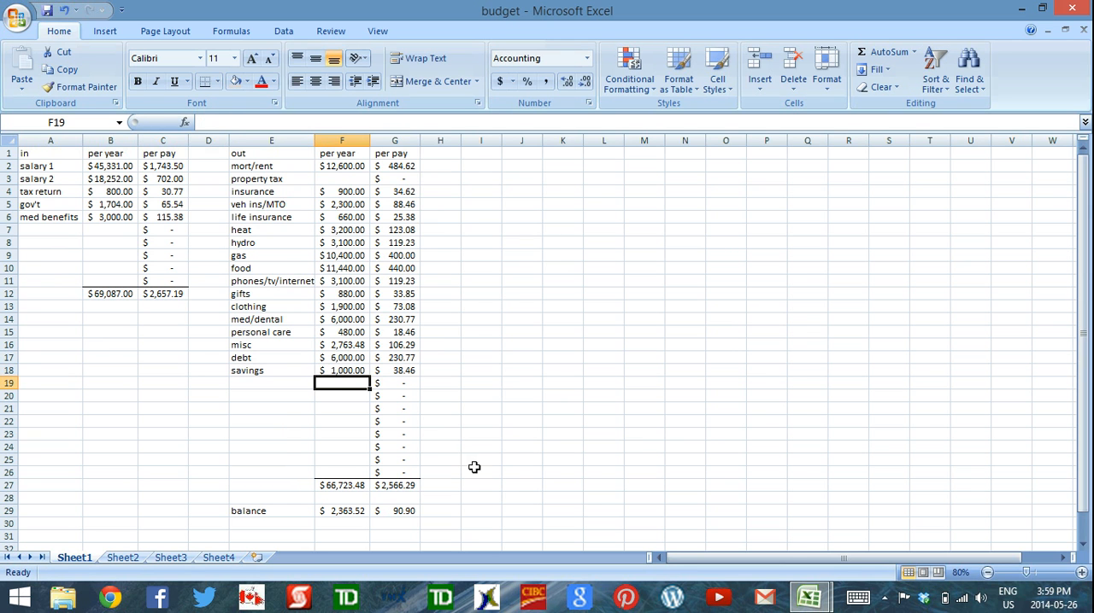
Step: Revise F17's formula through 600 and 700 to =650*12, budgeting debt at 7,800 per year
{"action": "left_click", "coordinate": [342, 358]}
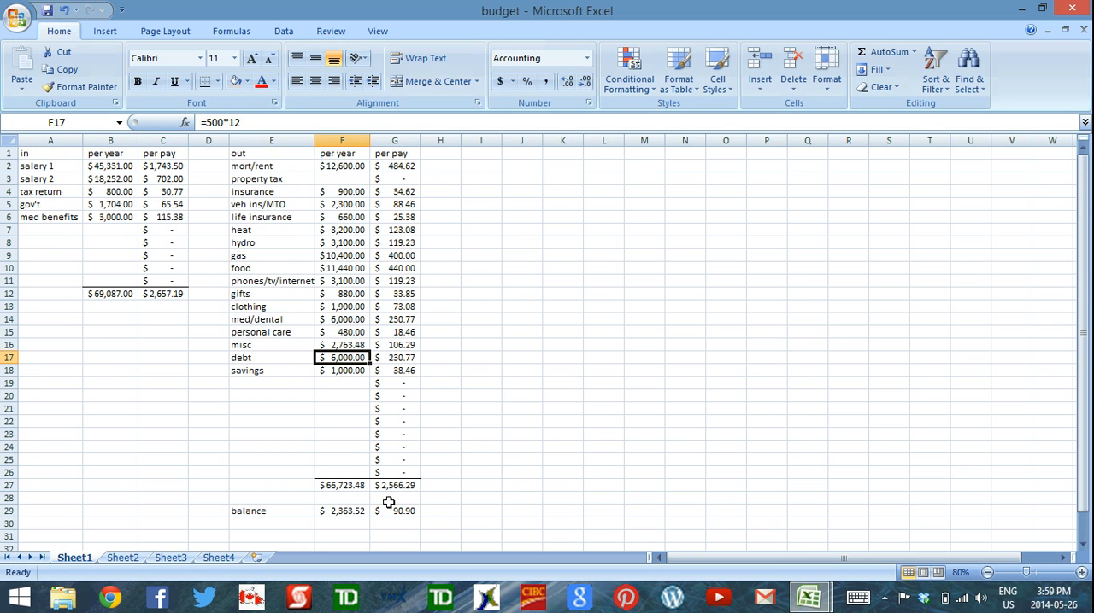
{"action": "mouse_move", "coordinate": [208, 123]}
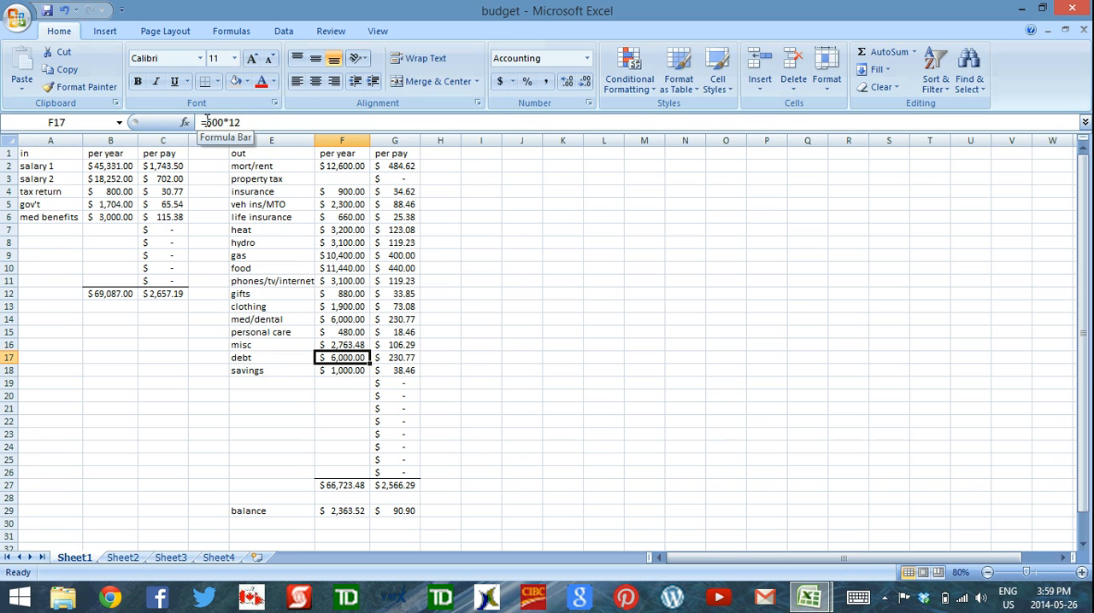
{"action": "double_click", "coordinate": [342, 357]}
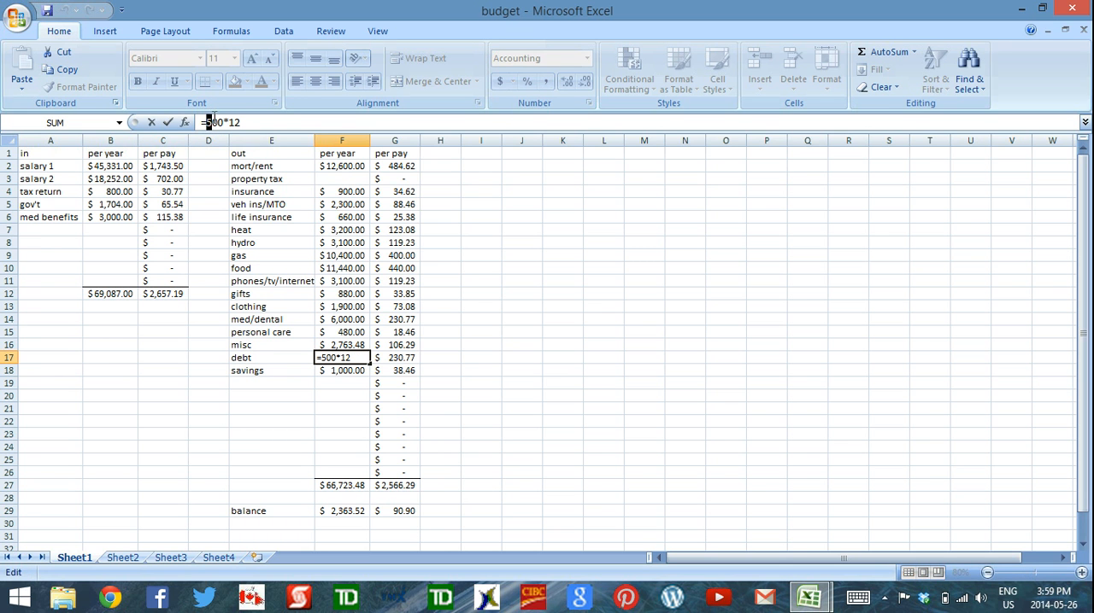
{"action": "key", "text": "Return"}
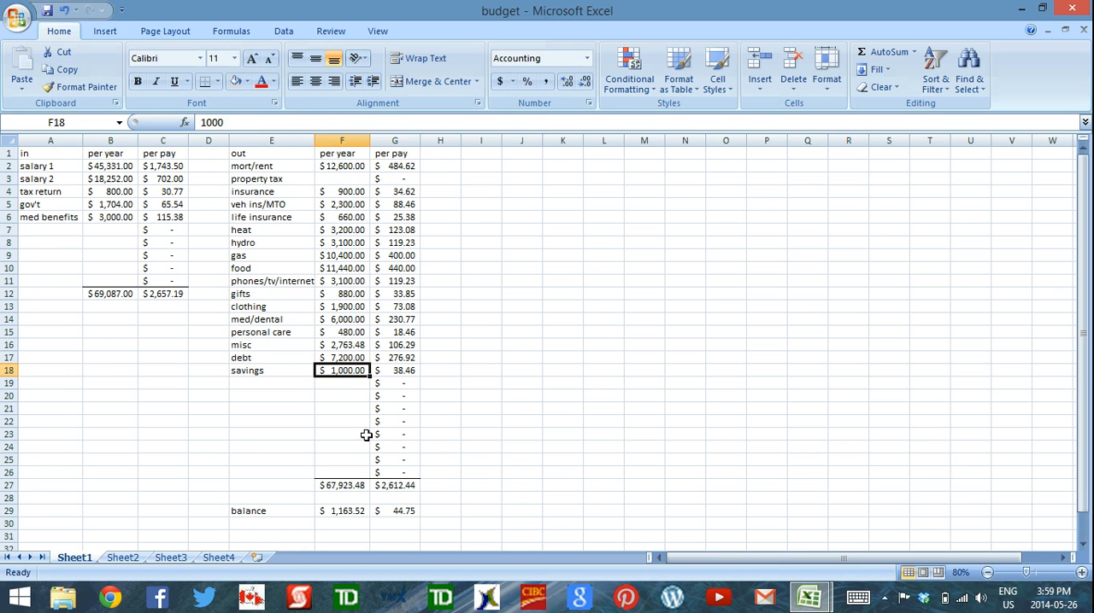
{"action": "left_click", "coordinate": [342, 357]}
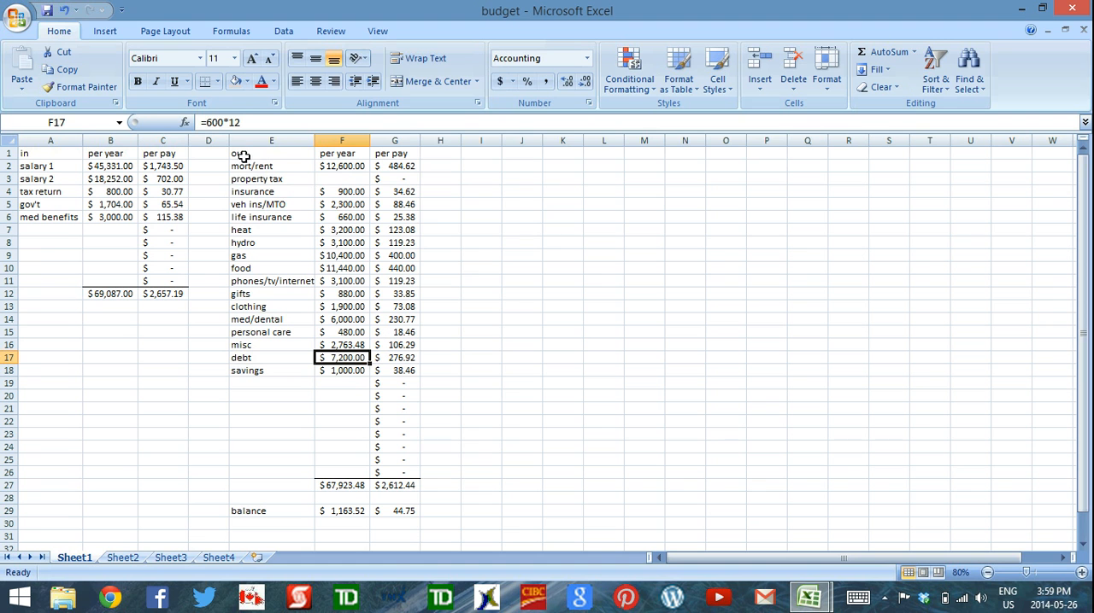
{"action": "double_click", "coordinate": [342, 358]}
{"action": "type", "text": "7"}
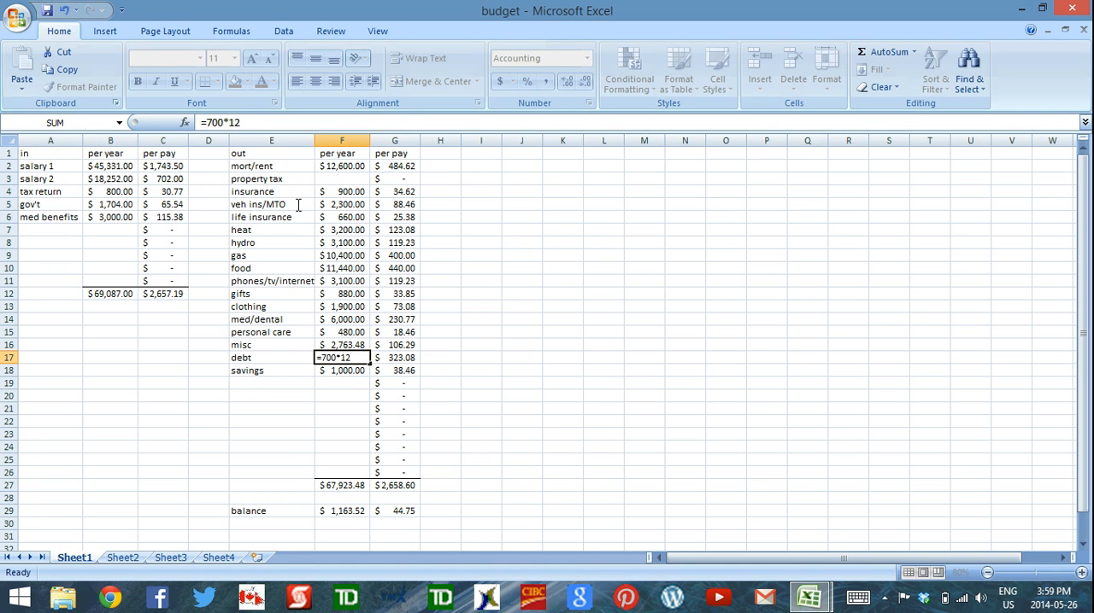
{"action": "type", "text": "6"}
{"action": "key", "text": "Return"}
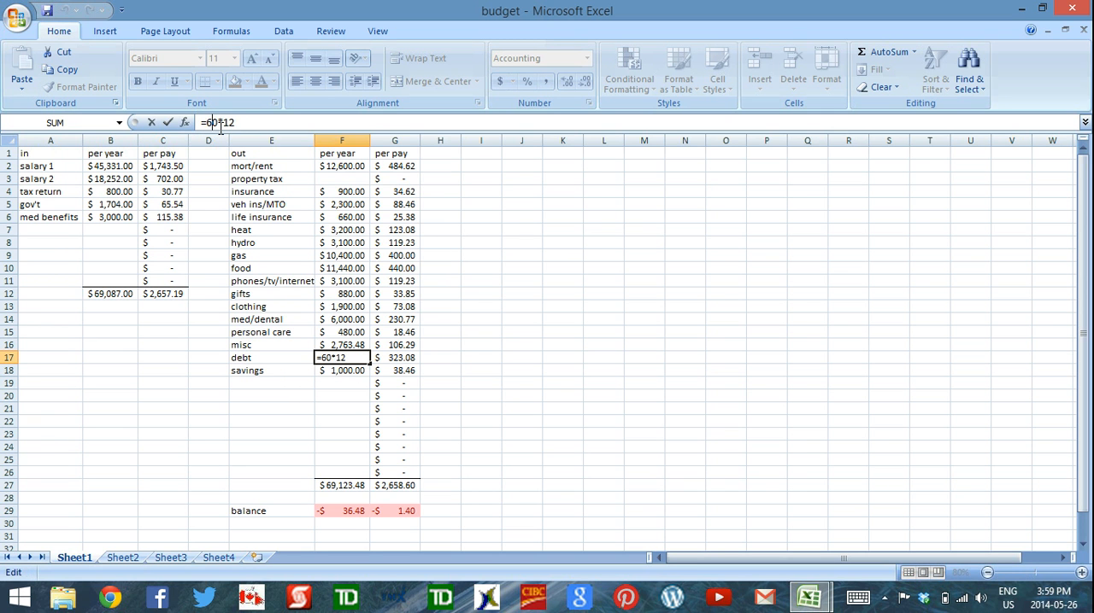
{"action": "key", "text": "Return"}
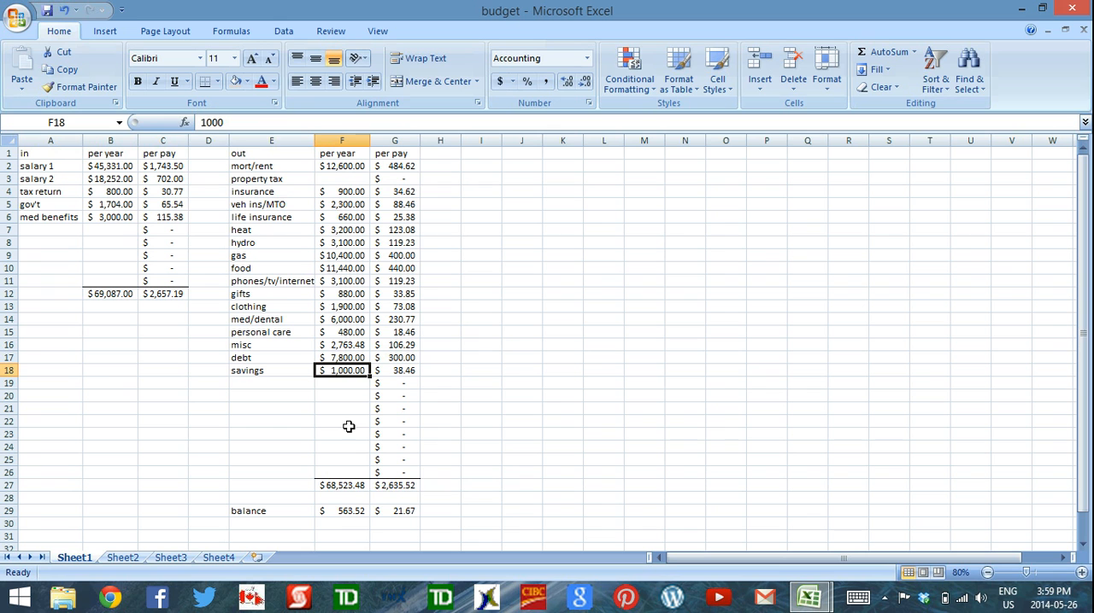
{"action": "mouse_move", "coordinate": [306, 368]}
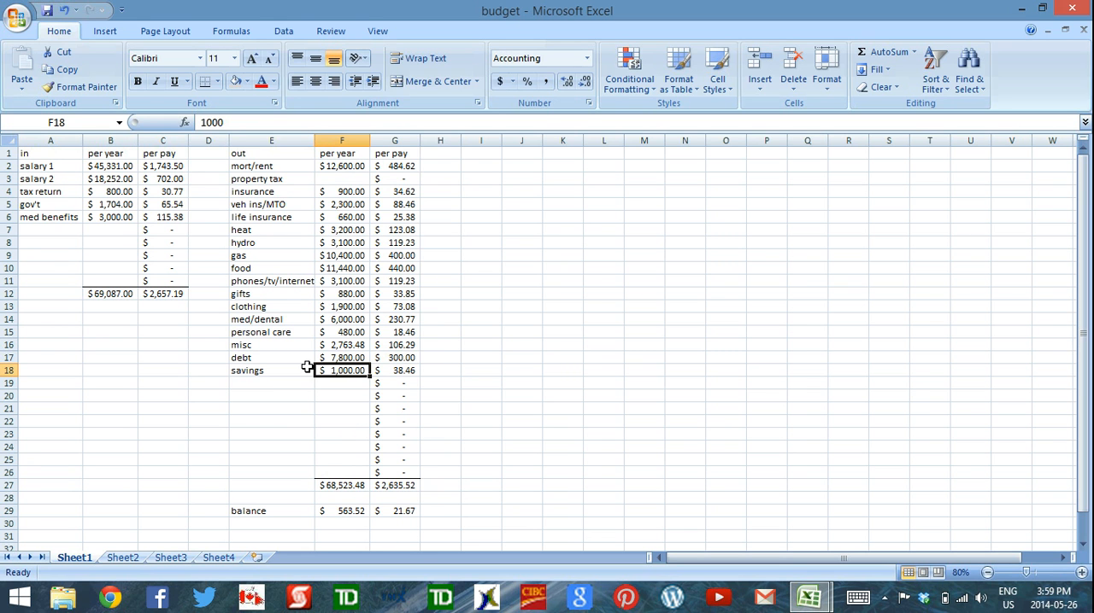
{"action": "mouse_move", "coordinate": [216, 299]}
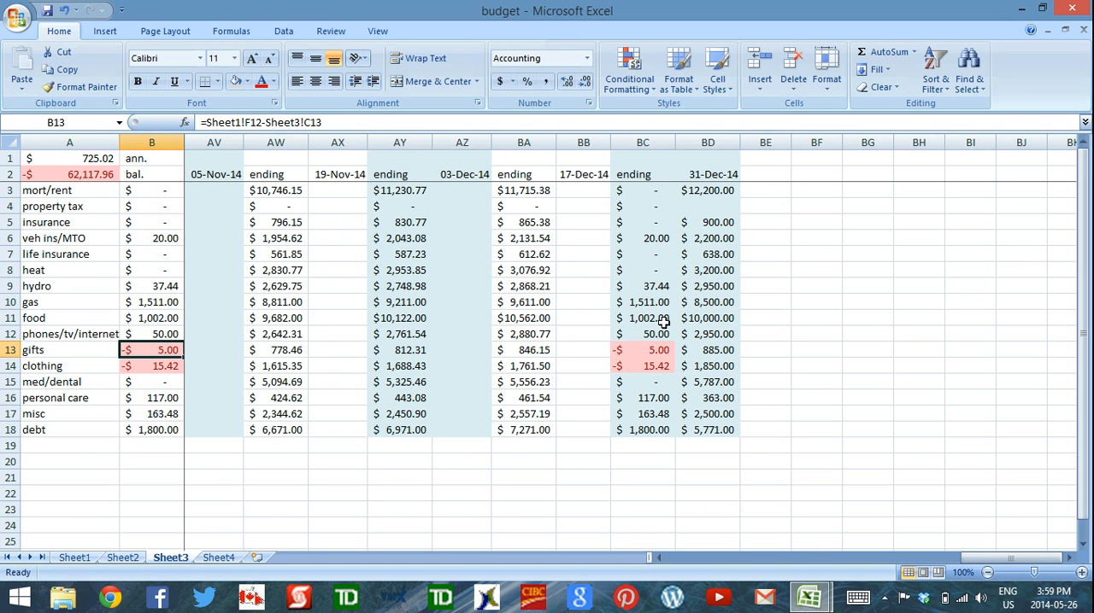
Step: Clear last year's entries from the 31-Dec-14 (BD3:BD18) and 15-Jan-14 (F3:F18) columns
{"action": "left_click_drag", "start_coordinate": [708, 190], "coordinate": [708, 413]}
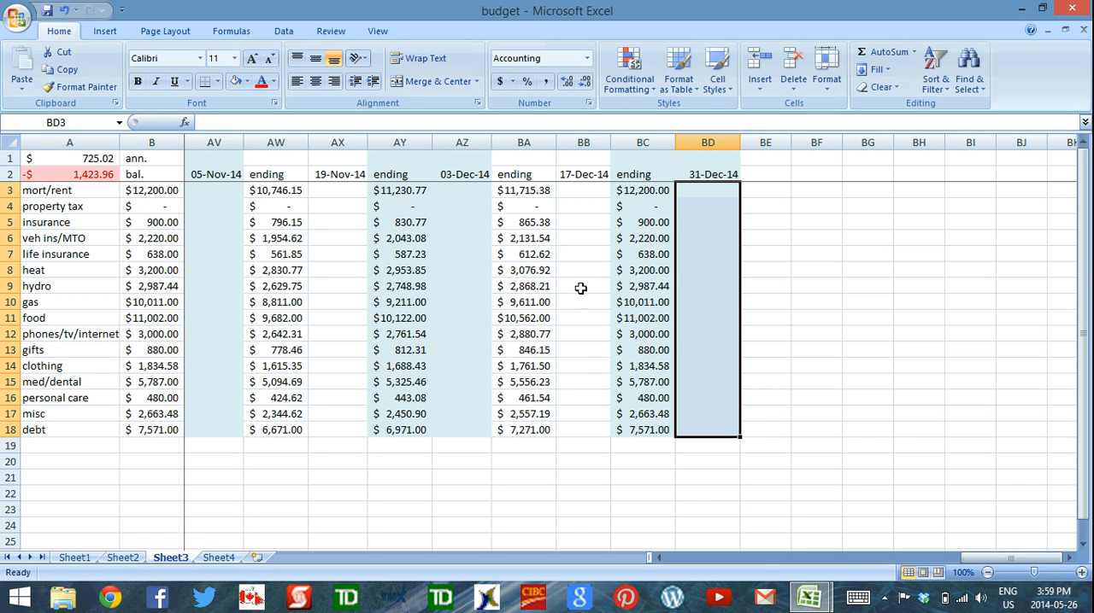
{"action": "mouse_move", "coordinate": [486, 257]}
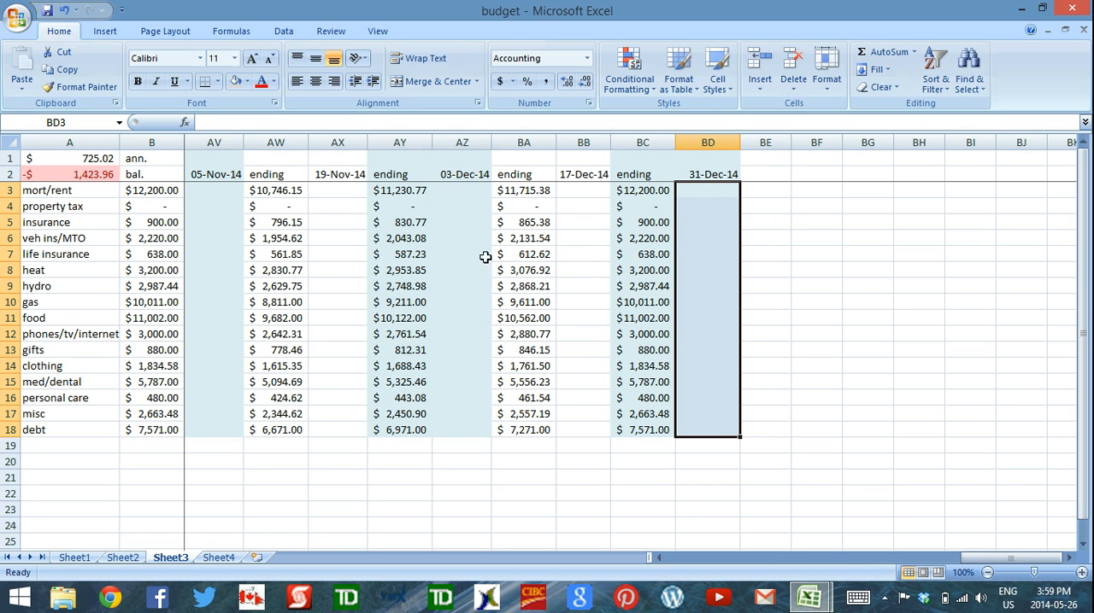
{"action": "scroll", "scroll_direction": "left", "scroll_amount": 3}
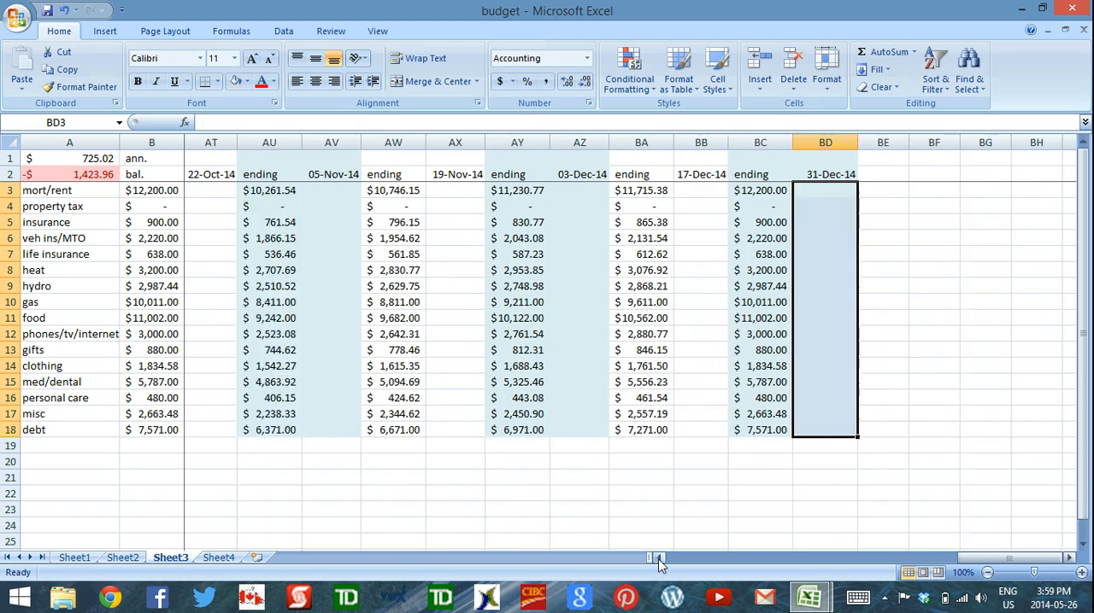
{"action": "scroll", "scroll_direction": "left", "scroll_amount": 3}
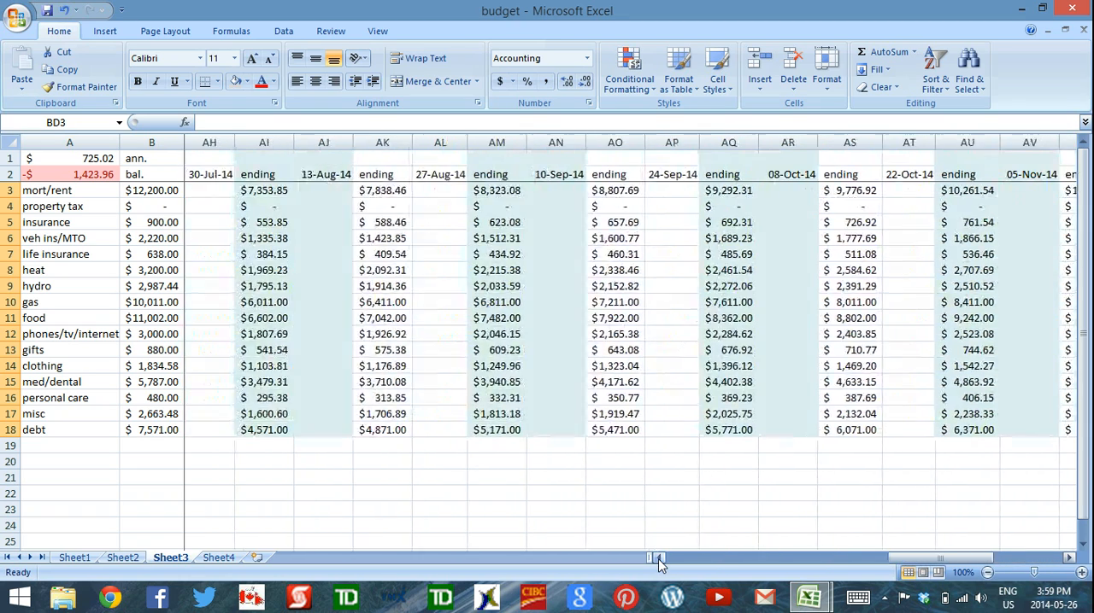
{"action": "scroll", "scroll_direction": "left", "scroll_amount": 3}
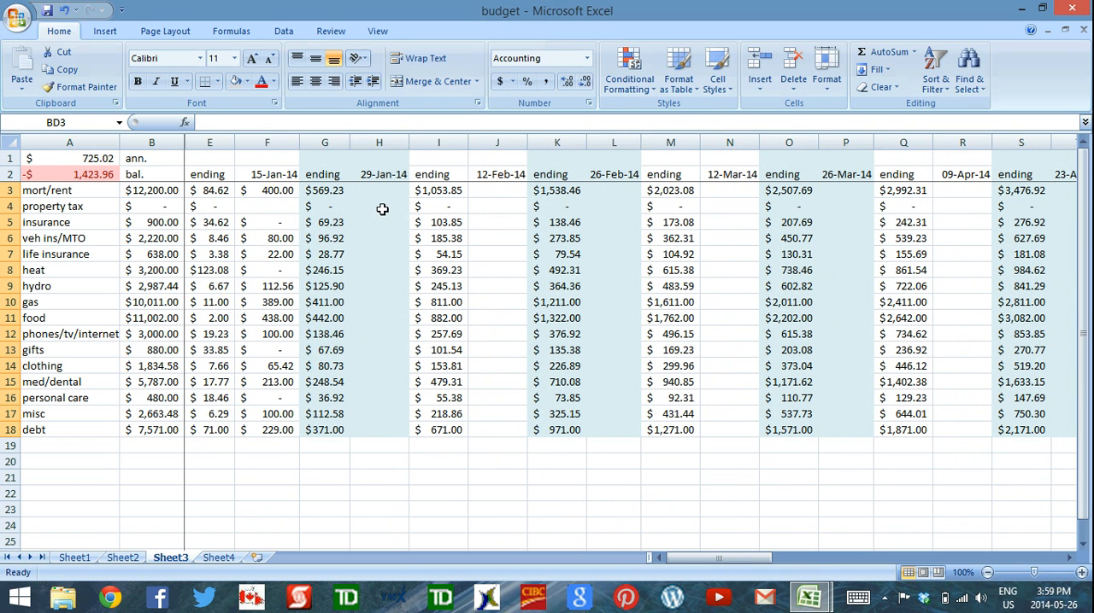
{"action": "left_click_drag", "start_coordinate": [267, 190], "coordinate": [267, 431]}
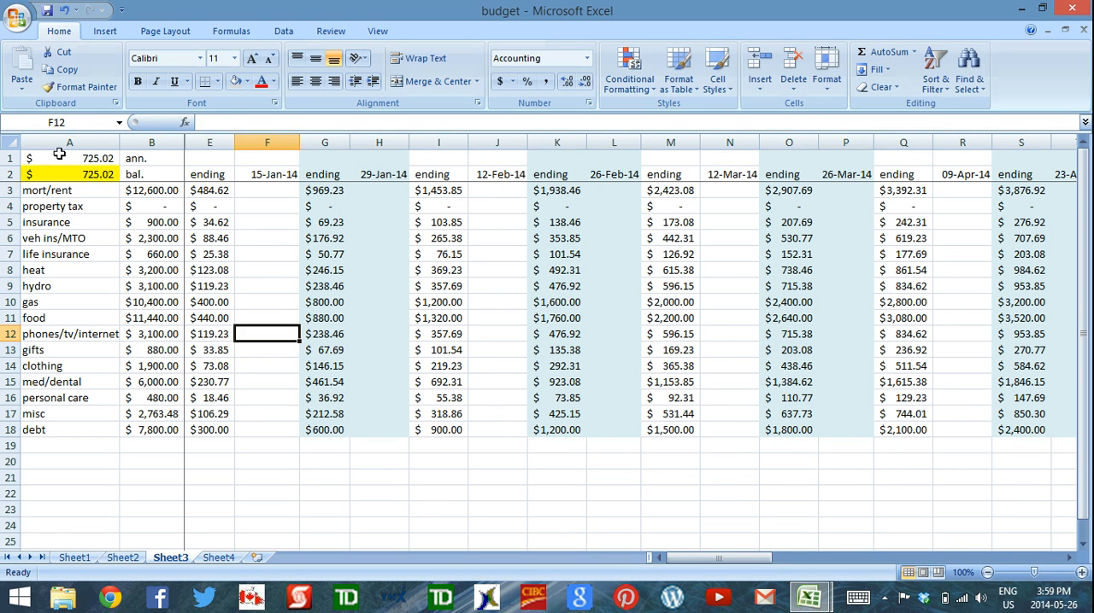
Step: Date the first pay period in F2 as 16-Jan-14 after reviewing the A2 balance formula
{"action": "left_click", "coordinate": [70, 174]}
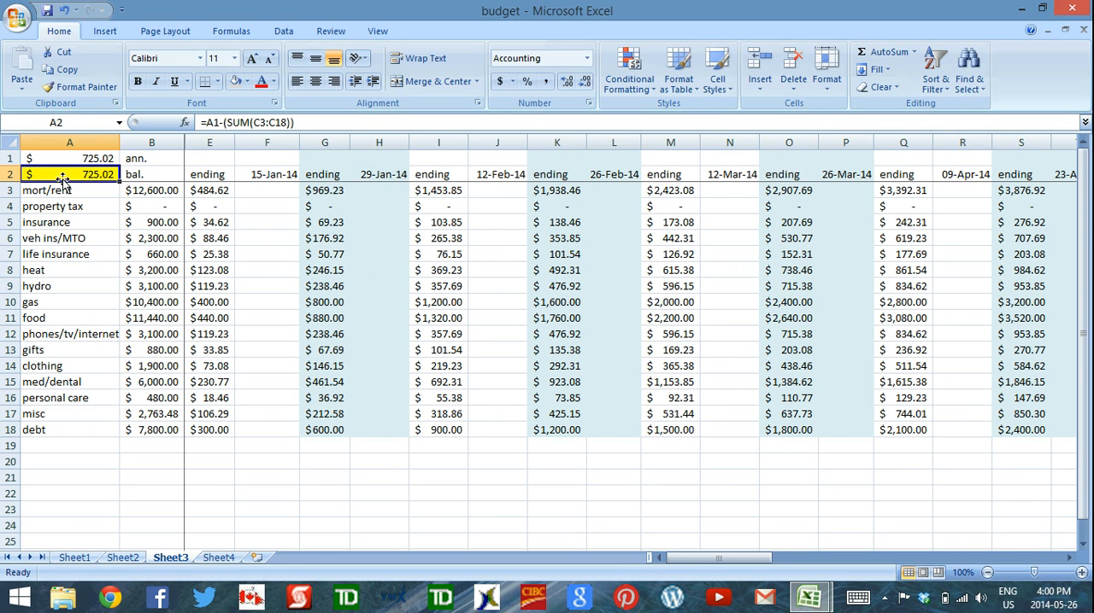
{"action": "mouse_move", "coordinate": [266, 181]}
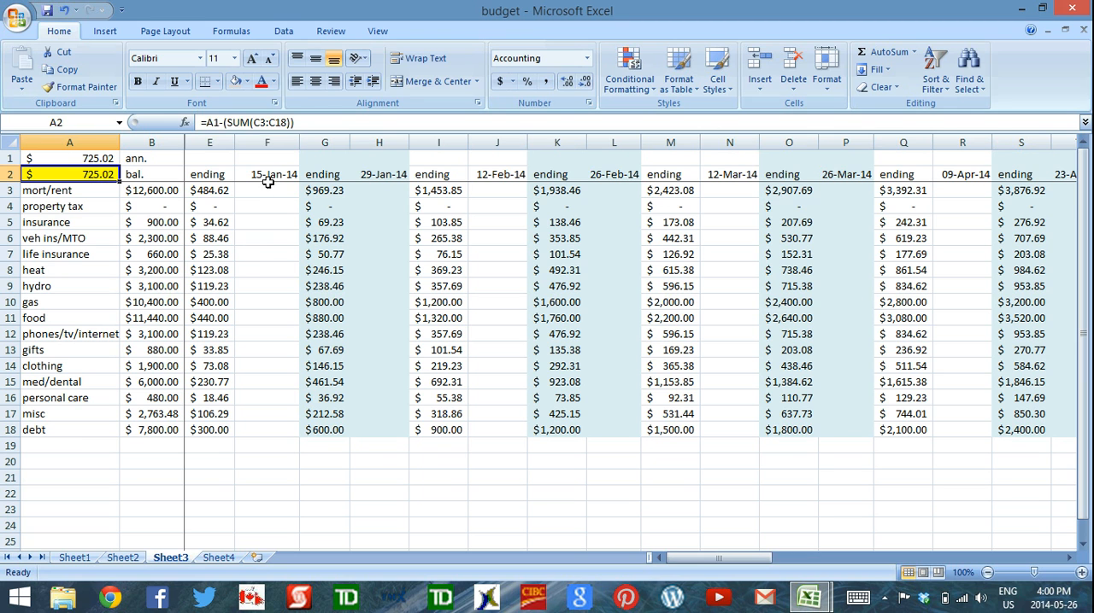
{"action": "left_click", "coordinate": [267, 174]}
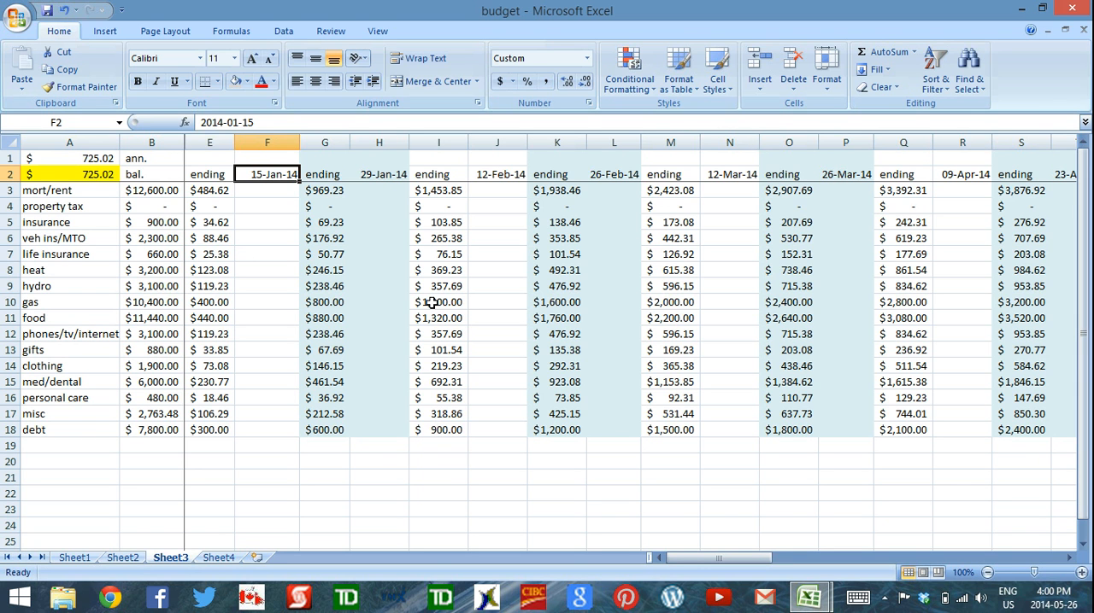
{"action": "type", "text": "jan 16, 2014"}
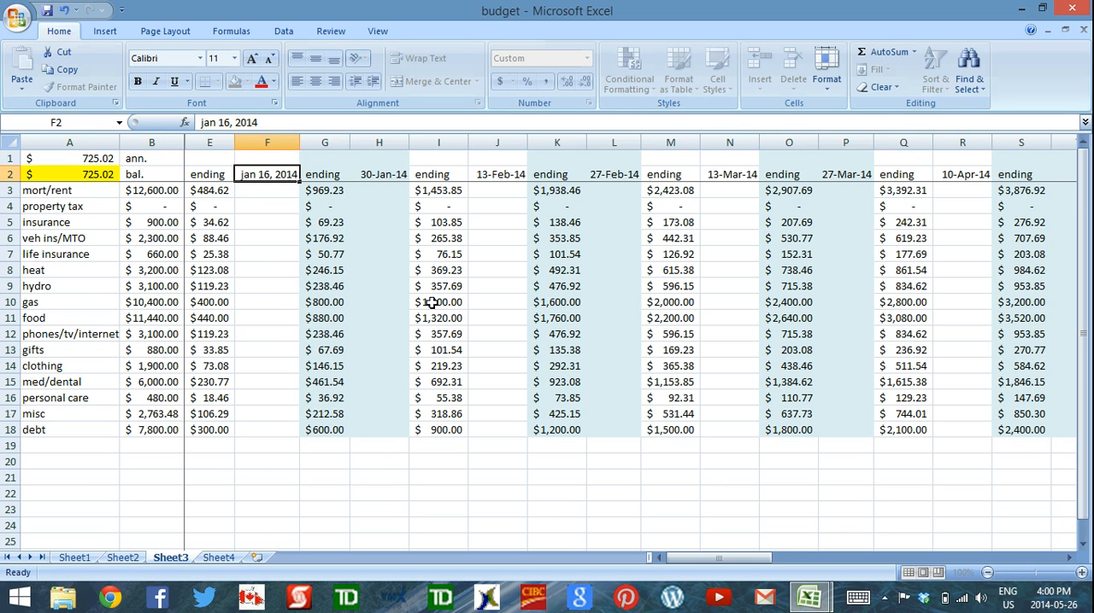
Step: Verify the later periods' +14 date formulas now read 30-Jan-14, 13-Feb-14 onward
{"action": "left_click", "coordinate": [379, 174]}
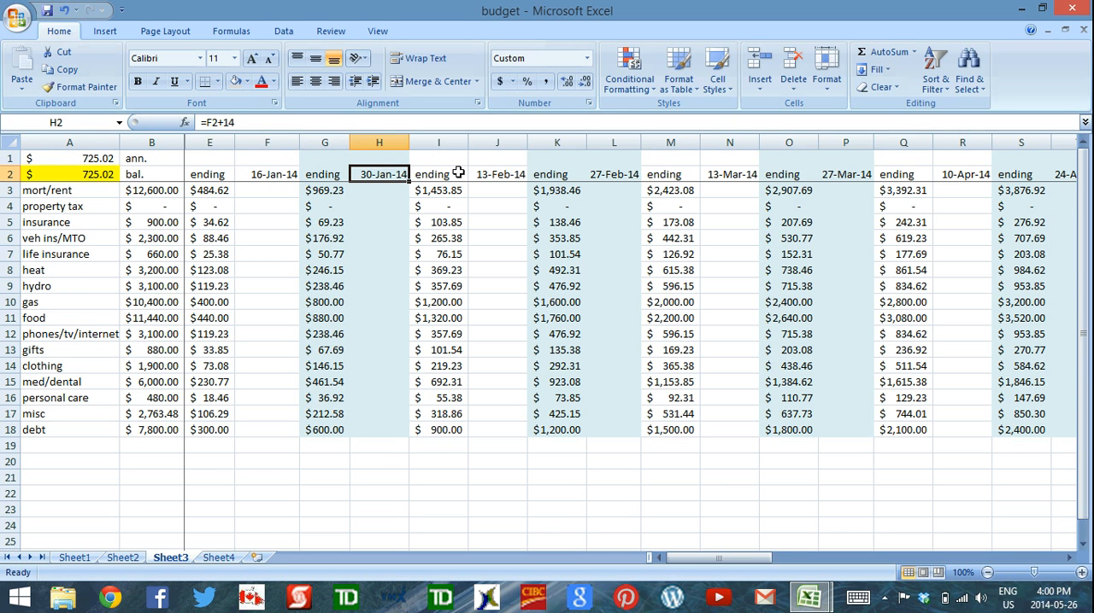
{"action": "left_click", "coordinate": [728, 174]}
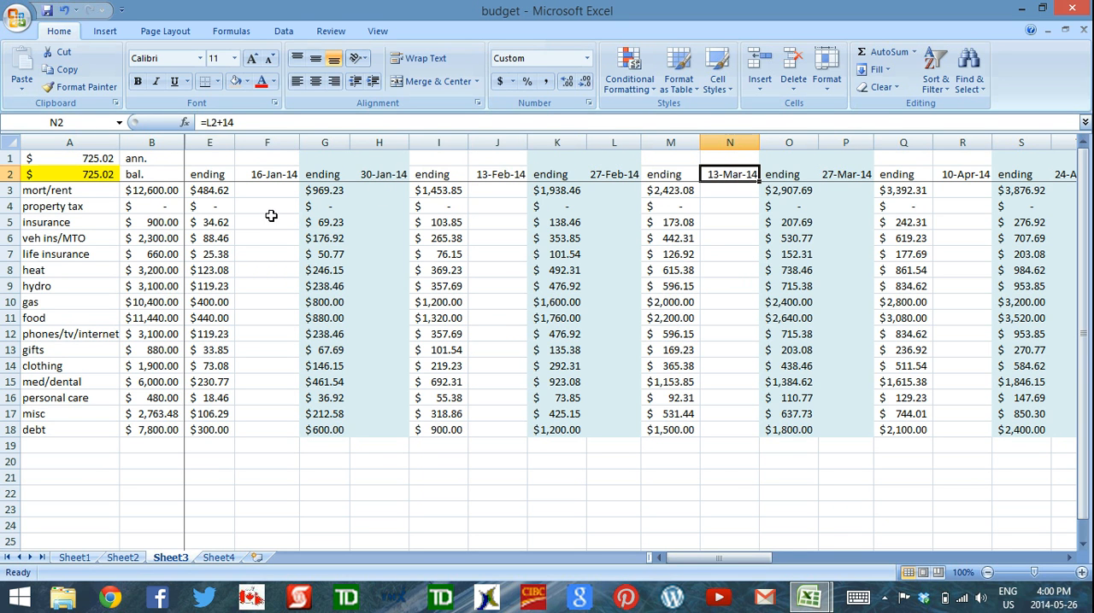
{"action": "left_click", "coordinate": [266, 205]}
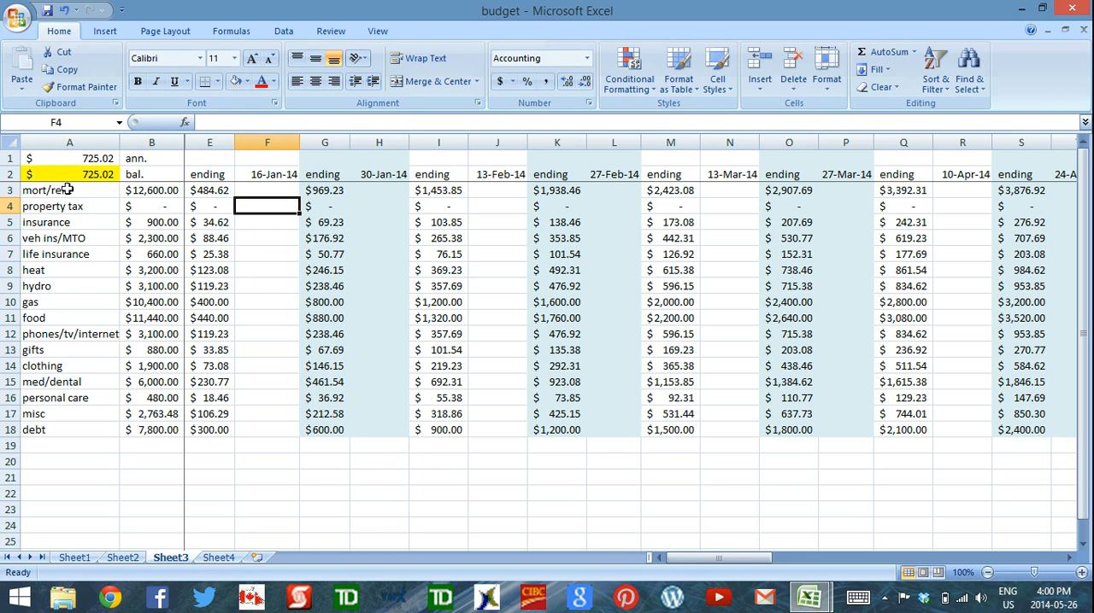
{"action": "mouse_move", "coordinate": [72, 164]}
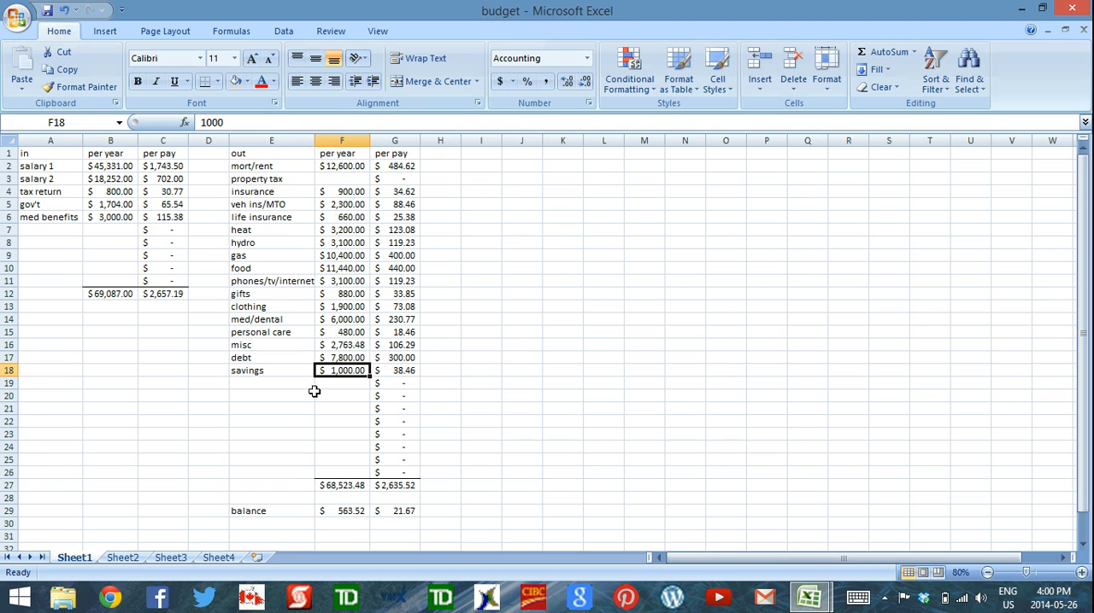
{"action": "mouse_move", "coordinate": [342, 354]}
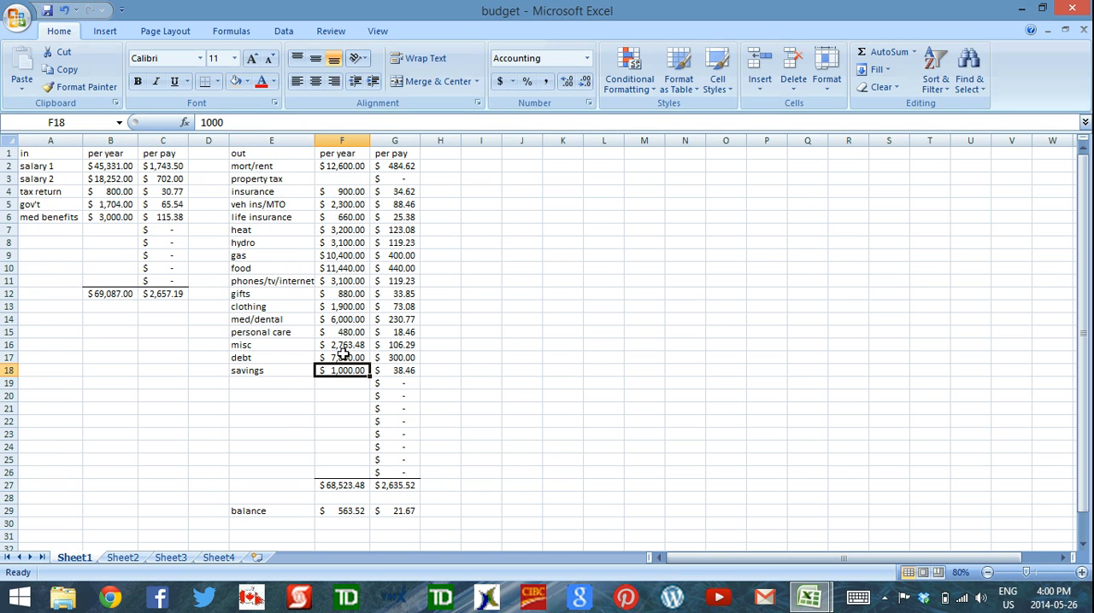
{"action": "mouse_move", "coordinate": [188, 572]}
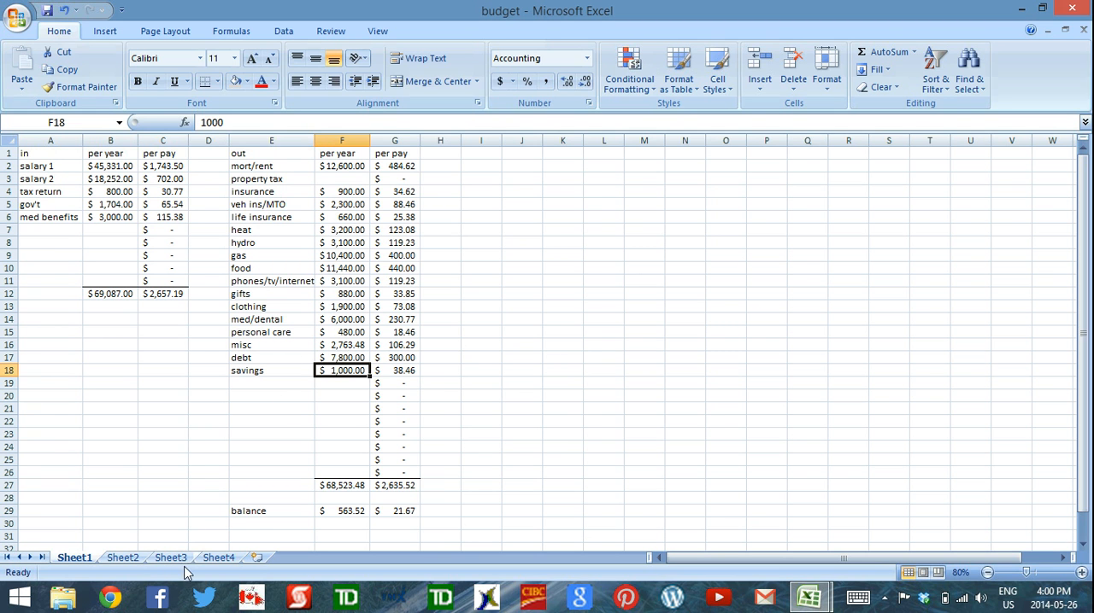
{"action": "mouse_move", "coordinate": [302, 482]}
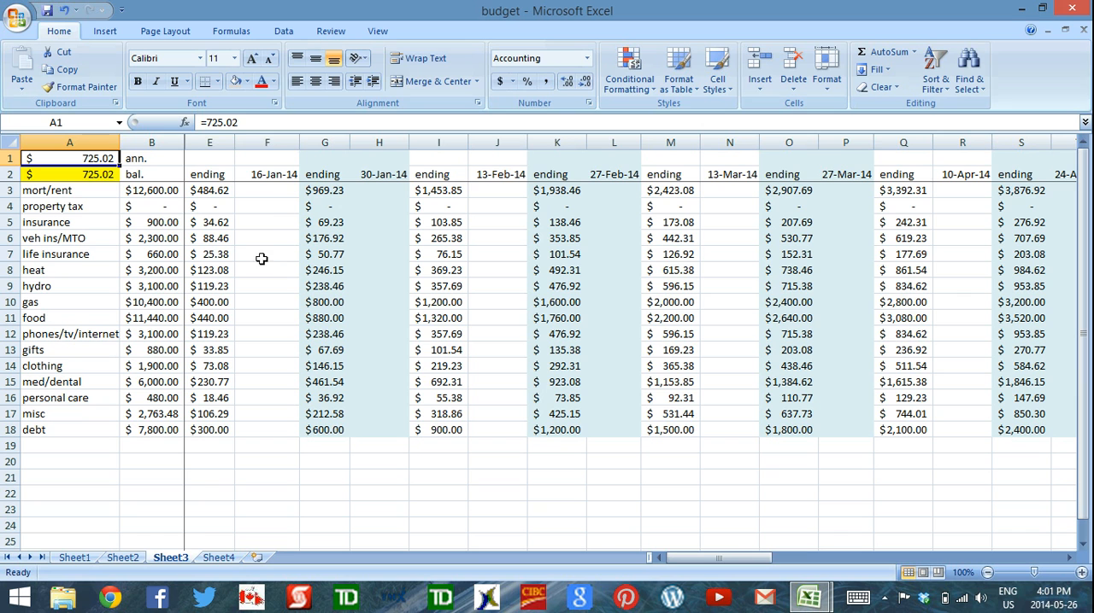
{"action": "left_click", "coordinate": [267, 174]}
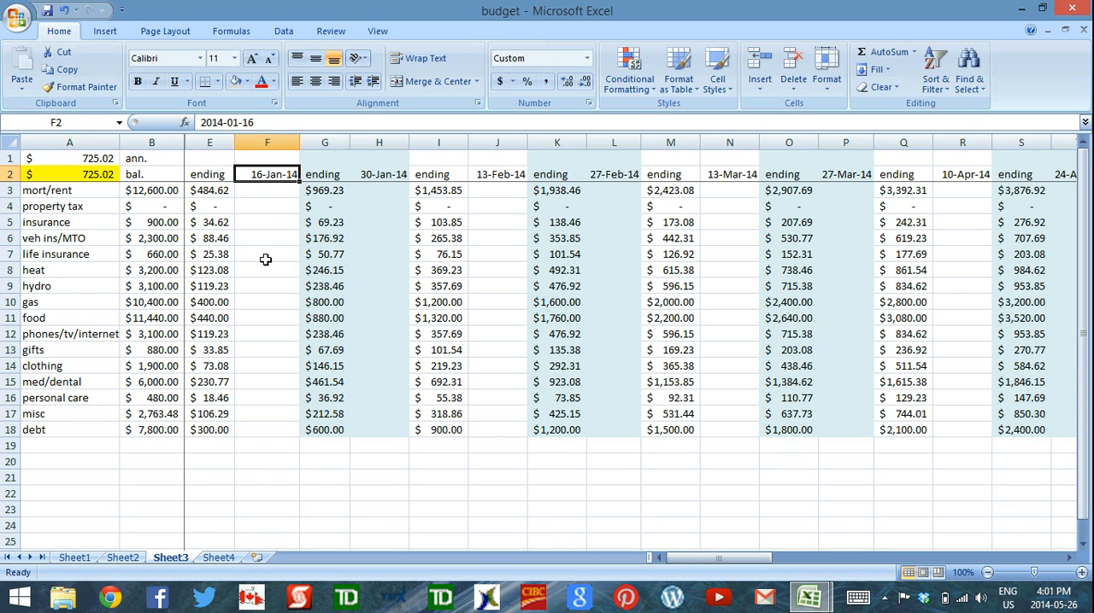